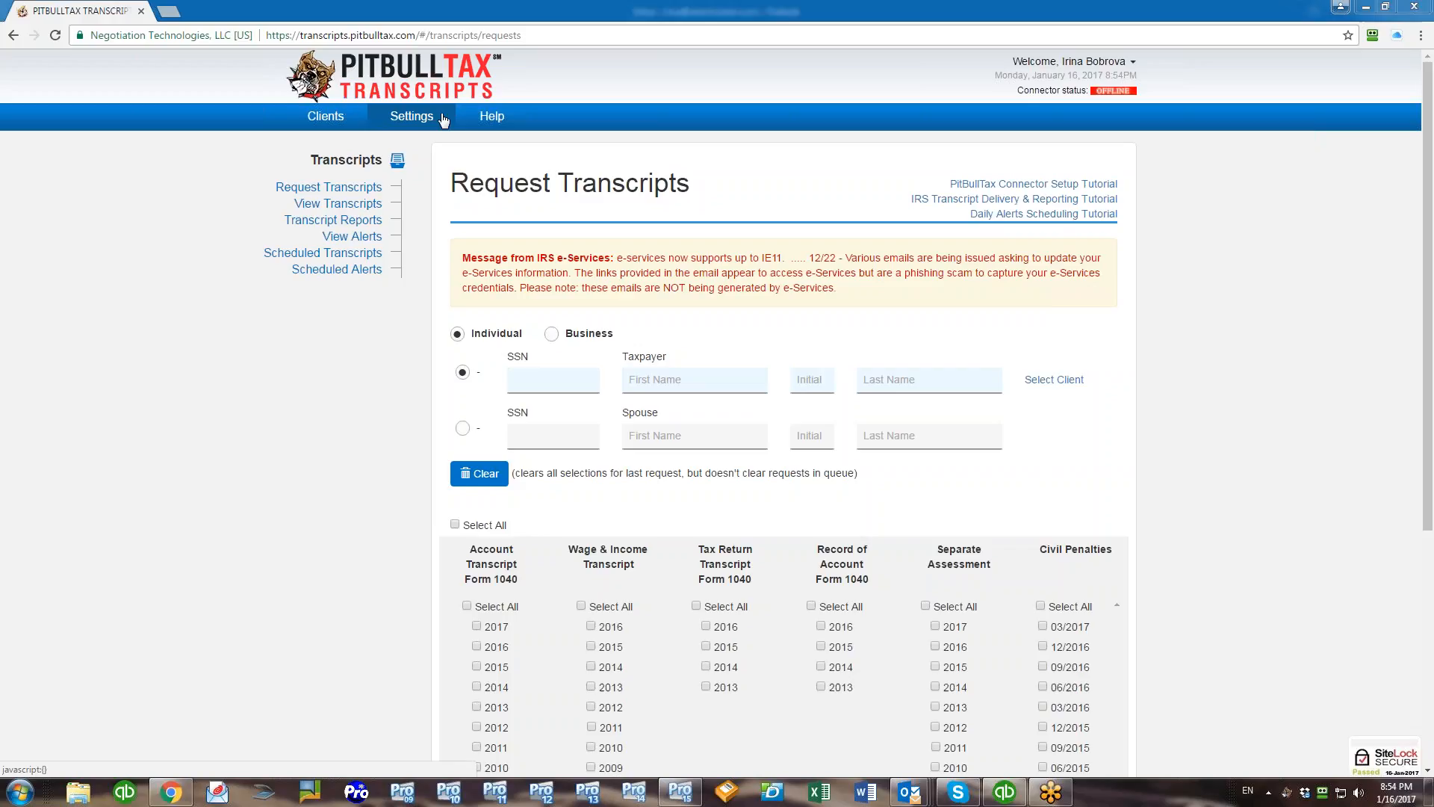
- Go to Settings > Customizable Reports to view the nine individual reports
click(411, 117)
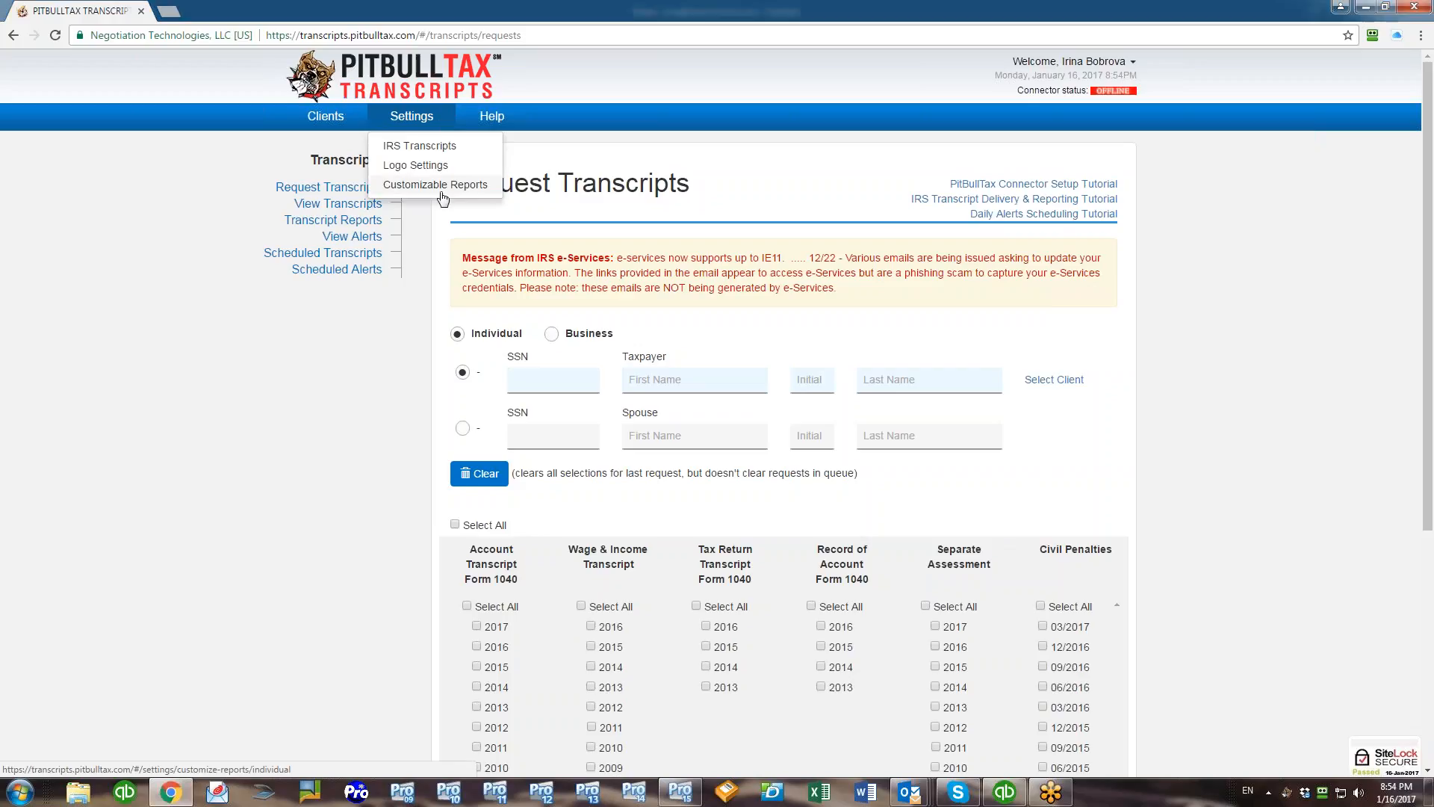
click(435, 183)
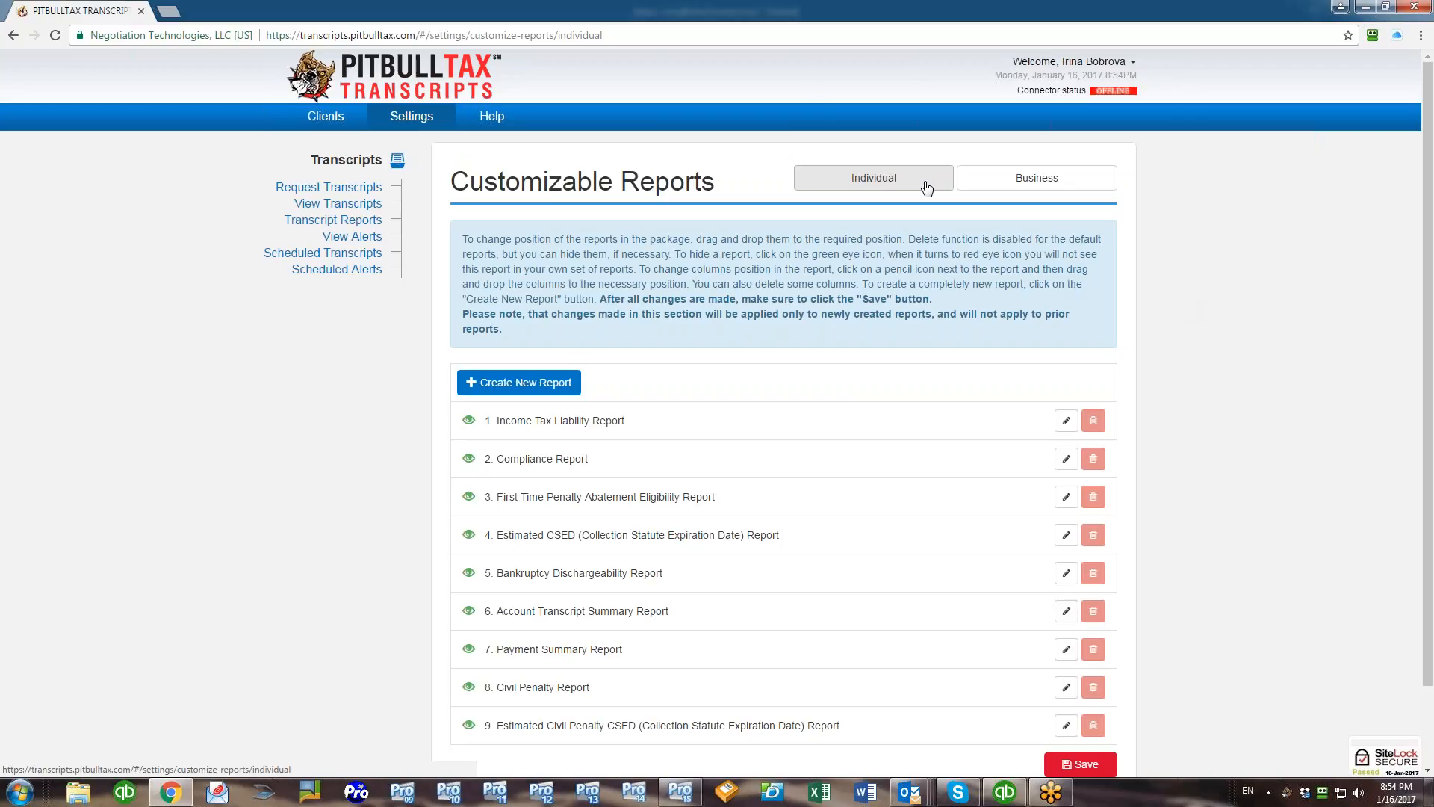
- View the Business reports list, then return to the Individual reports list
click(873, 178)
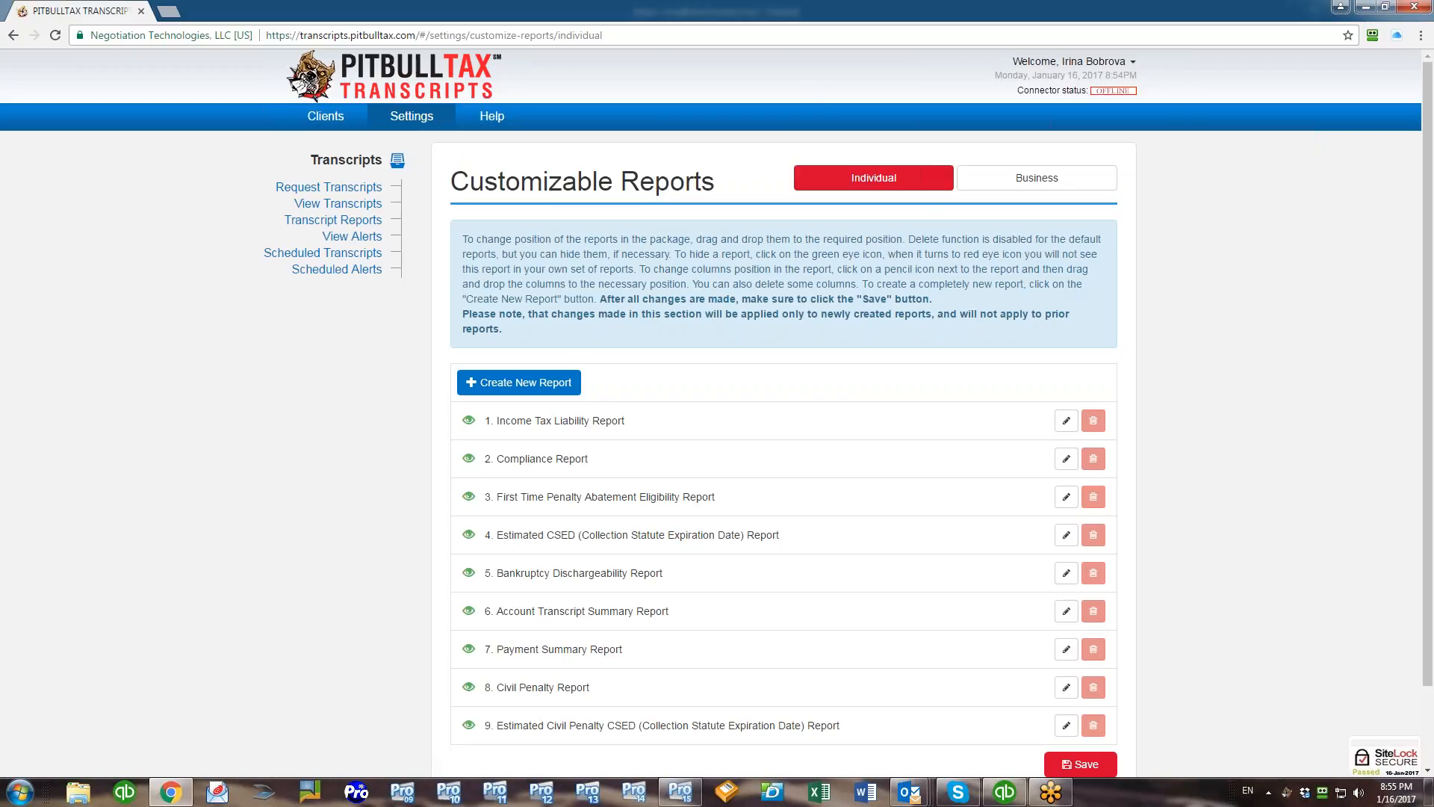
click(1036, 178)
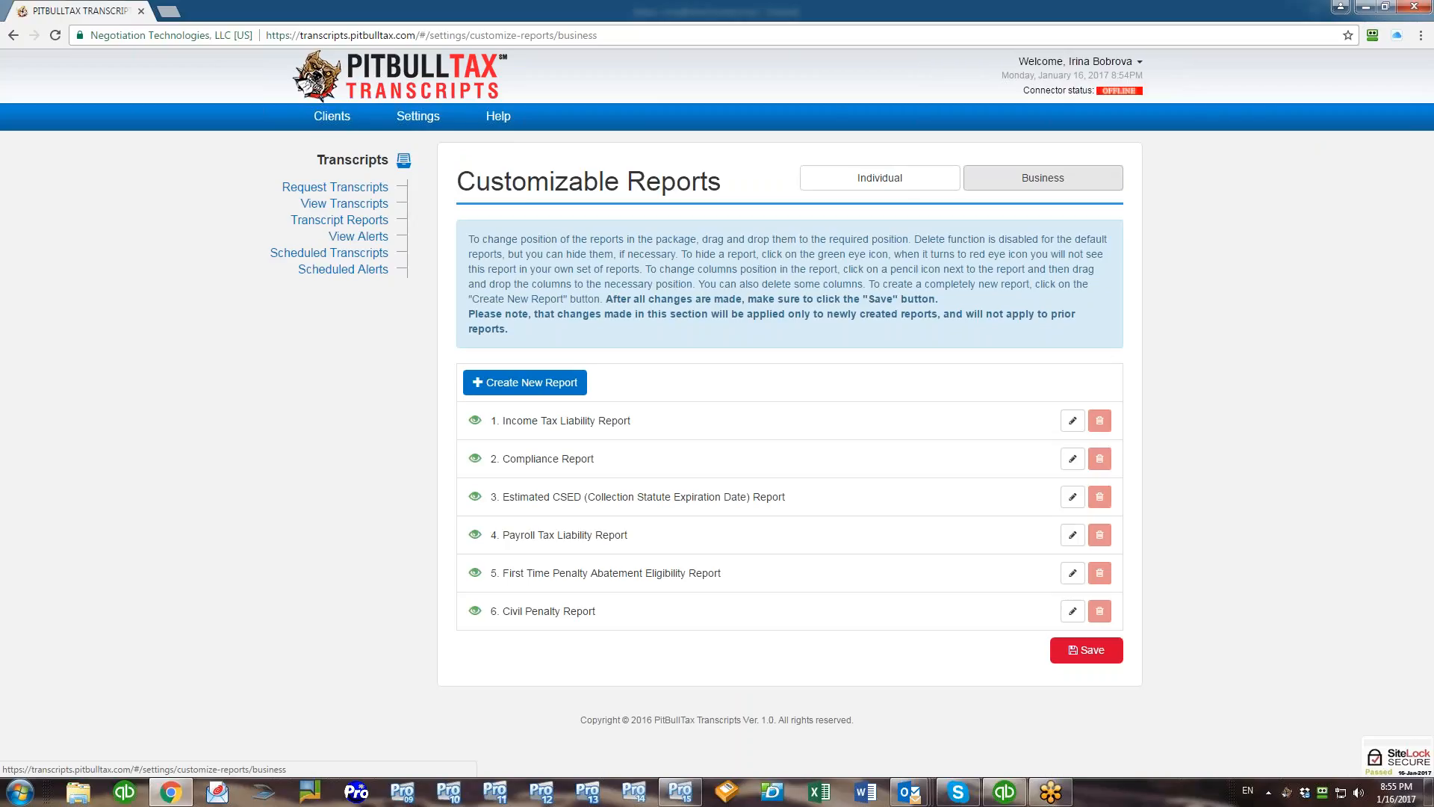
click(872, 177)
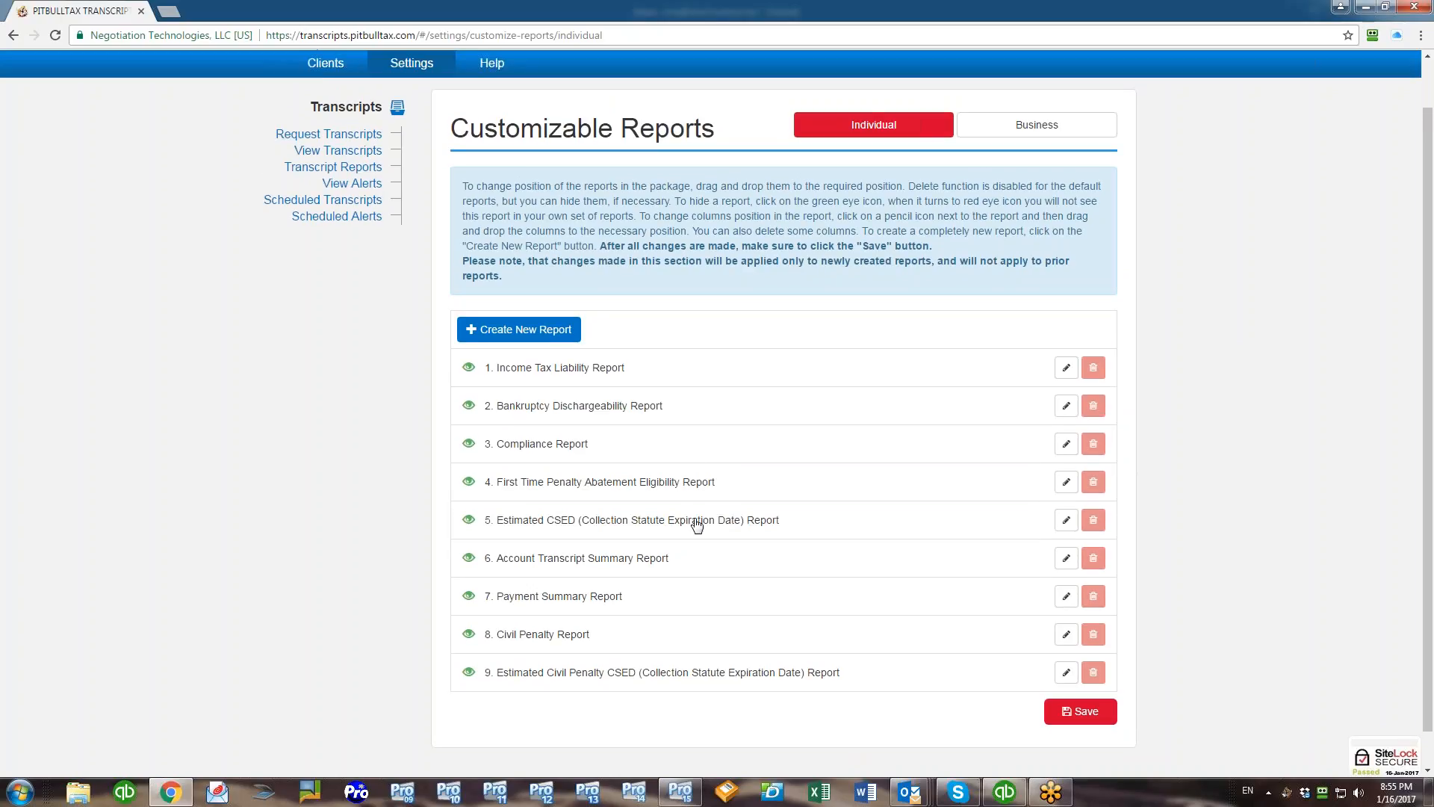
- Move Compliance Report below First Time Penalty Abatement and save the new order
drag(601, 481, 601, 444)
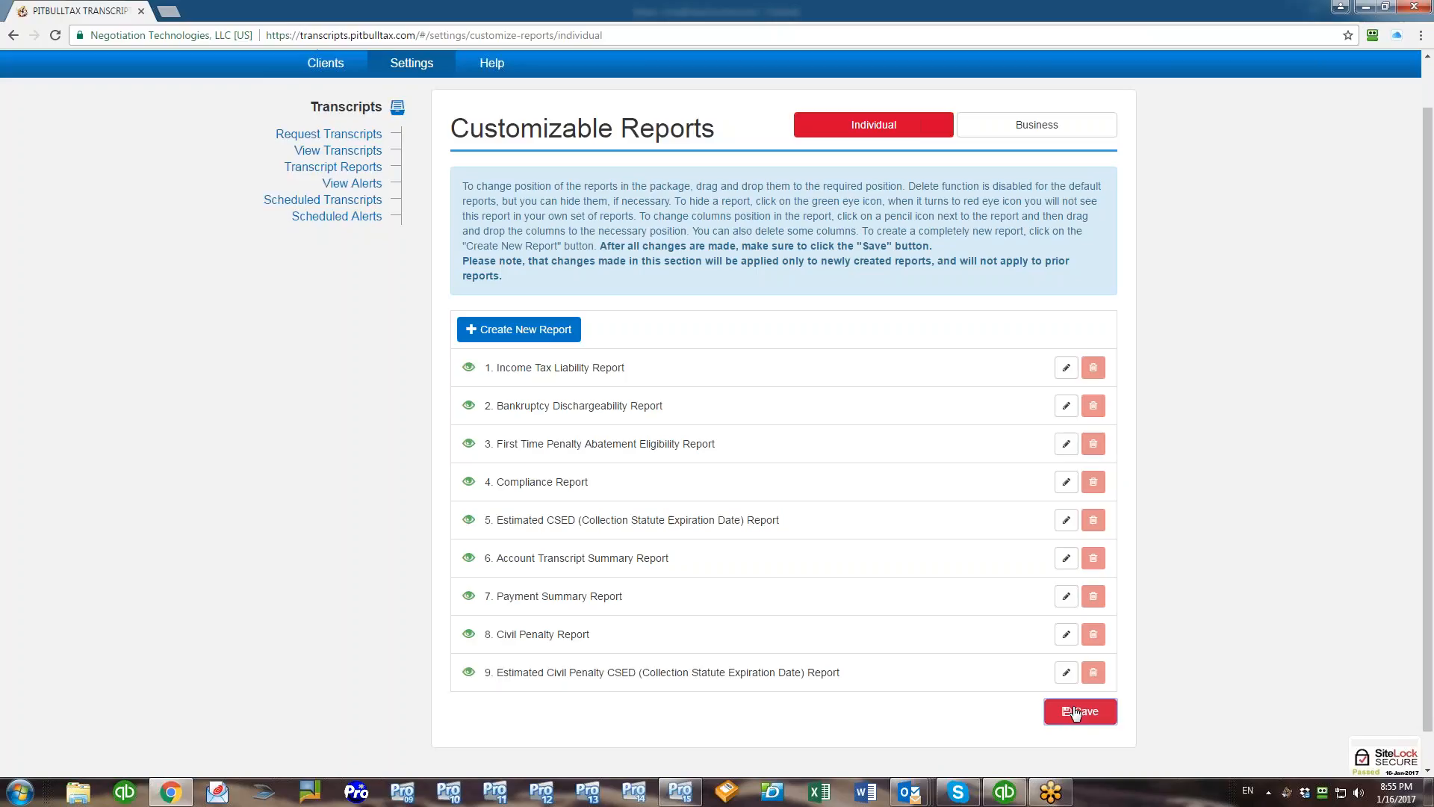
click(1080, 712)
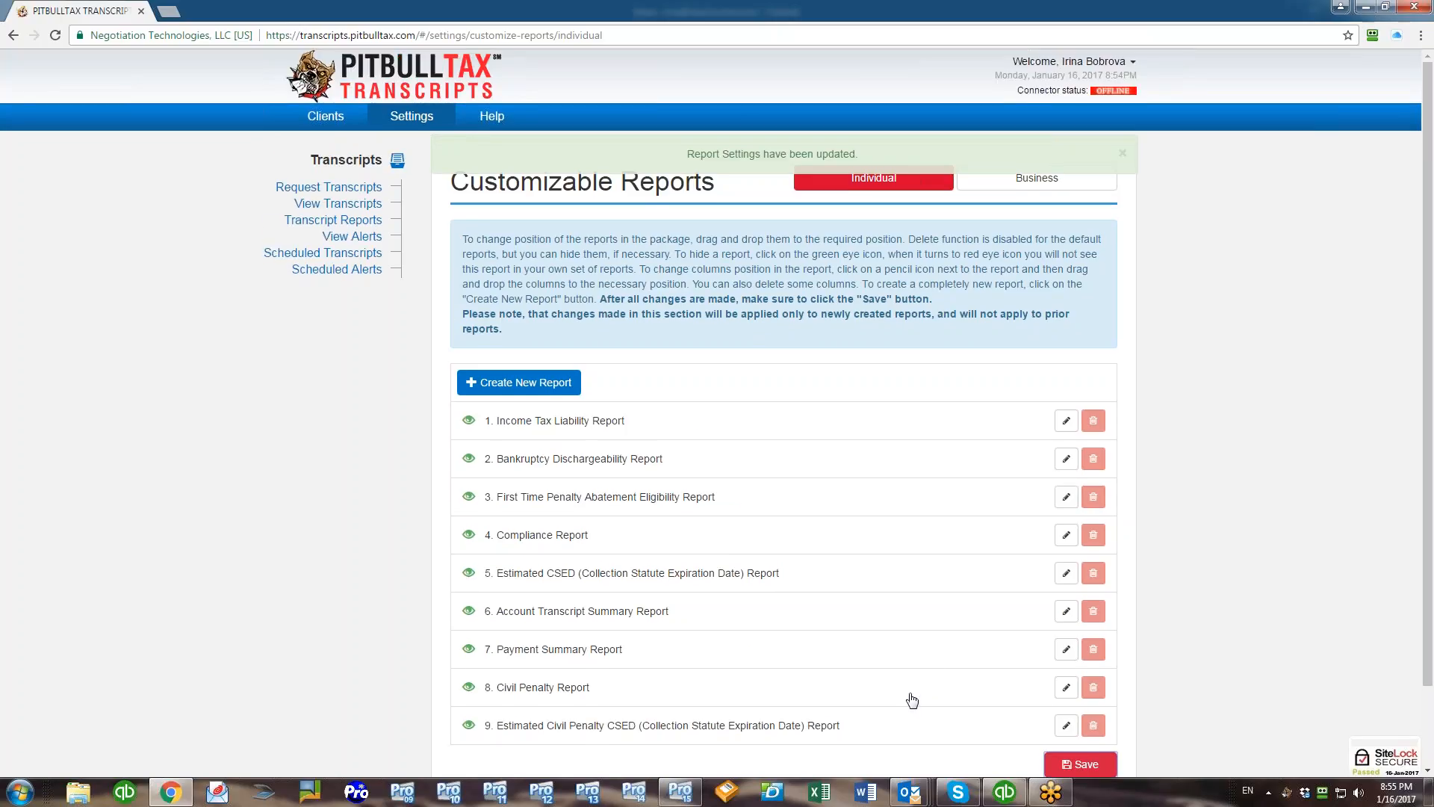
scroll(down, 3)
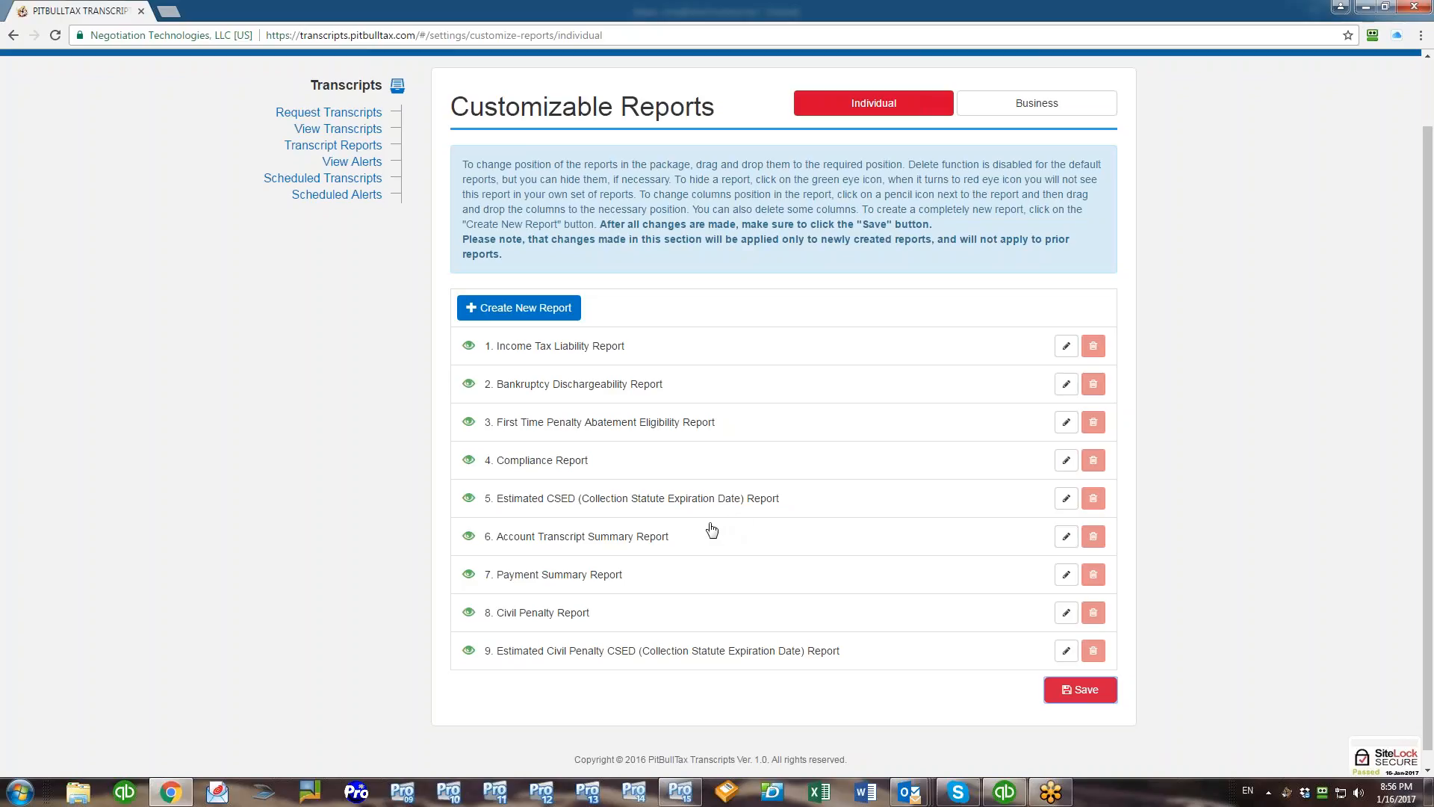
mouse_move(707, 523)
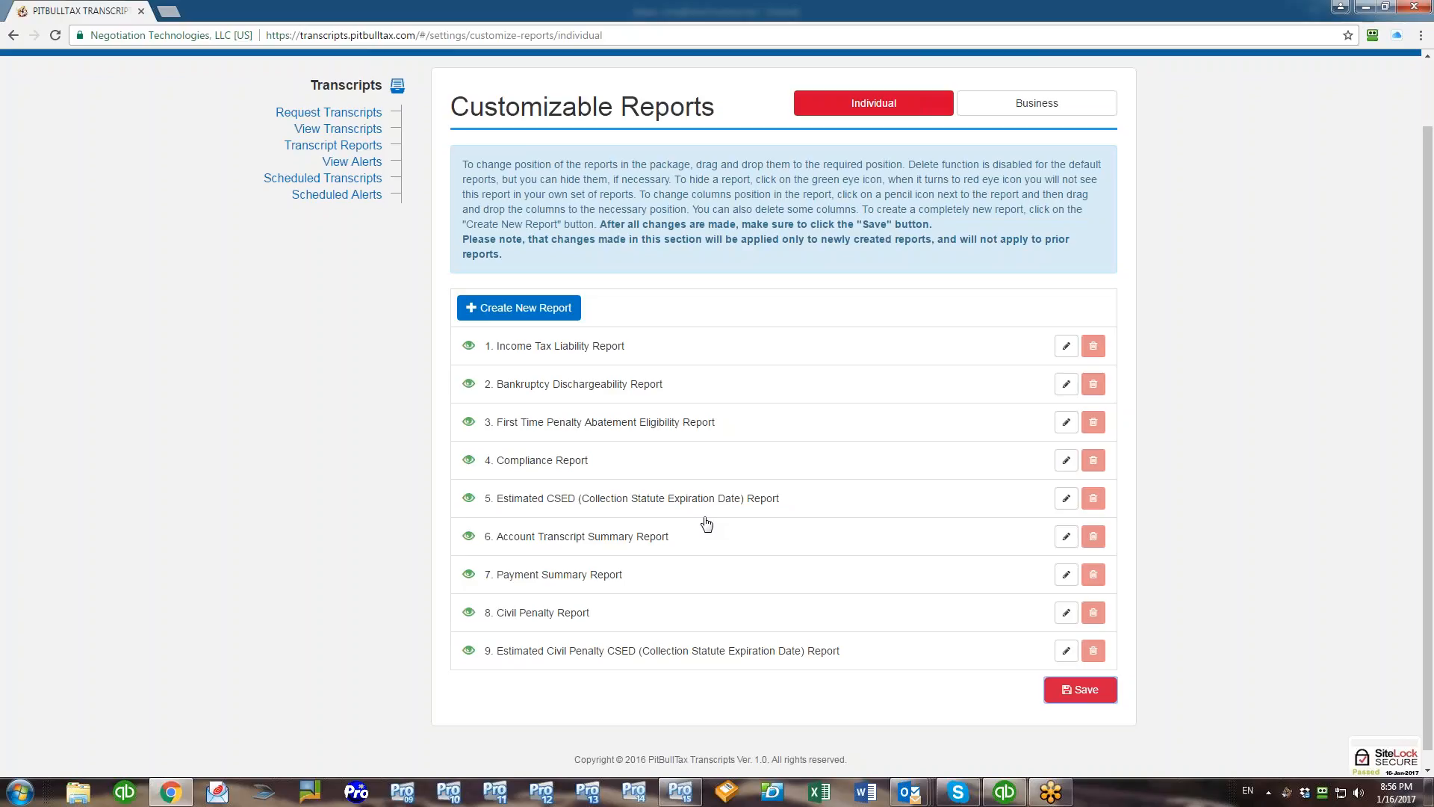
mouse_move(717, 530)
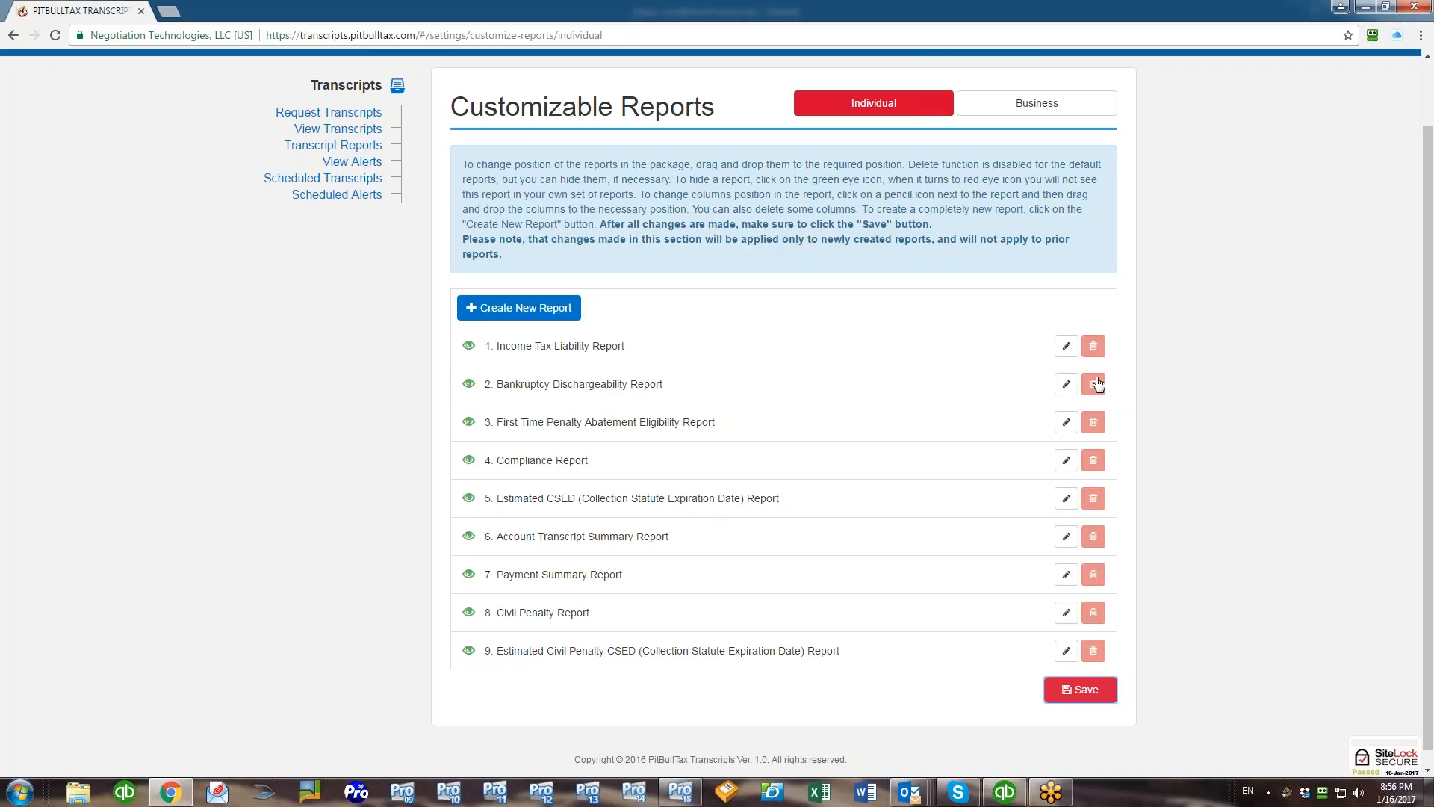
mouse_move(1096, 663)
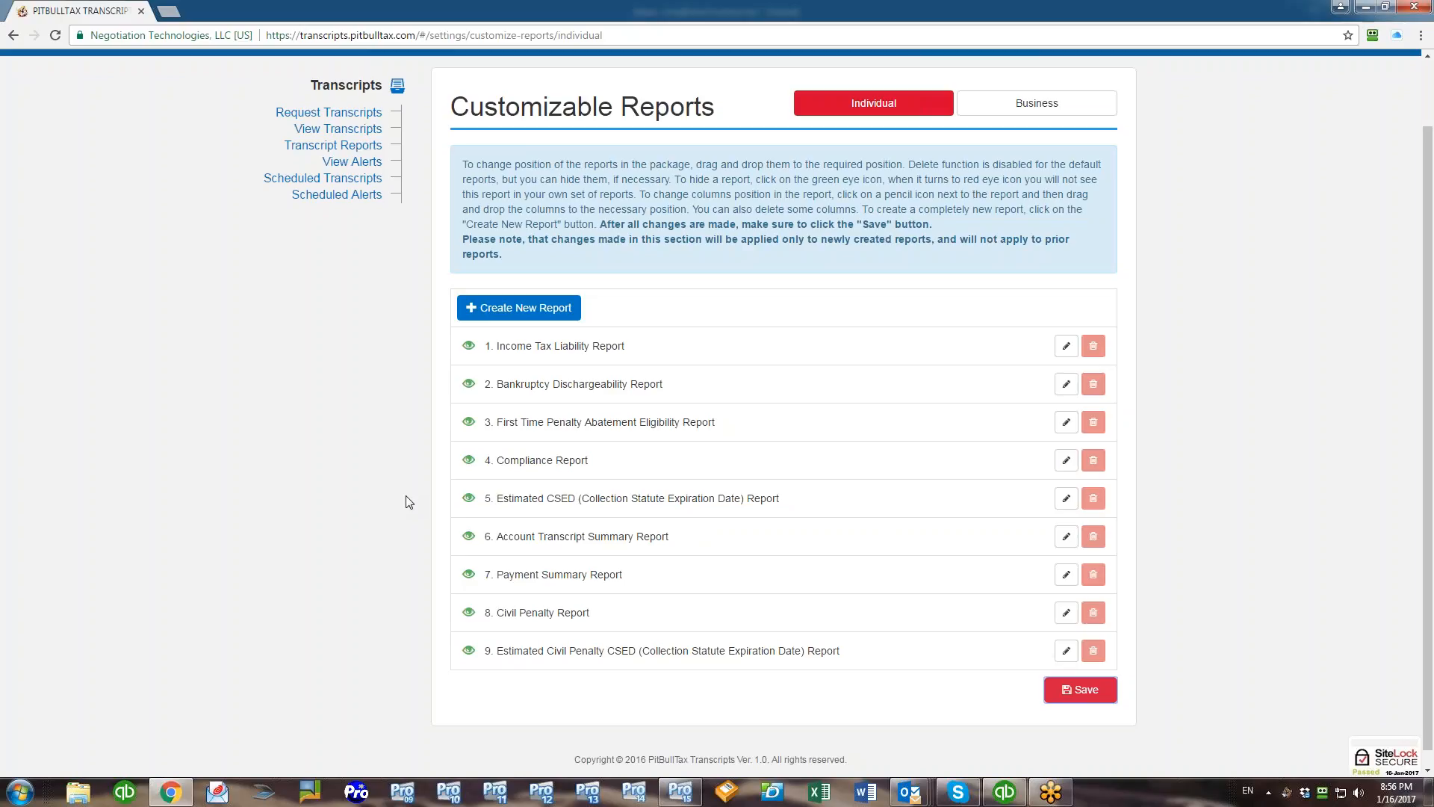
mouse_move(368, 684)
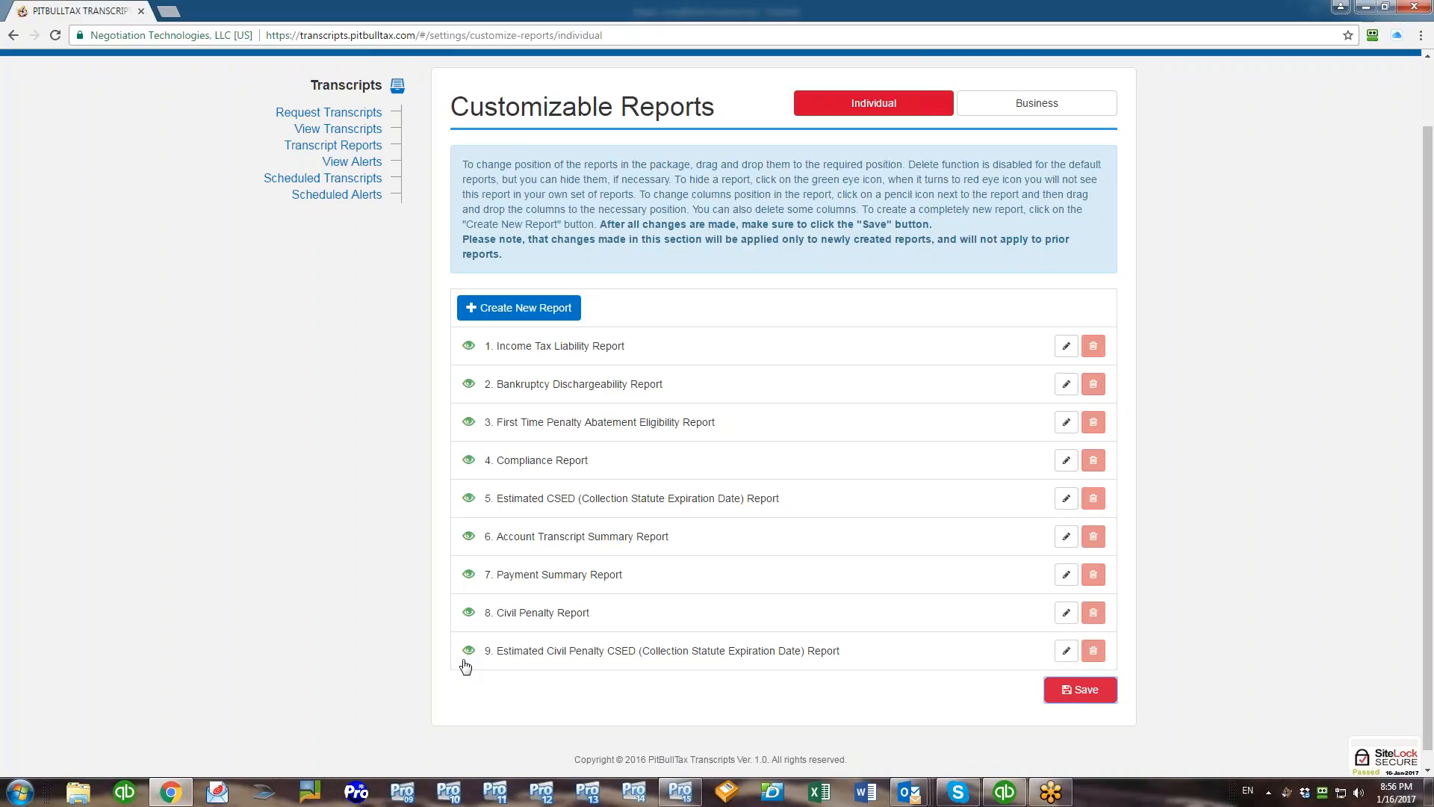
mouse_move(461, 671)
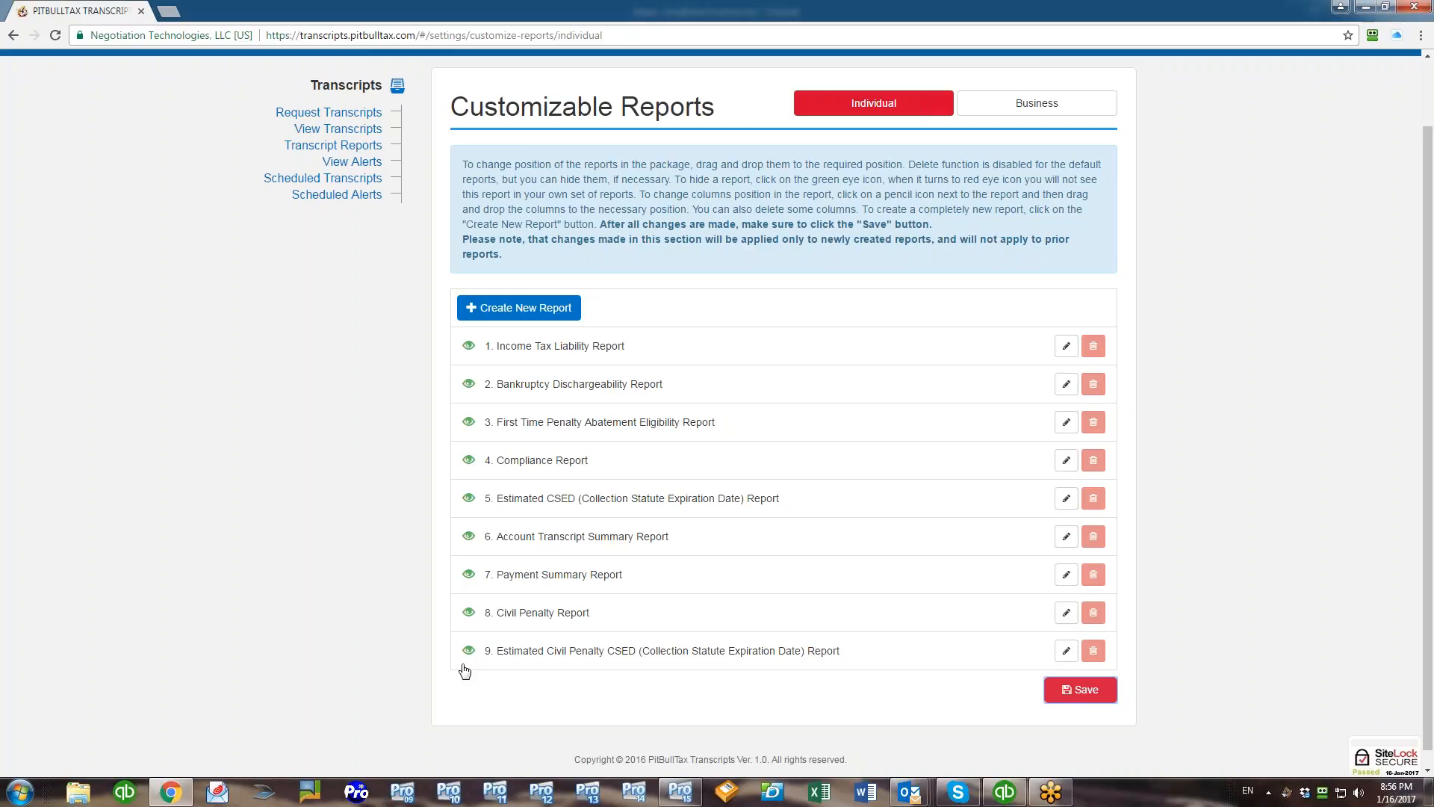
- Hide the ninth report, Estimated Civil Penalty CSED, in the individual list
click(468, 650)
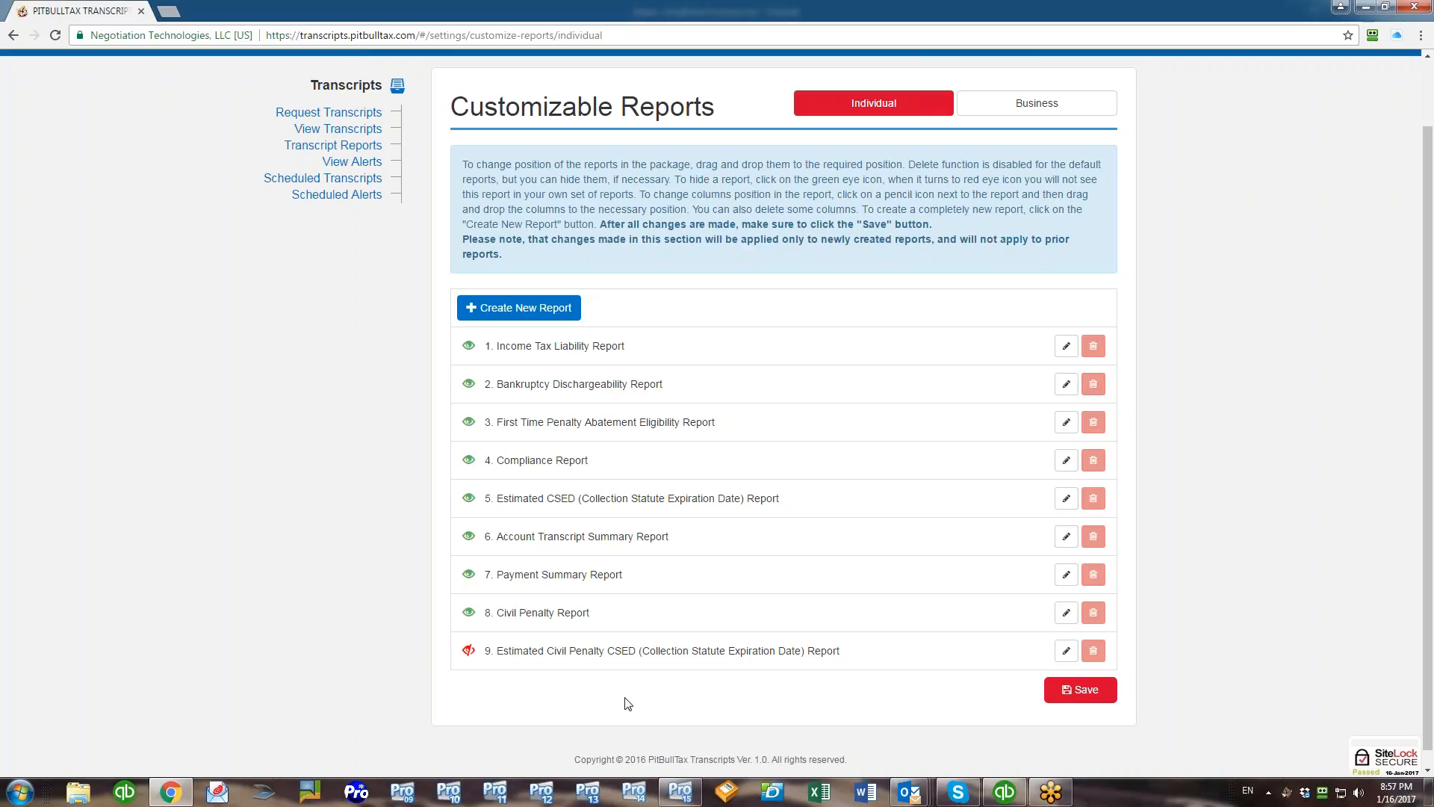
click(1079, 689)
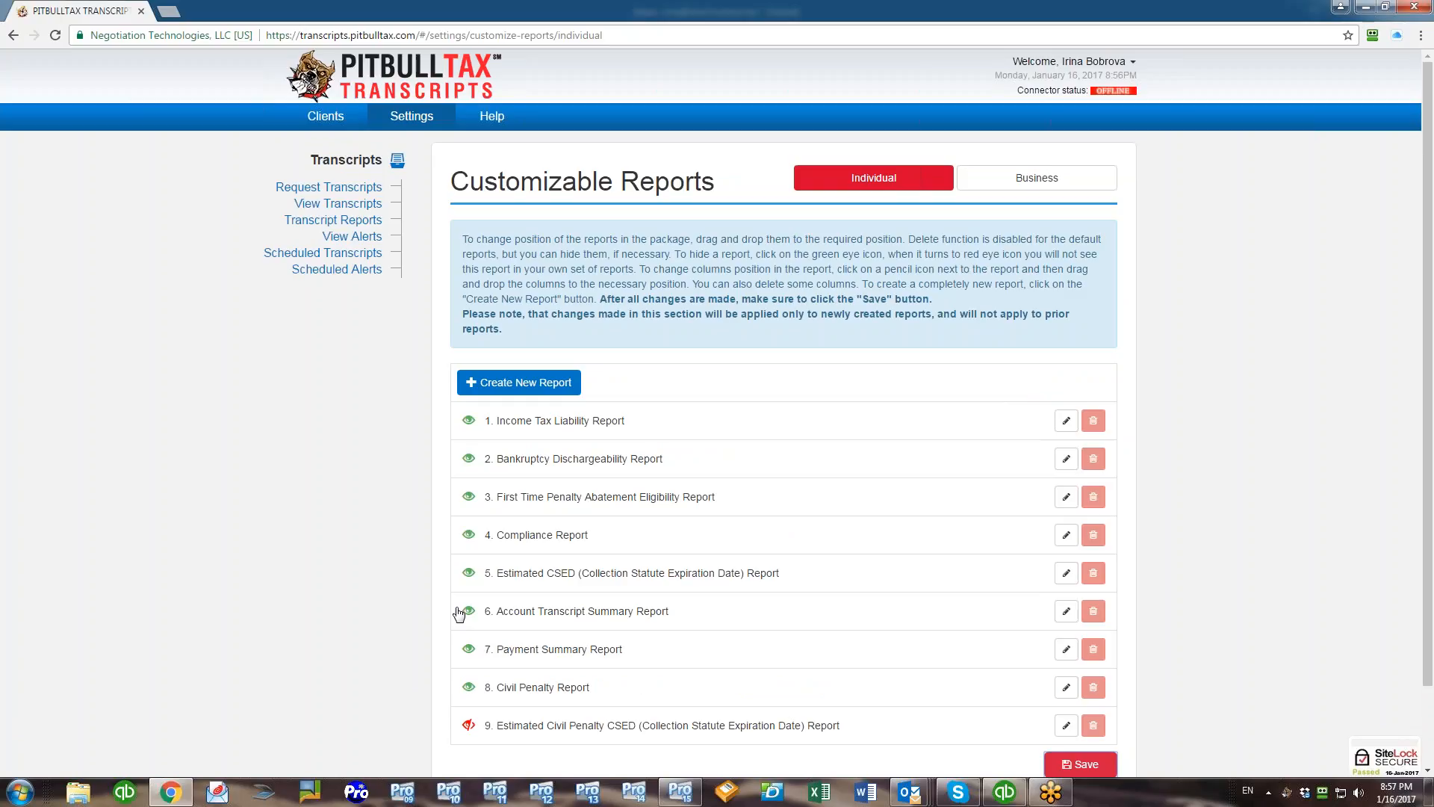
mouse_move(432, 614)
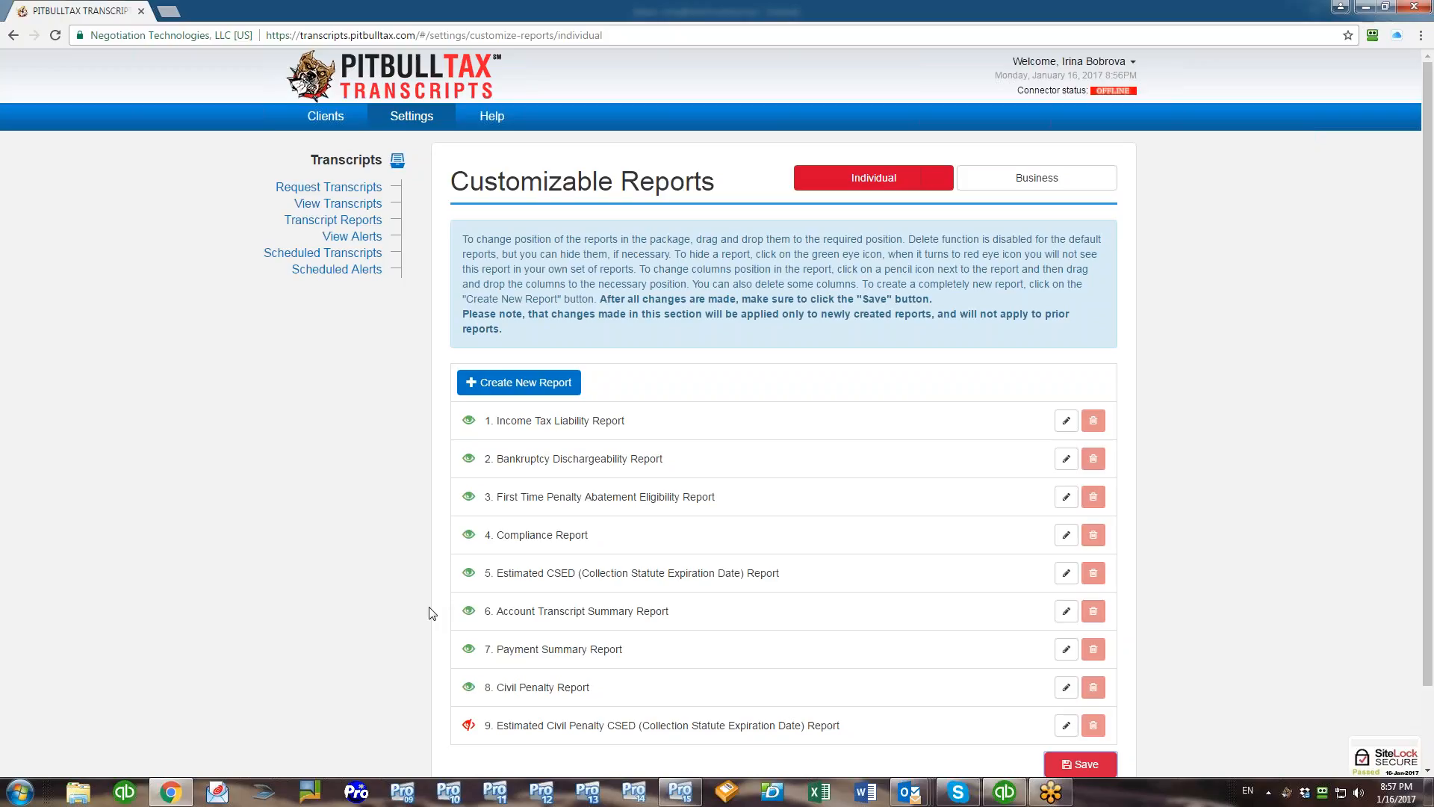
mouse_move(1066, 420)
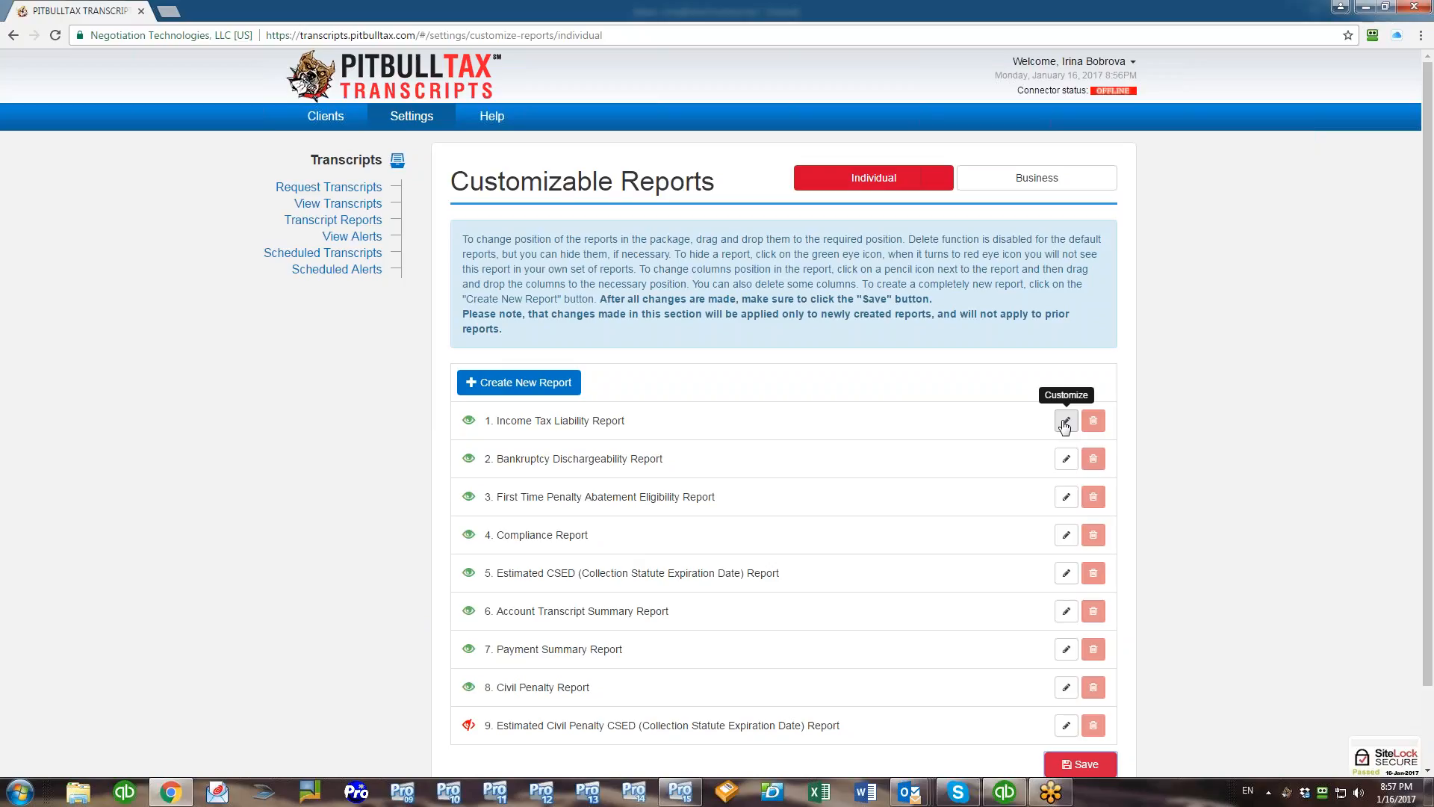
- Customize Income Tax Liability Report and move Current Tax Due to the second field
click(1064, 425)
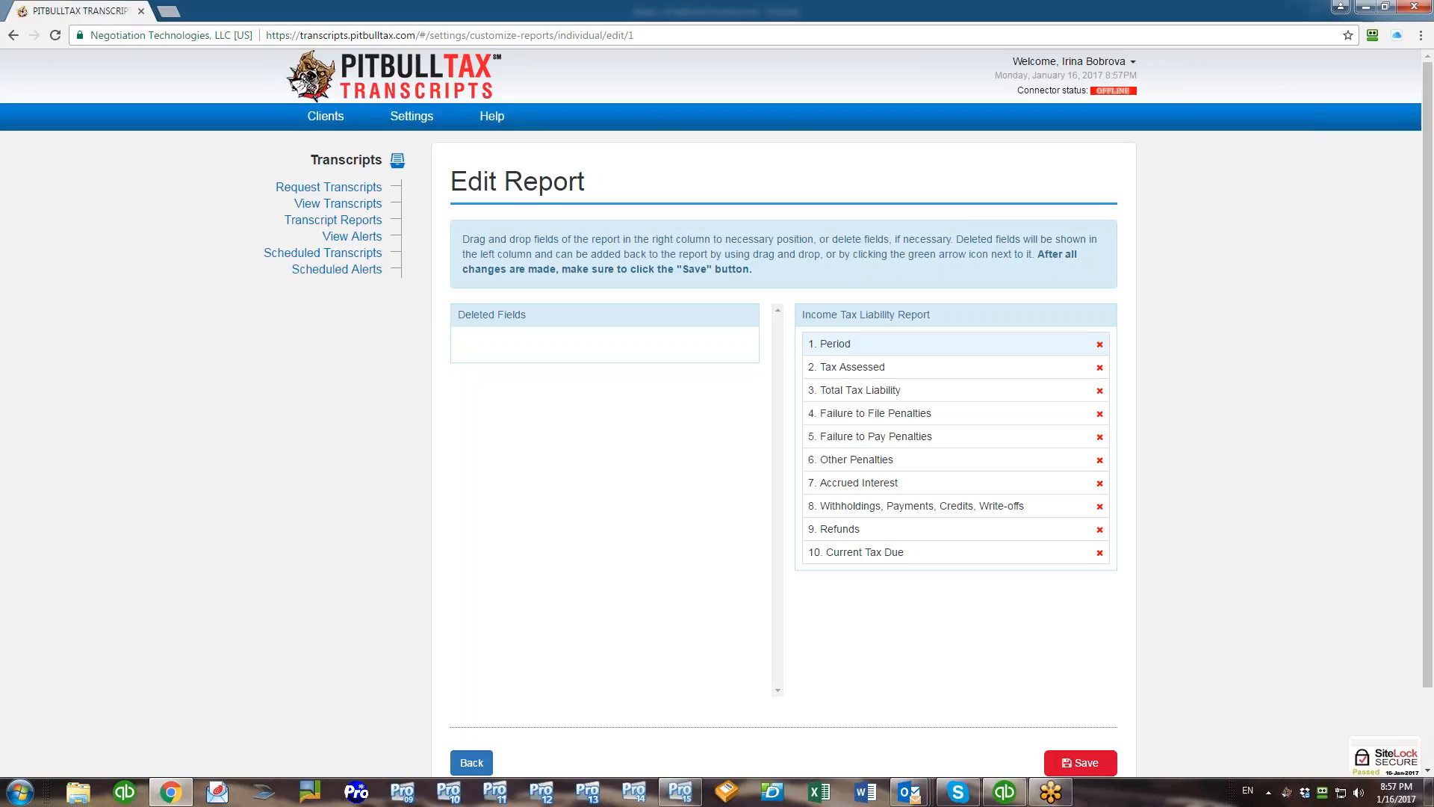
mouse_move(954, 561)
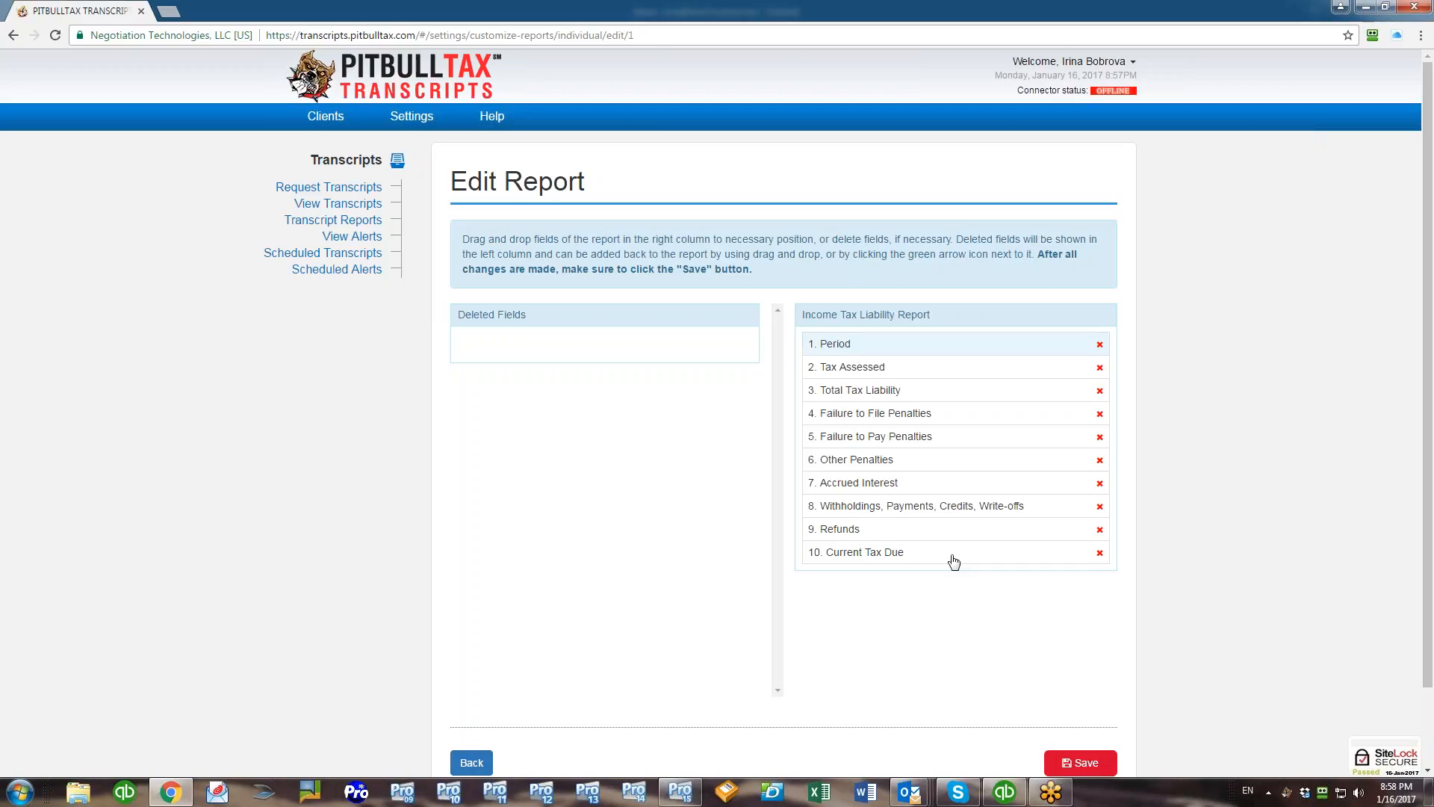
drag(954, 552, 954, 378)
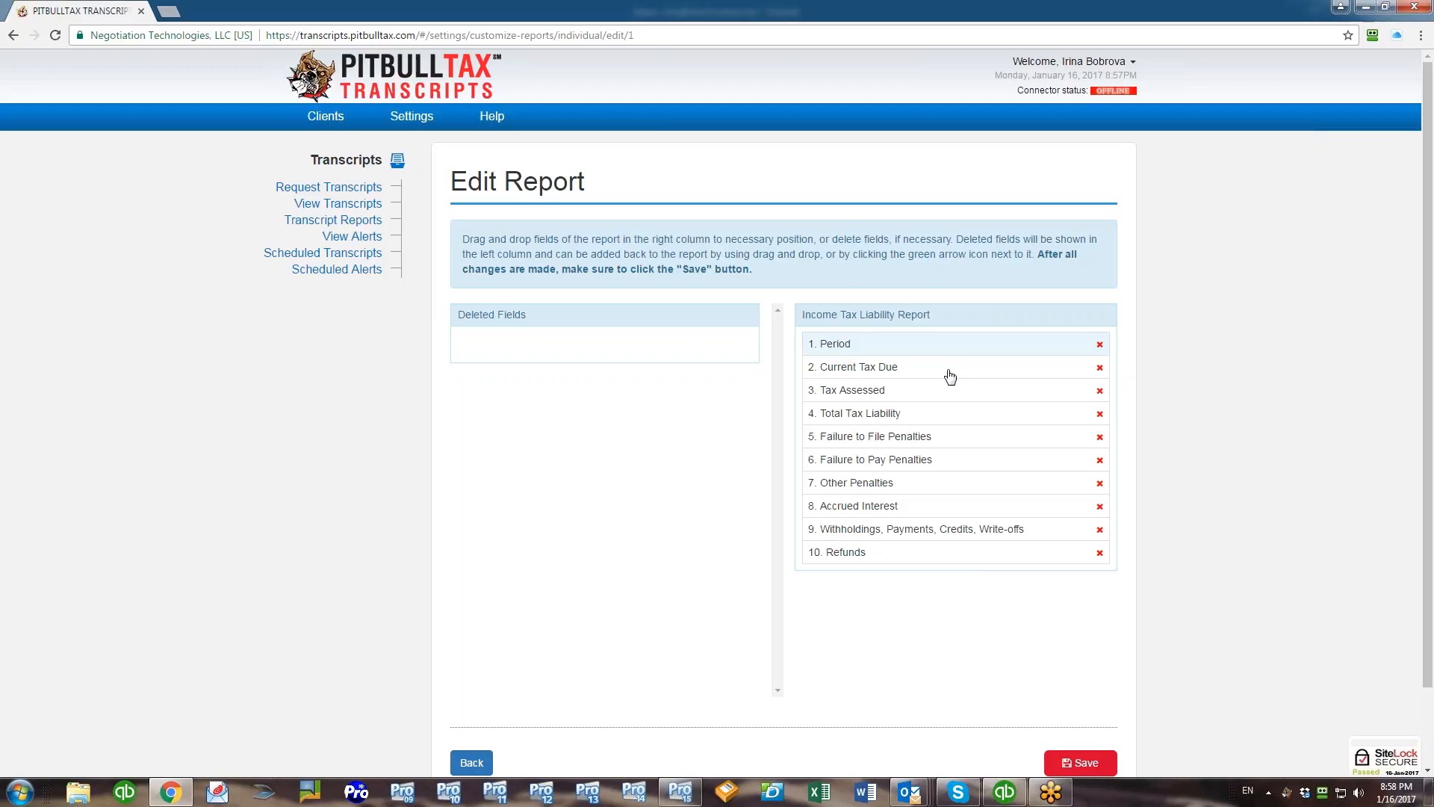
mouse_move(1278, 553)
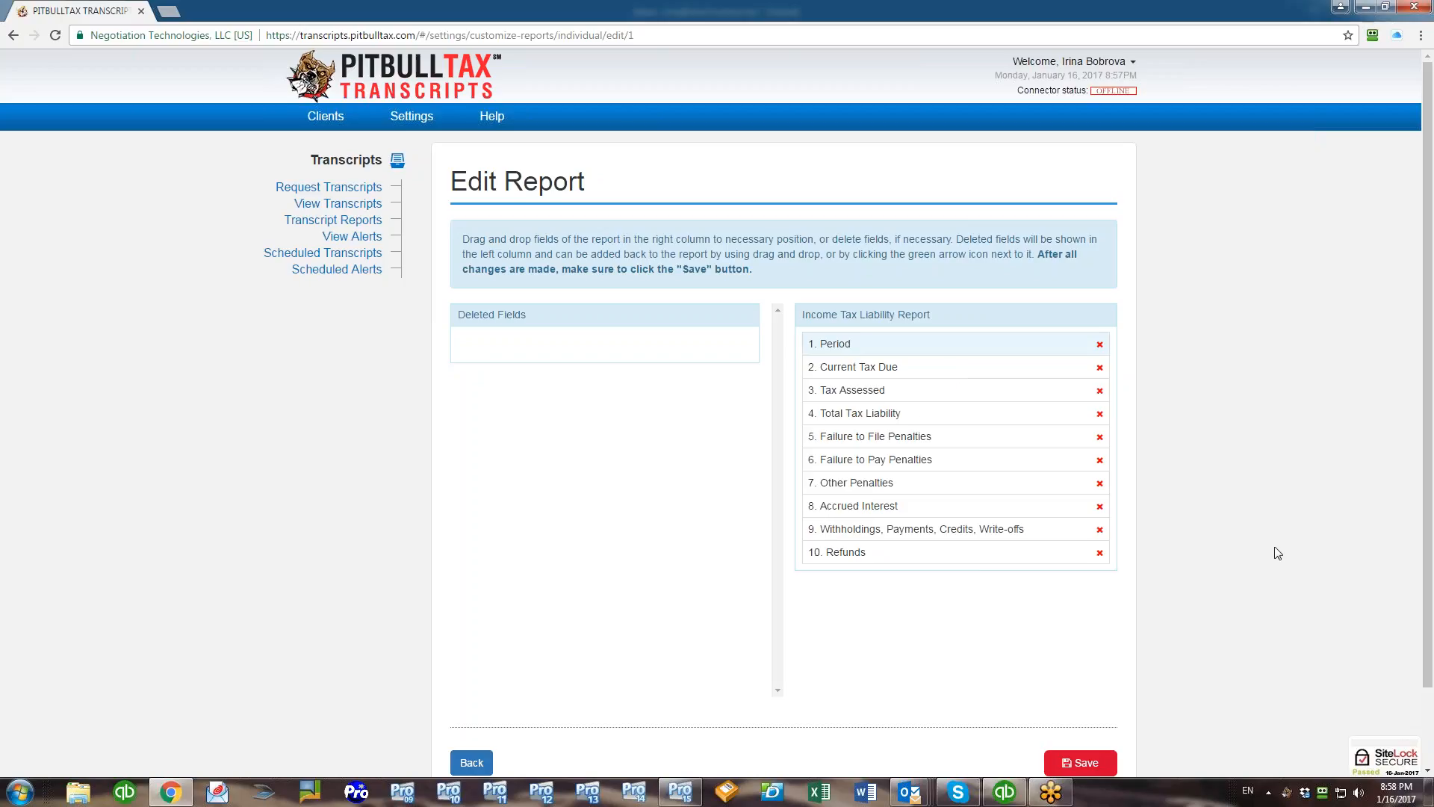
mouse_move(1101, 555)
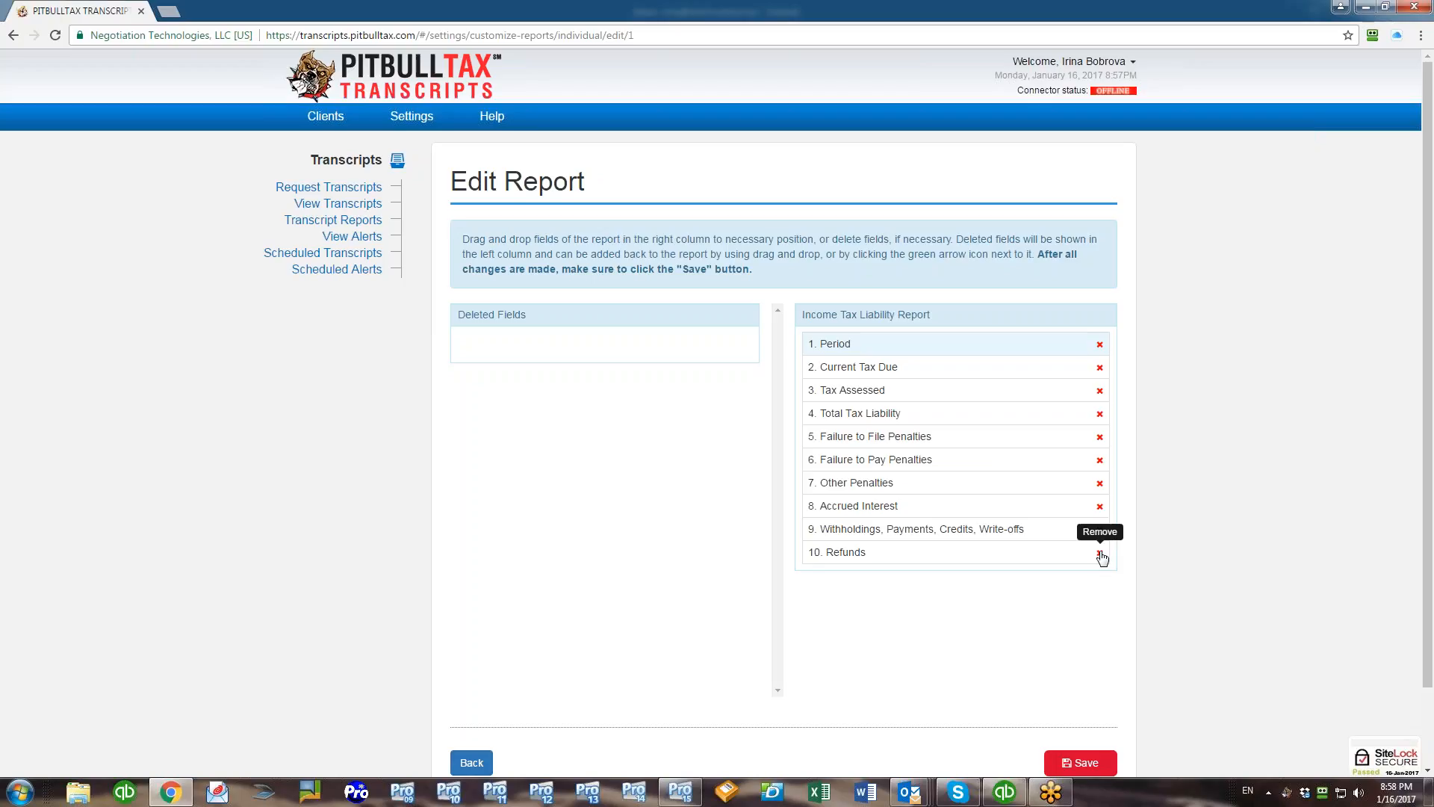
- Delete Refunds and Withholdings/Payments/Credits/Write-offs from the Income Tax Liability Report
click(1100, 552)
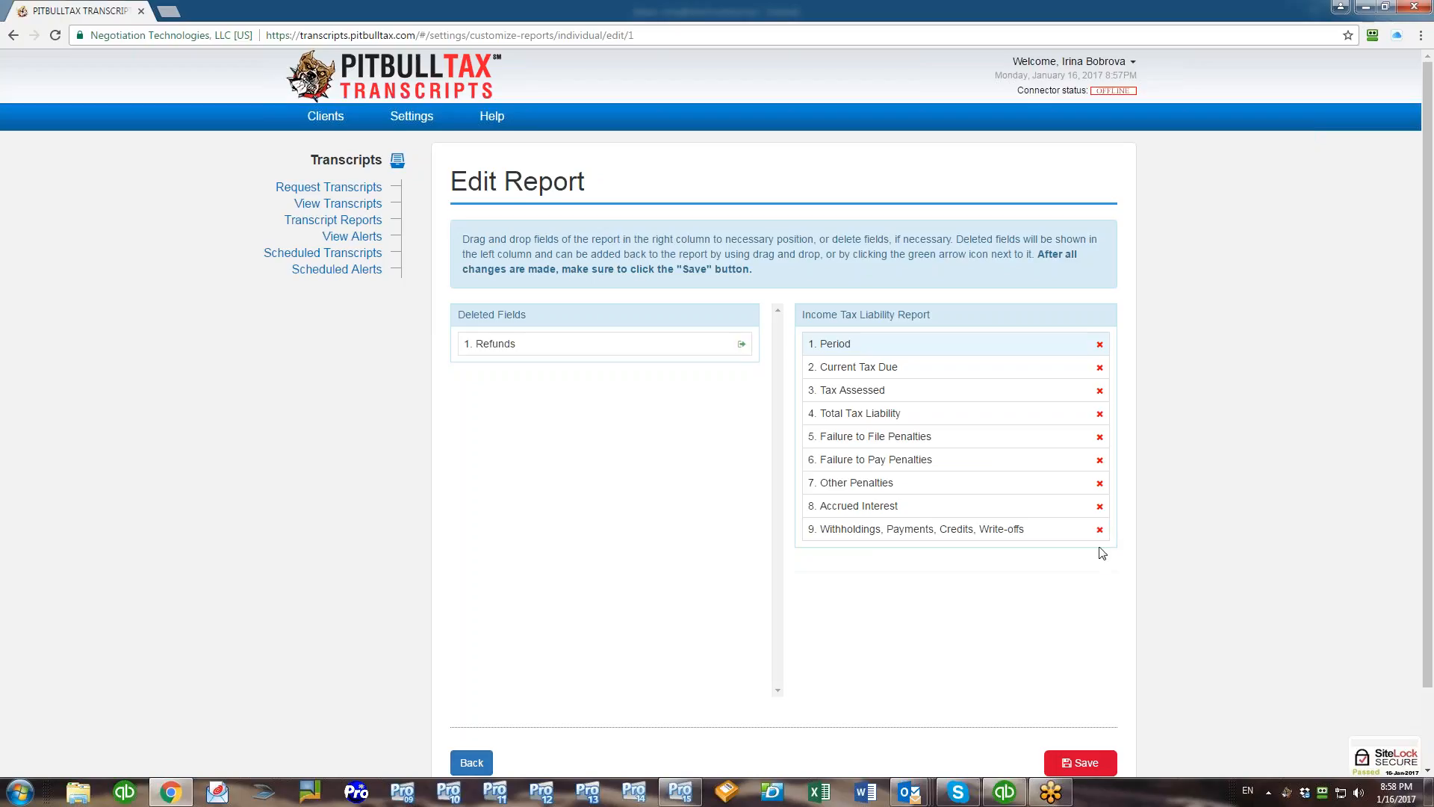
mouse_move(1101, 529)
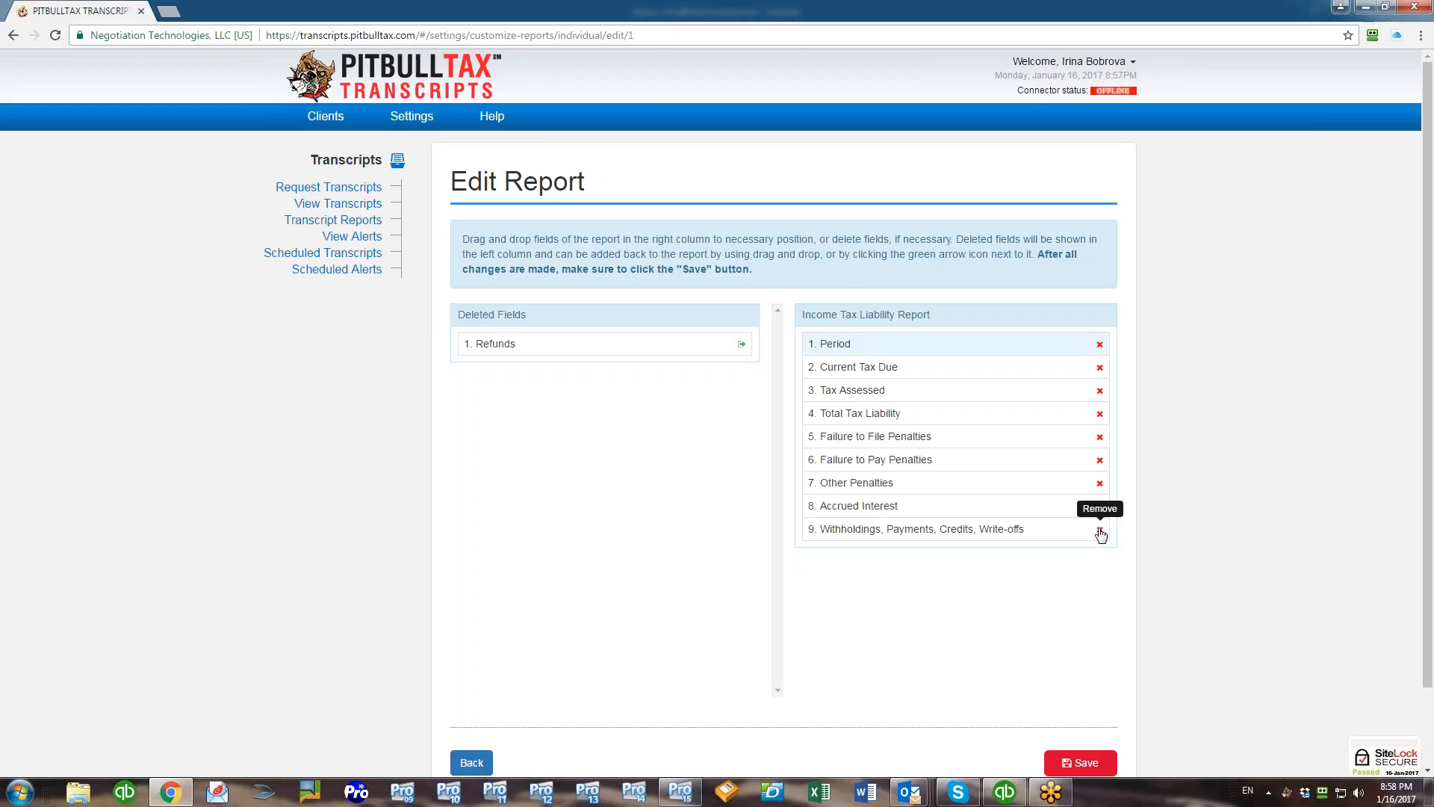
click(1101, 534)
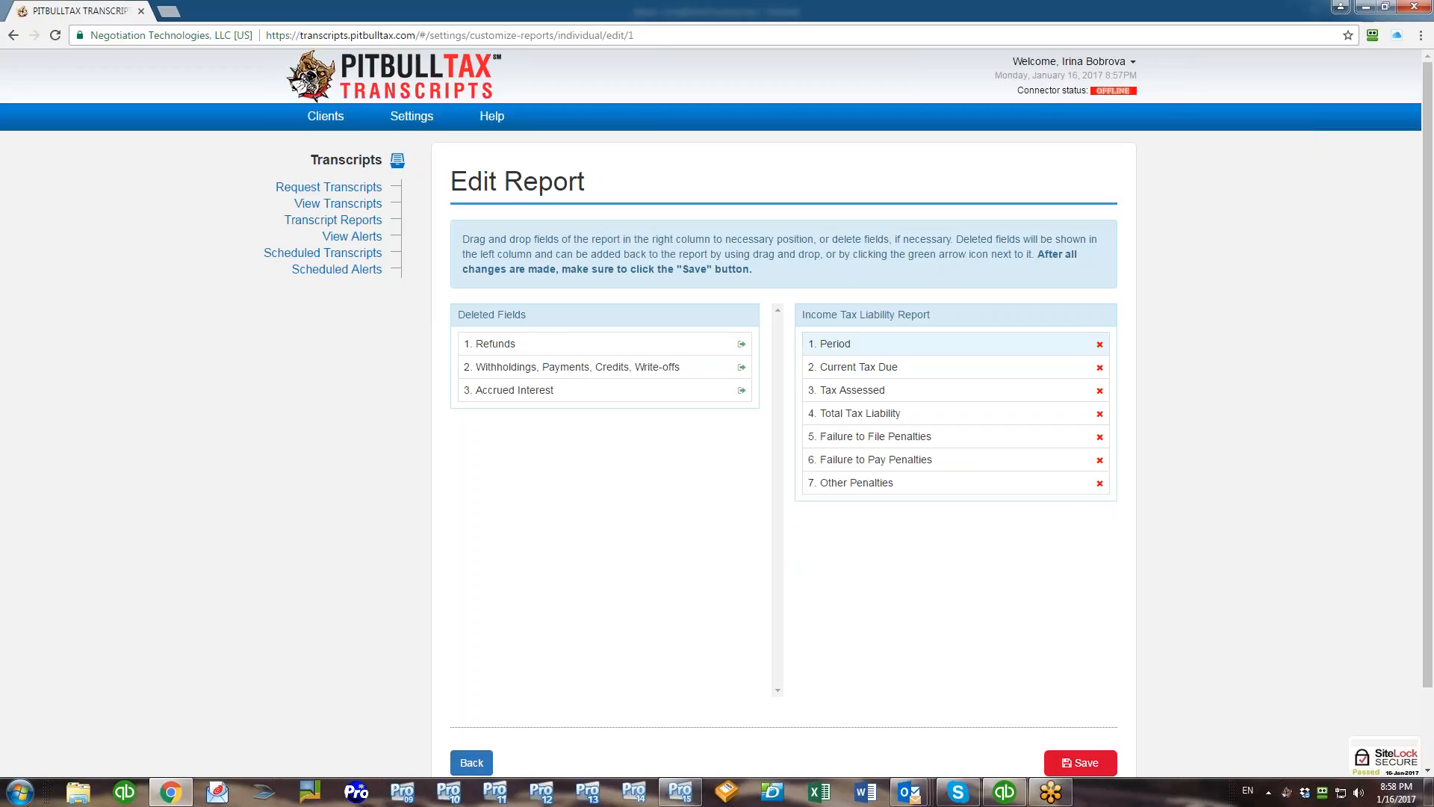
mouse_move(1095, 520)
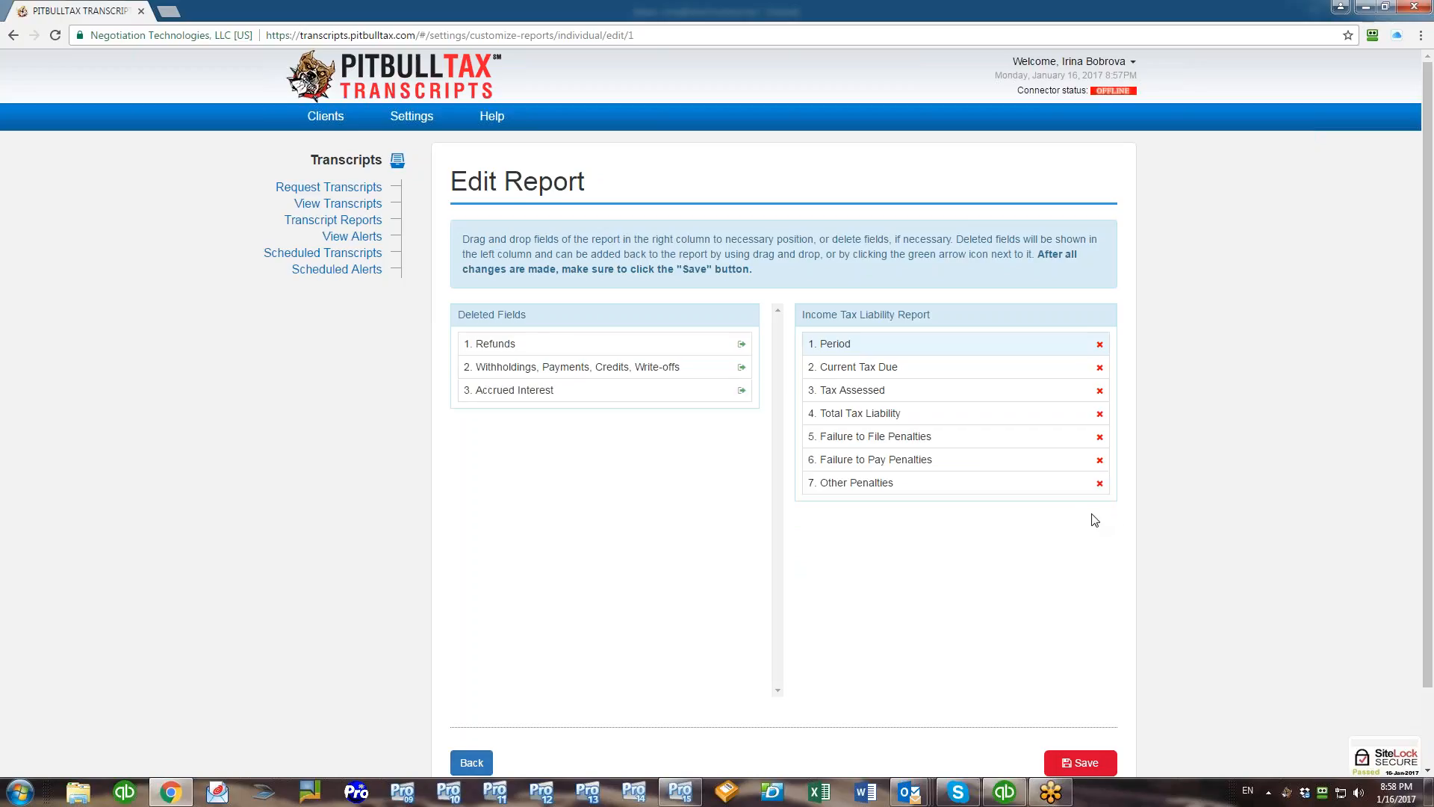
mouse_move(1100, 508)
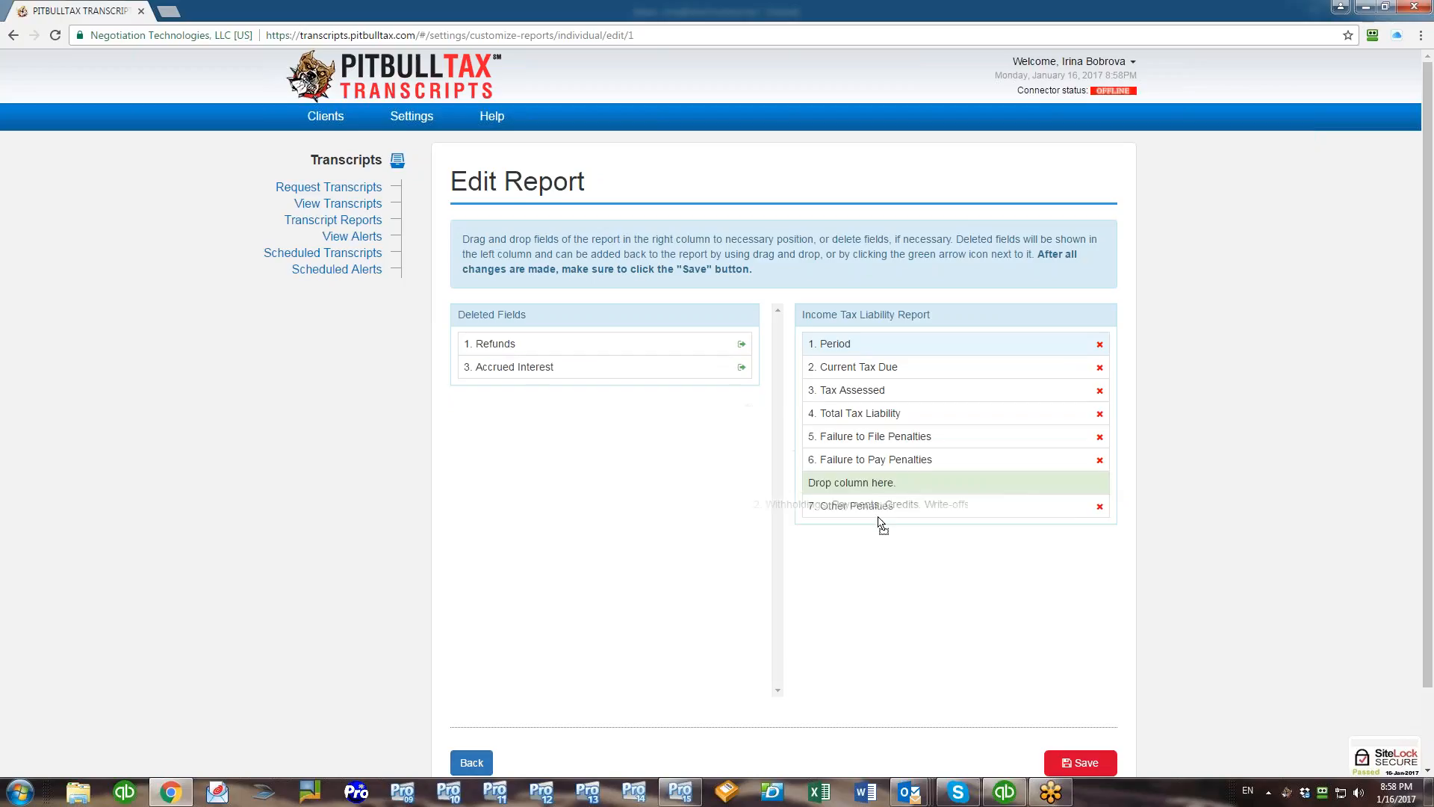
- Restore Withholdings, Refunds and Accrued Interest to the report, then save it
drag(905, 505, 604, 366)
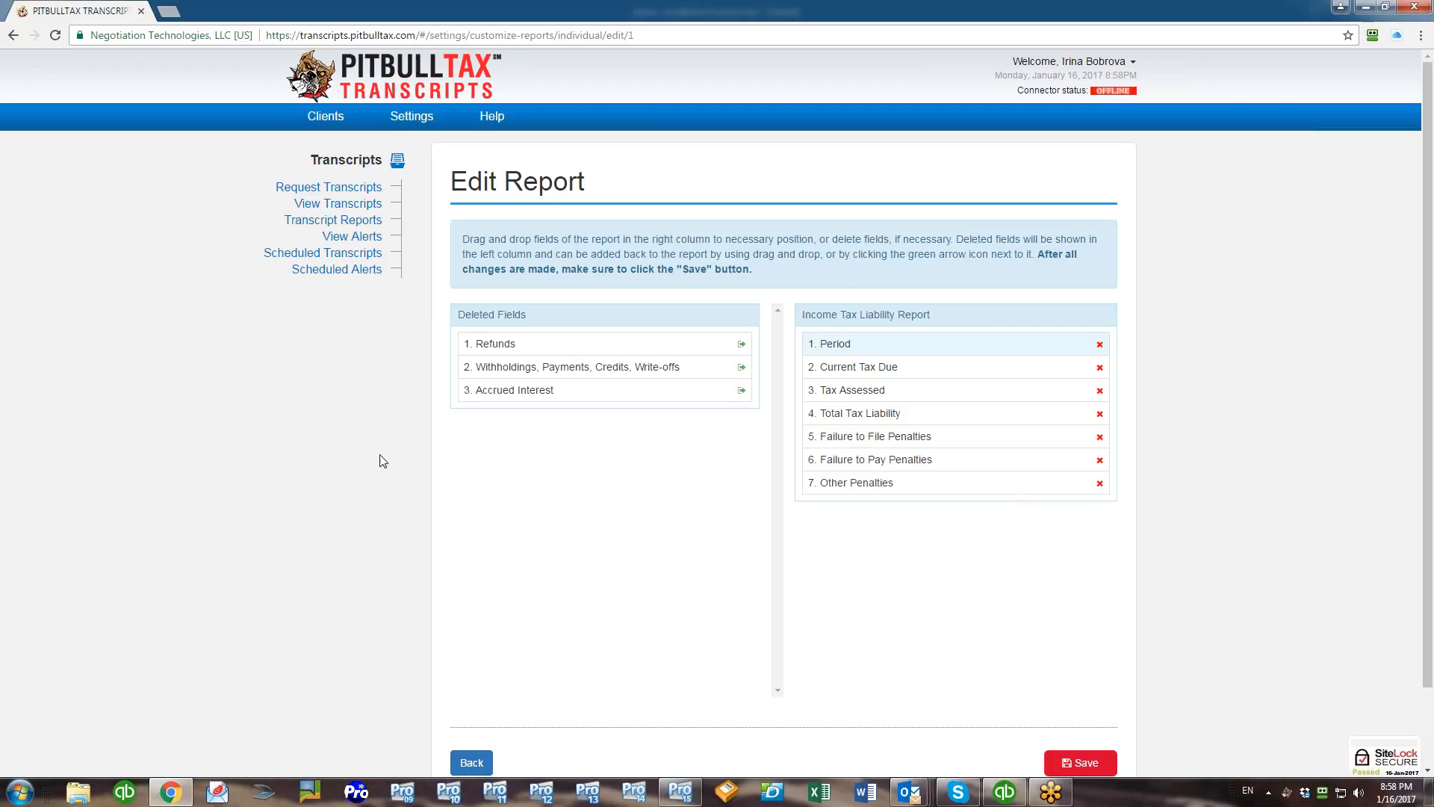
drag(549, 367, 954, 506)
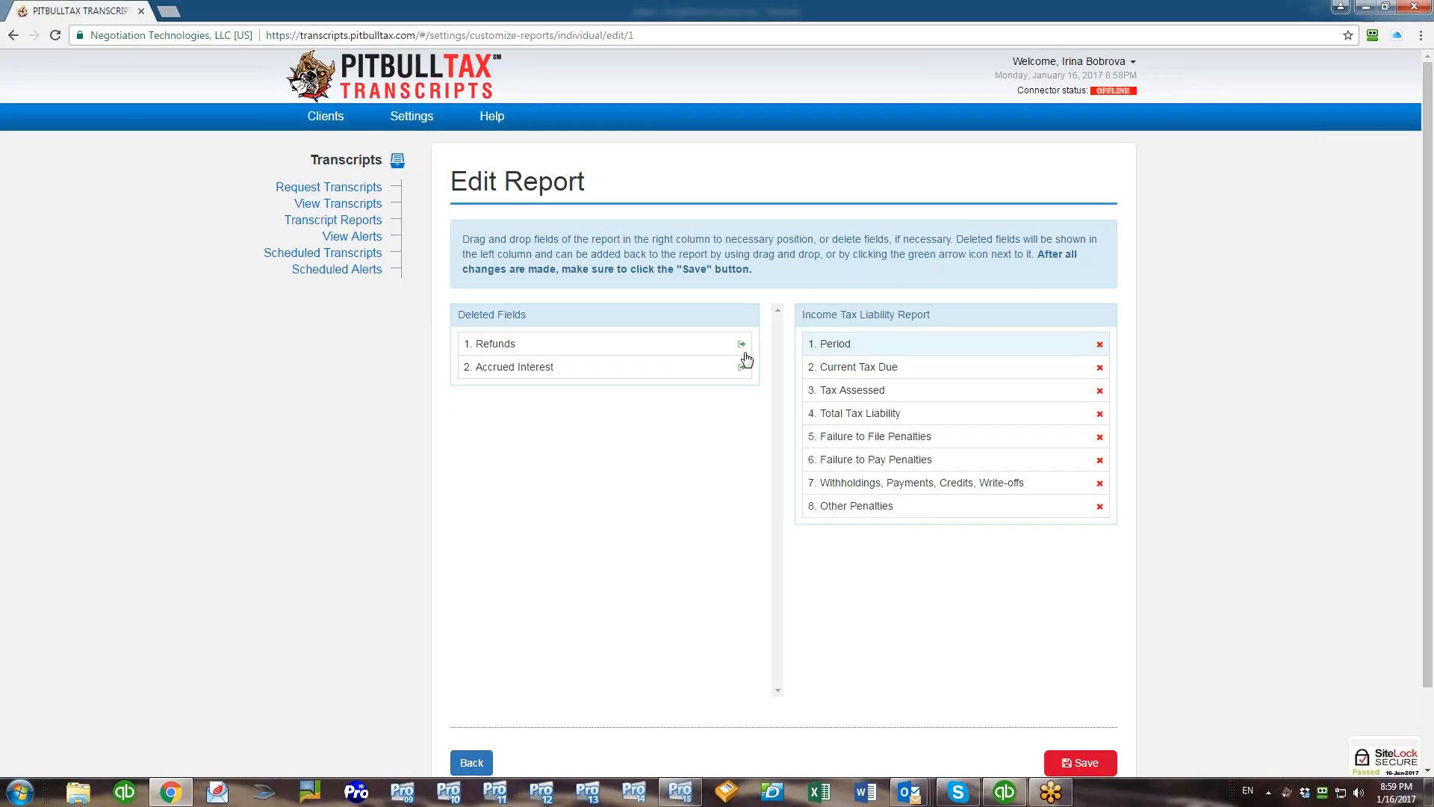
click(741, 343)
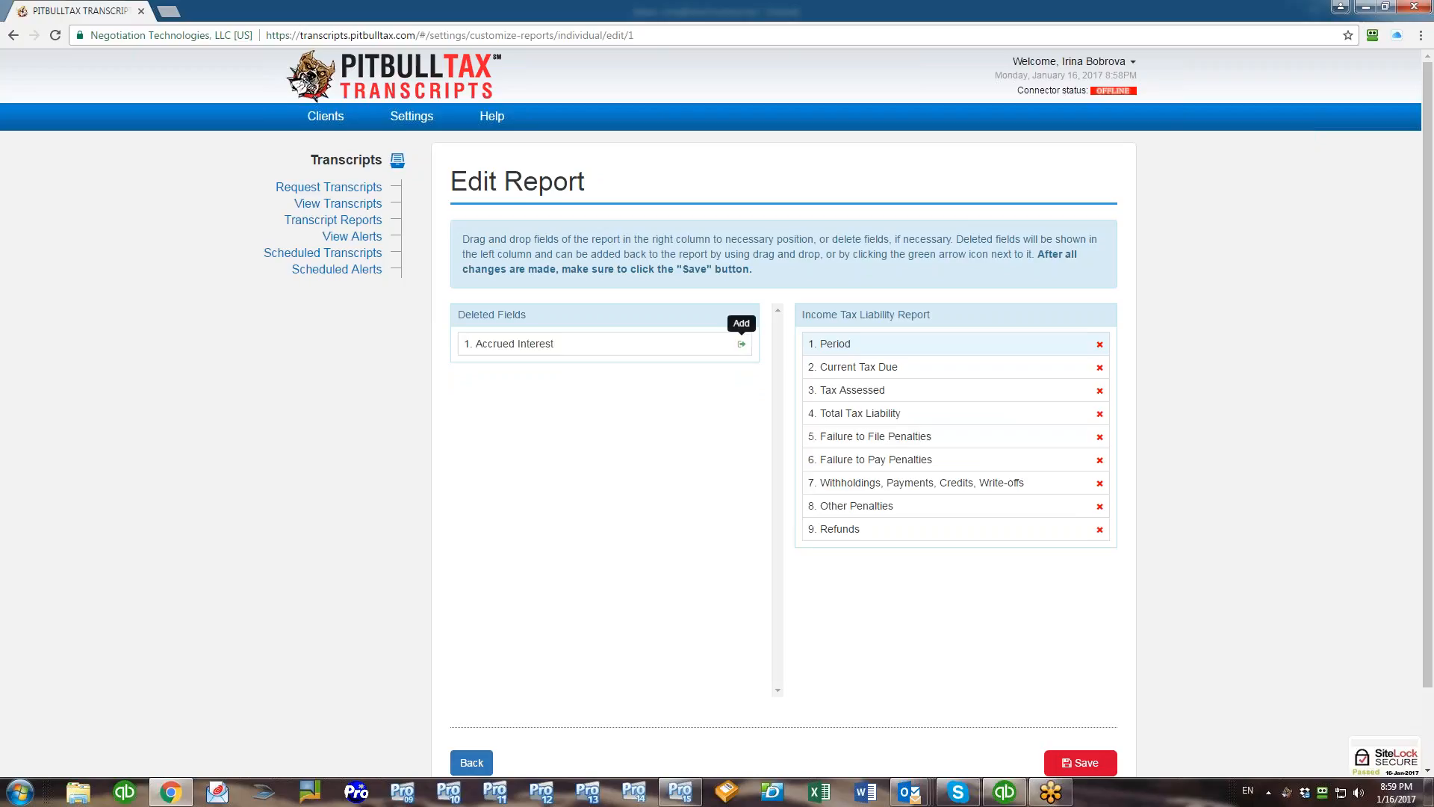
click(741, 343)
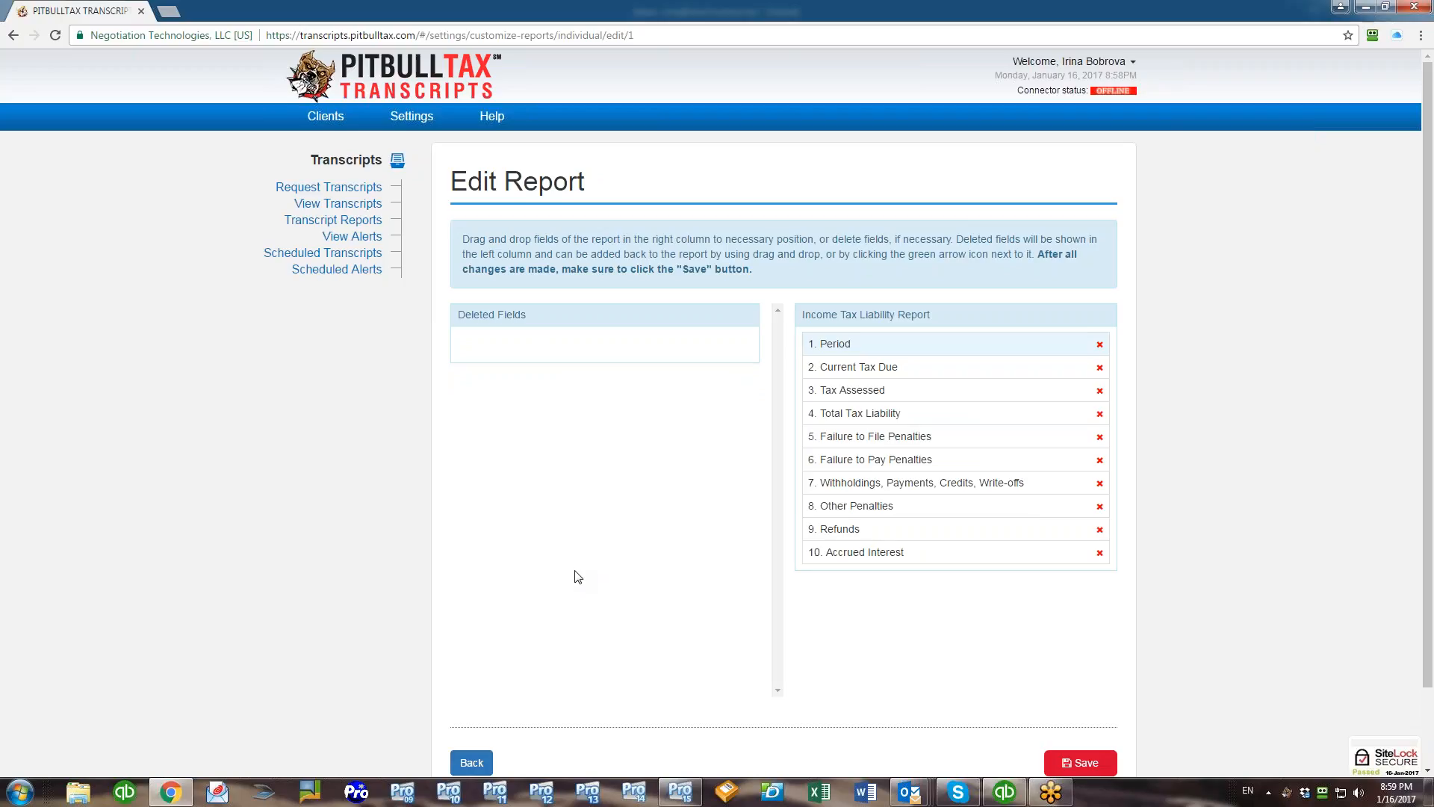
click(1100, 529)
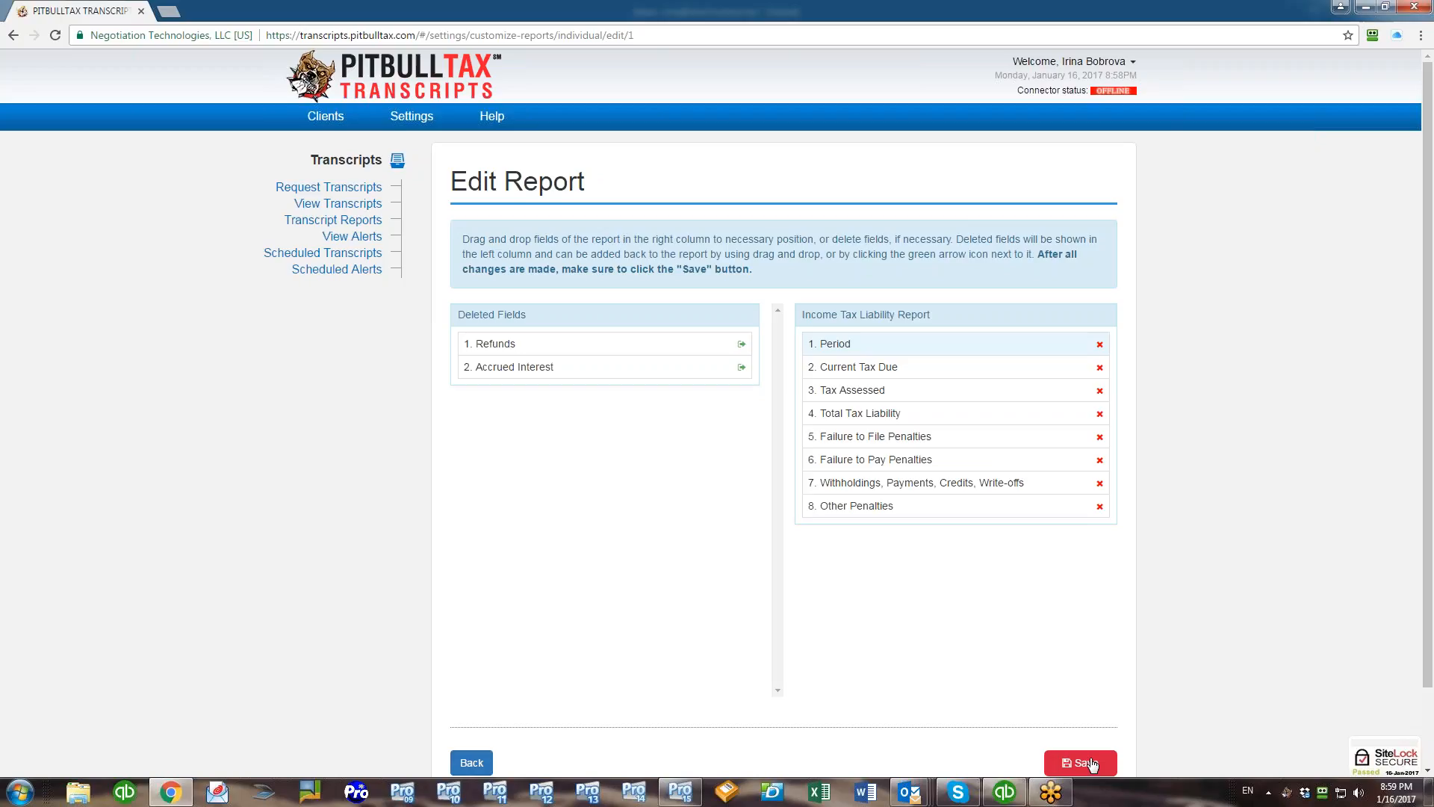
click(1080, 762)
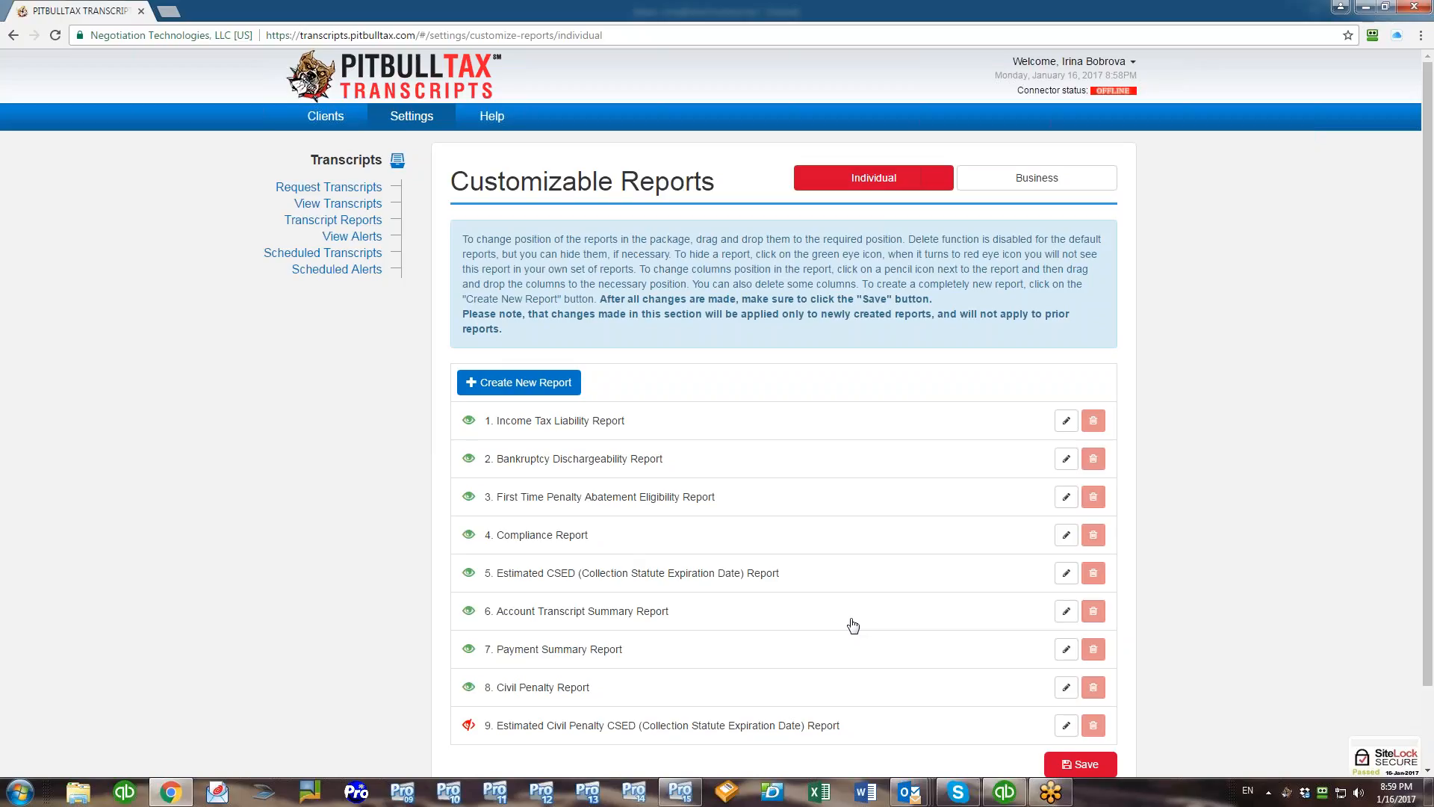
- Start a new custom report and scroll through the default report fields
click(518, 383)
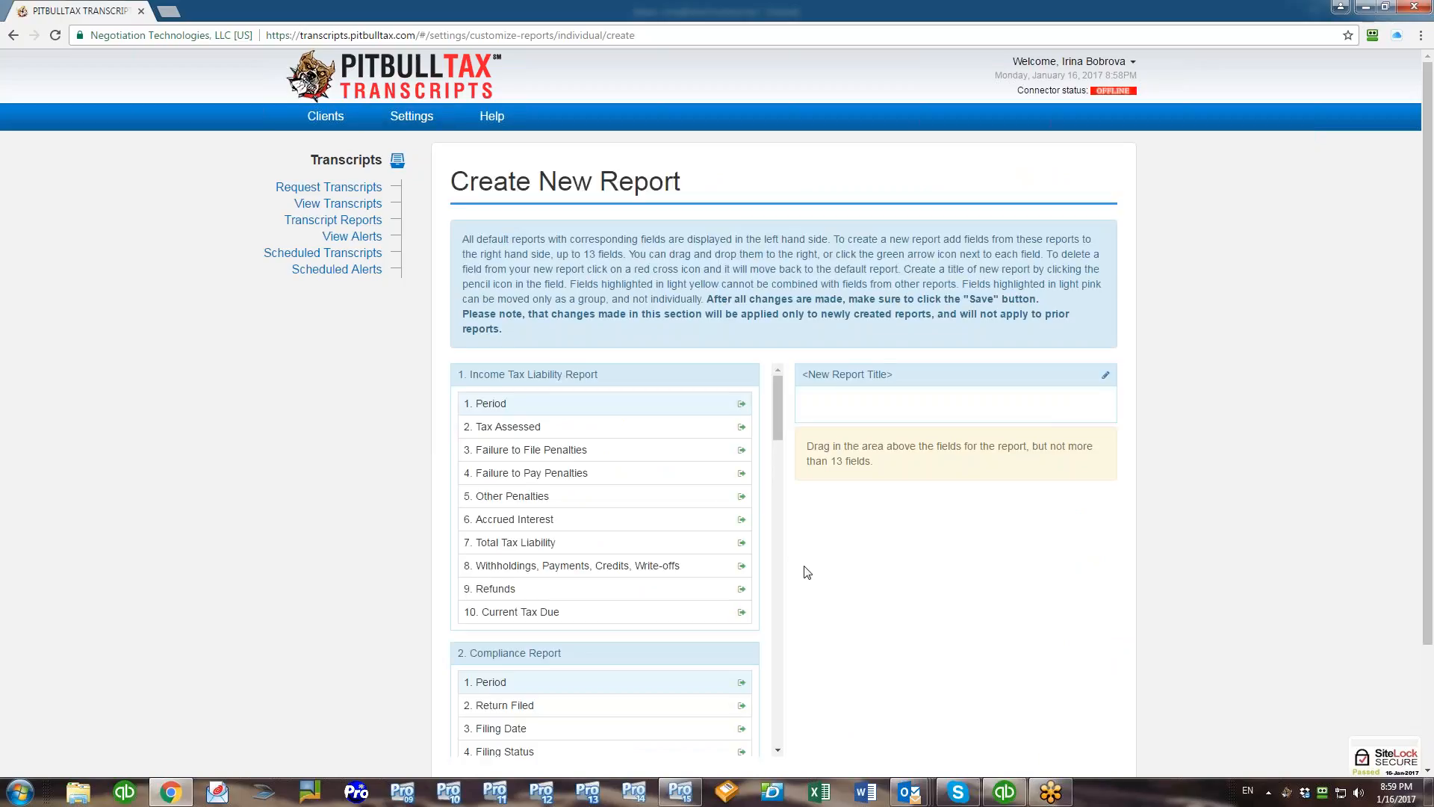
mouse_move(816, 574)
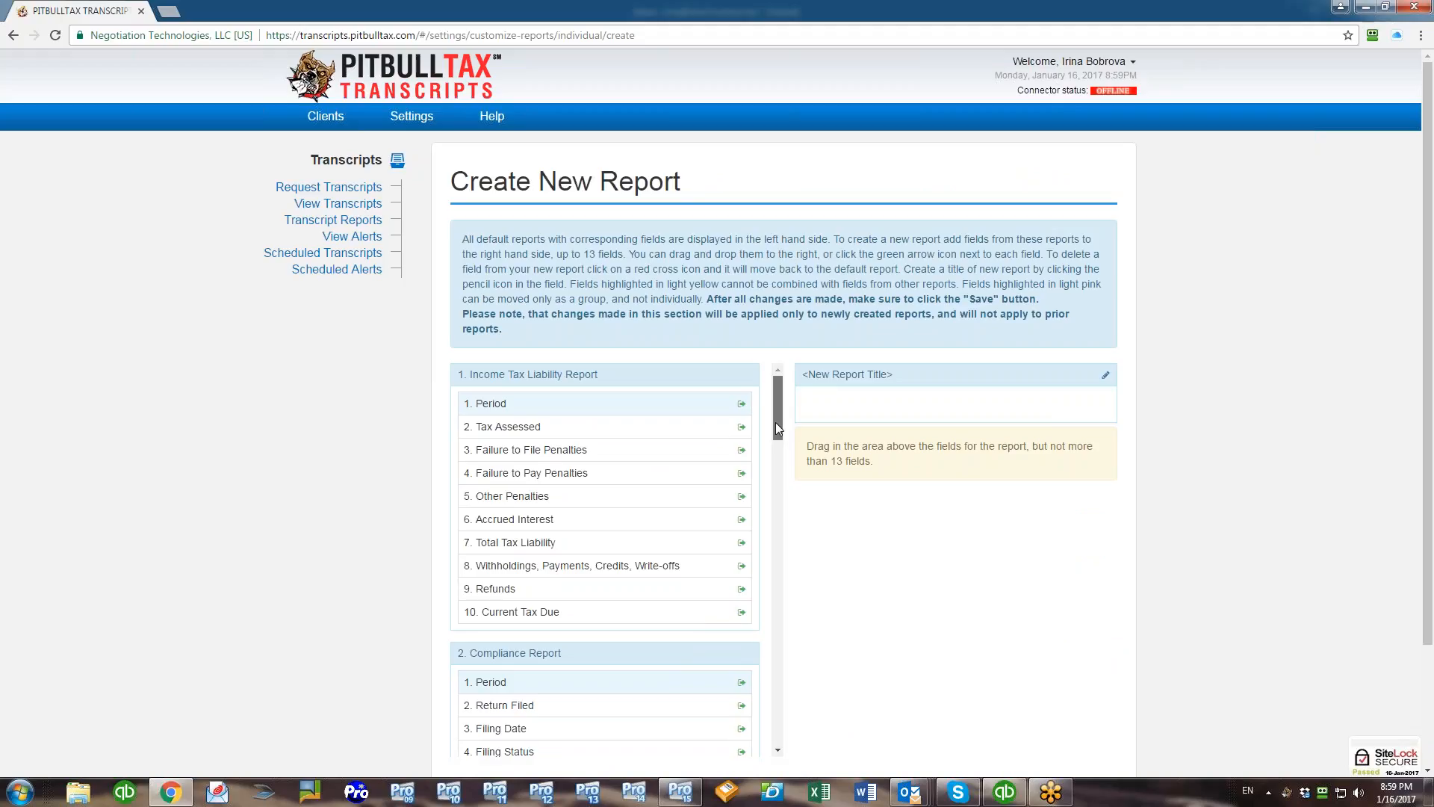
scroll(down, 3)
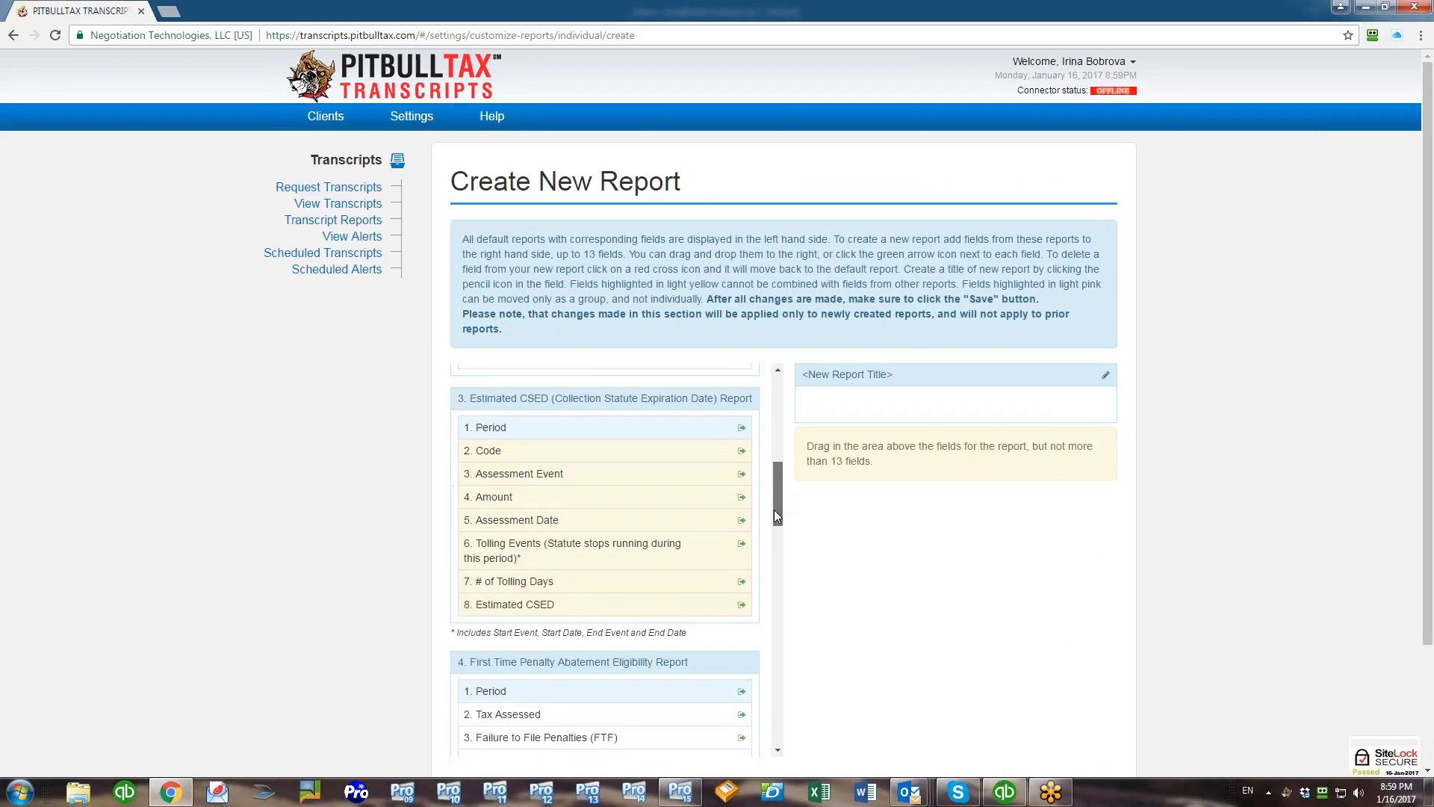
scroll(down, 3)
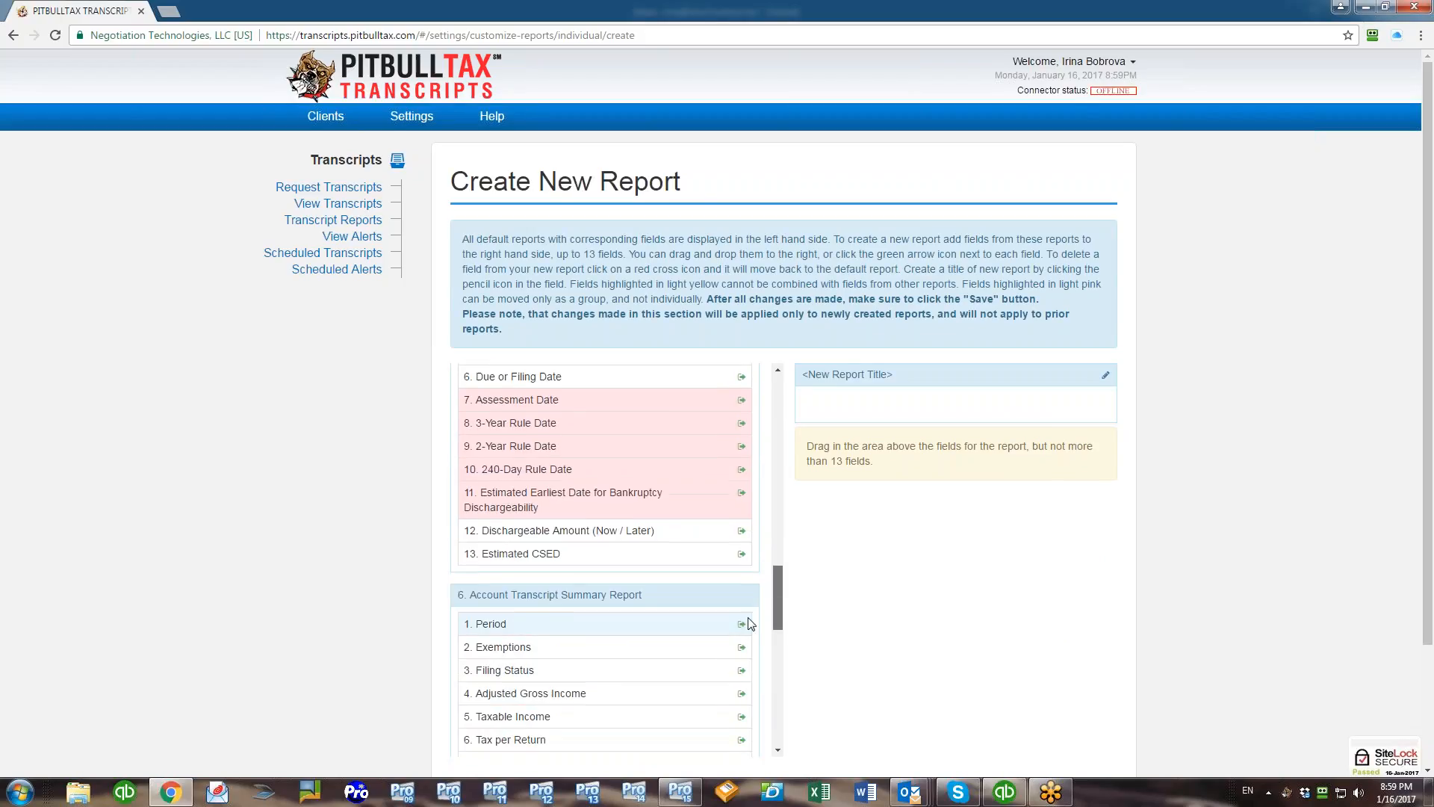
scroll(down, 3)
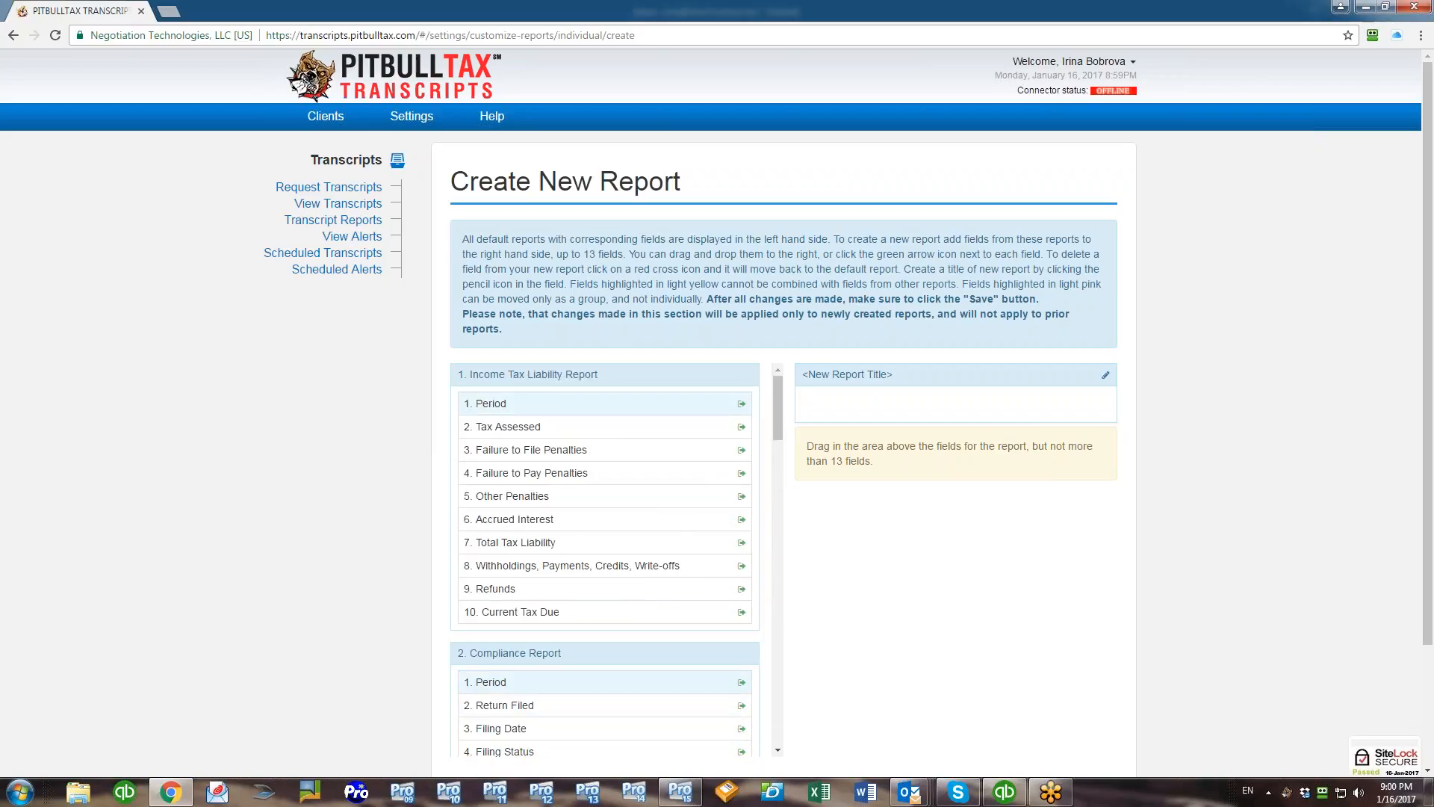
- Title the new report 'Tax Liability / Compliance / Bankruptcy'
click(1104, 374)
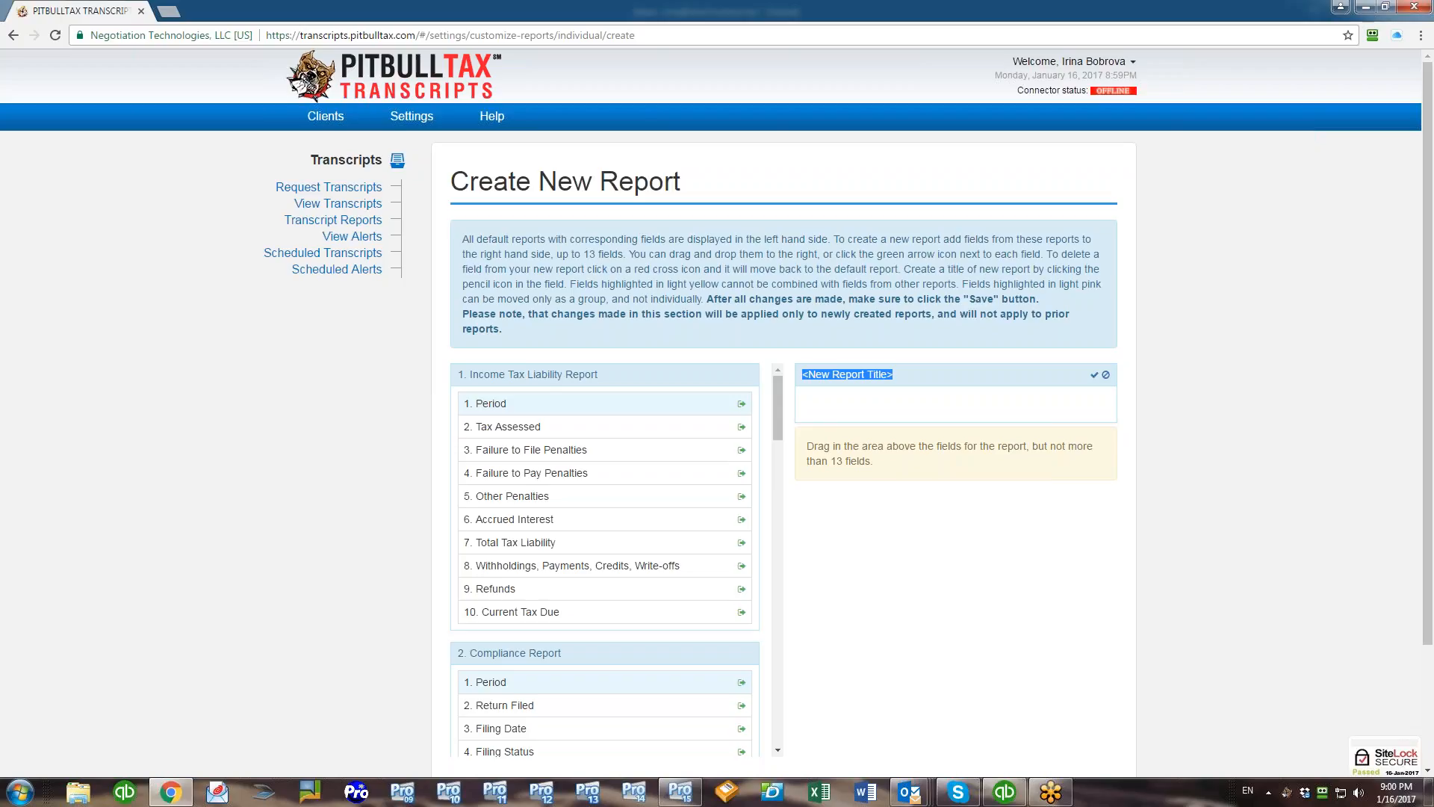
text(Tax Liability)
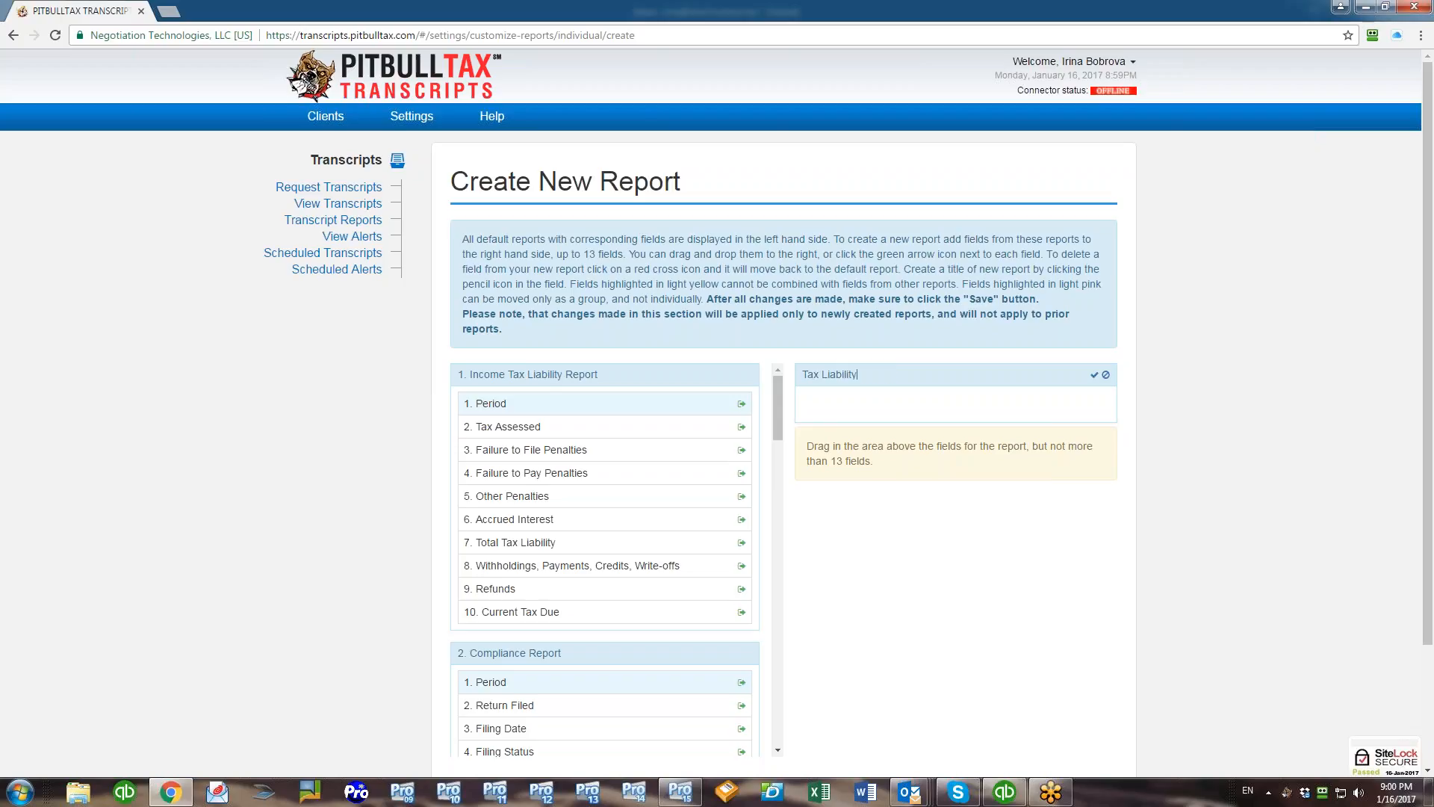
text(/ Compliance /)
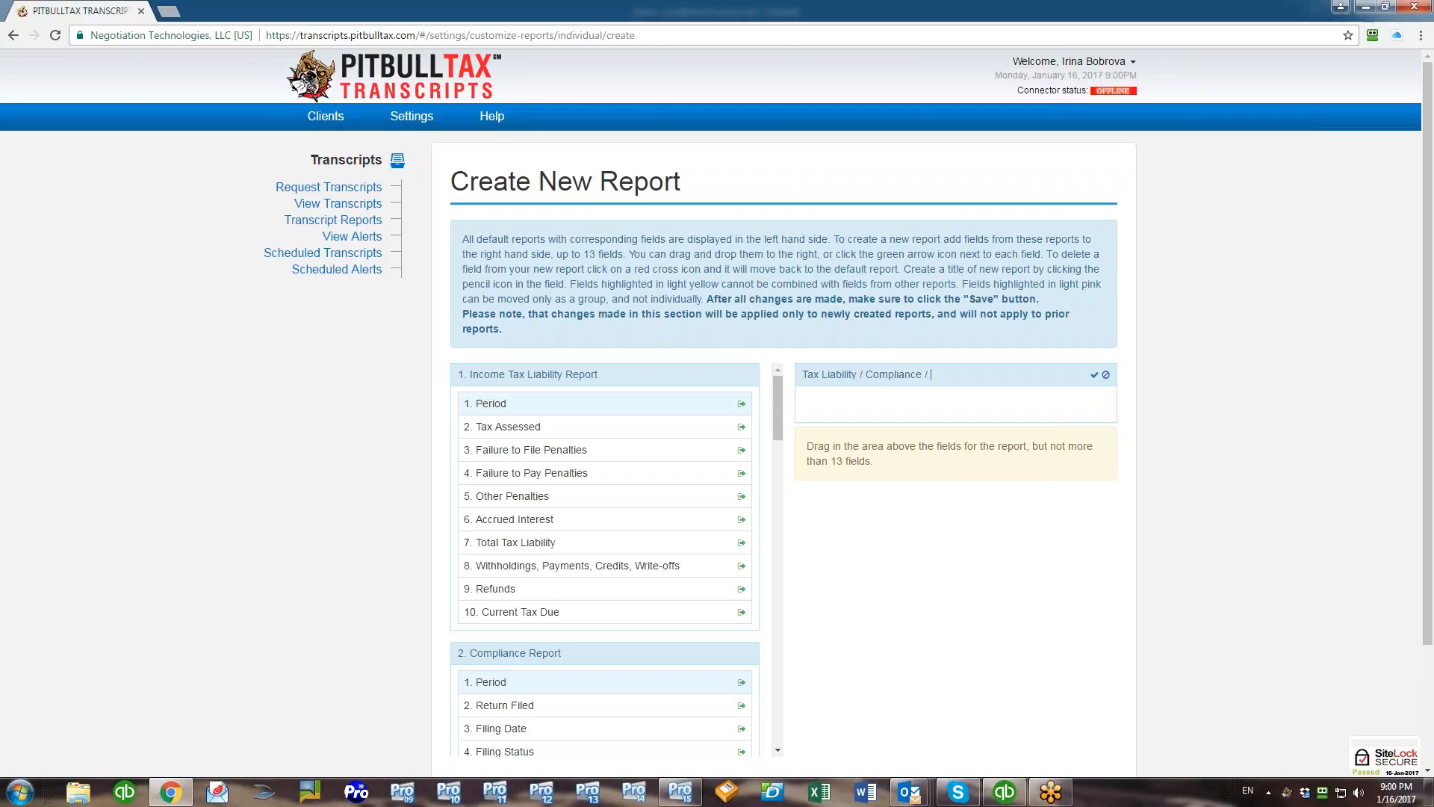
text(Bankruptcy)
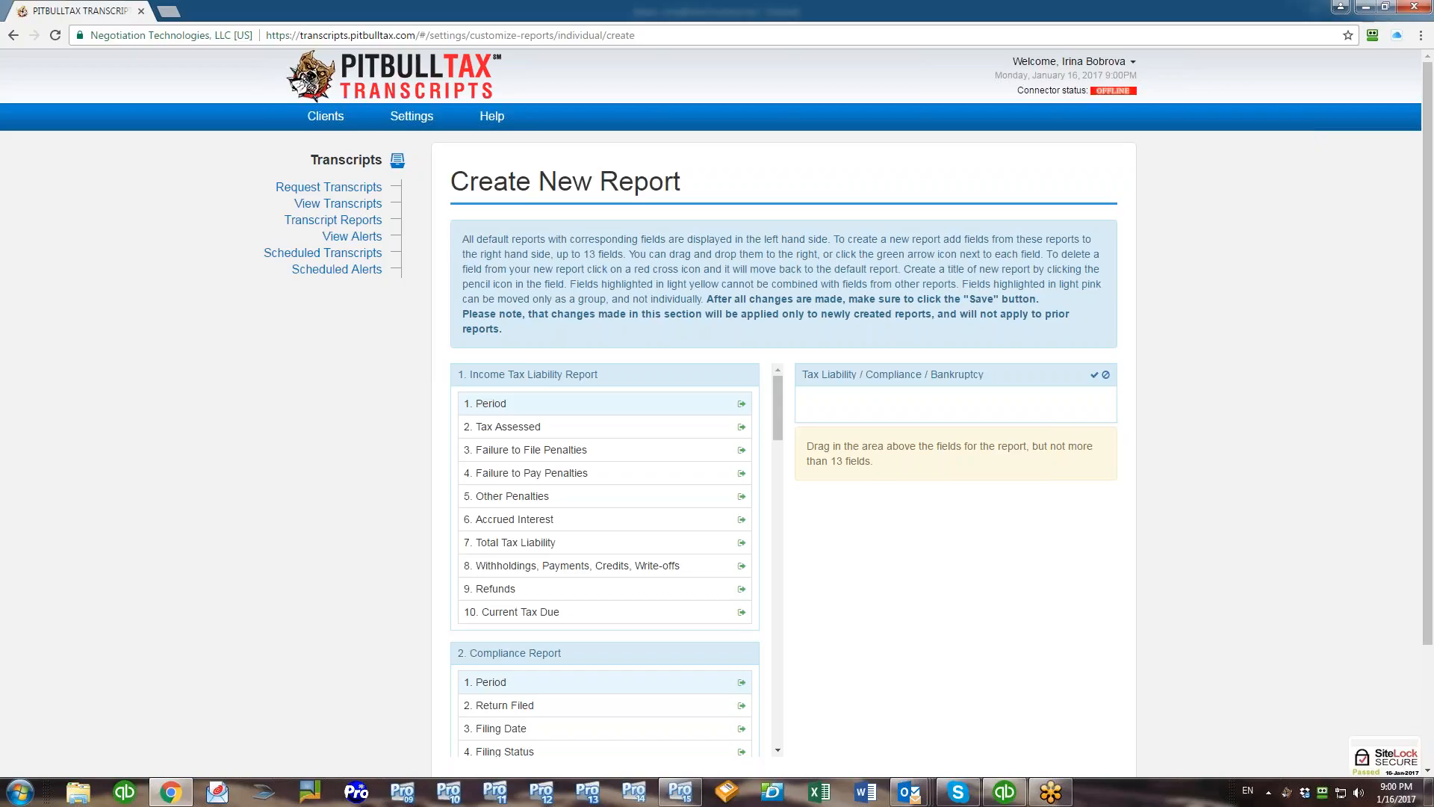
mouse_move(1093, 377)
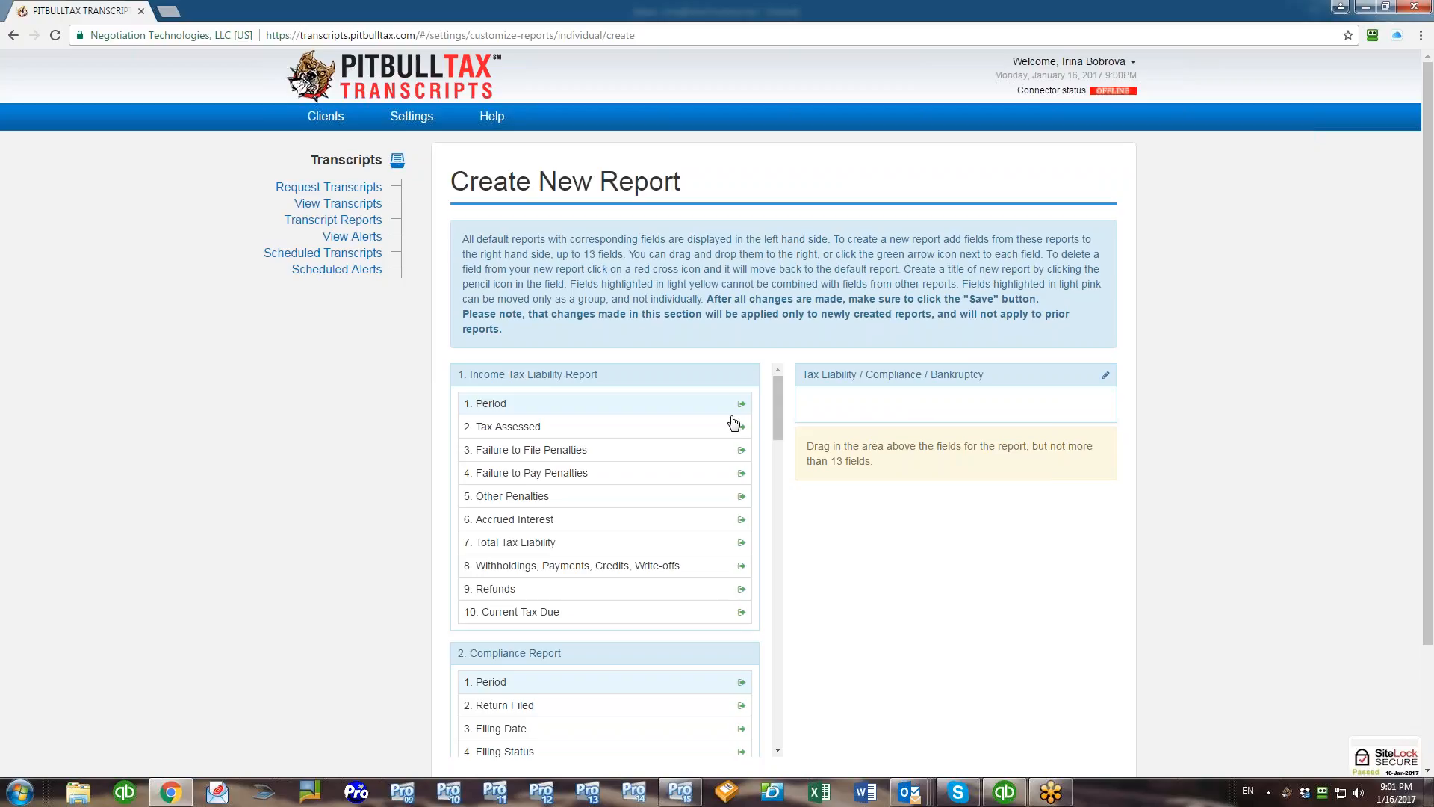
- Add Period plus Compliance fields Return Filed through Bankruptcy or Other Legal Action
click(741, 404)
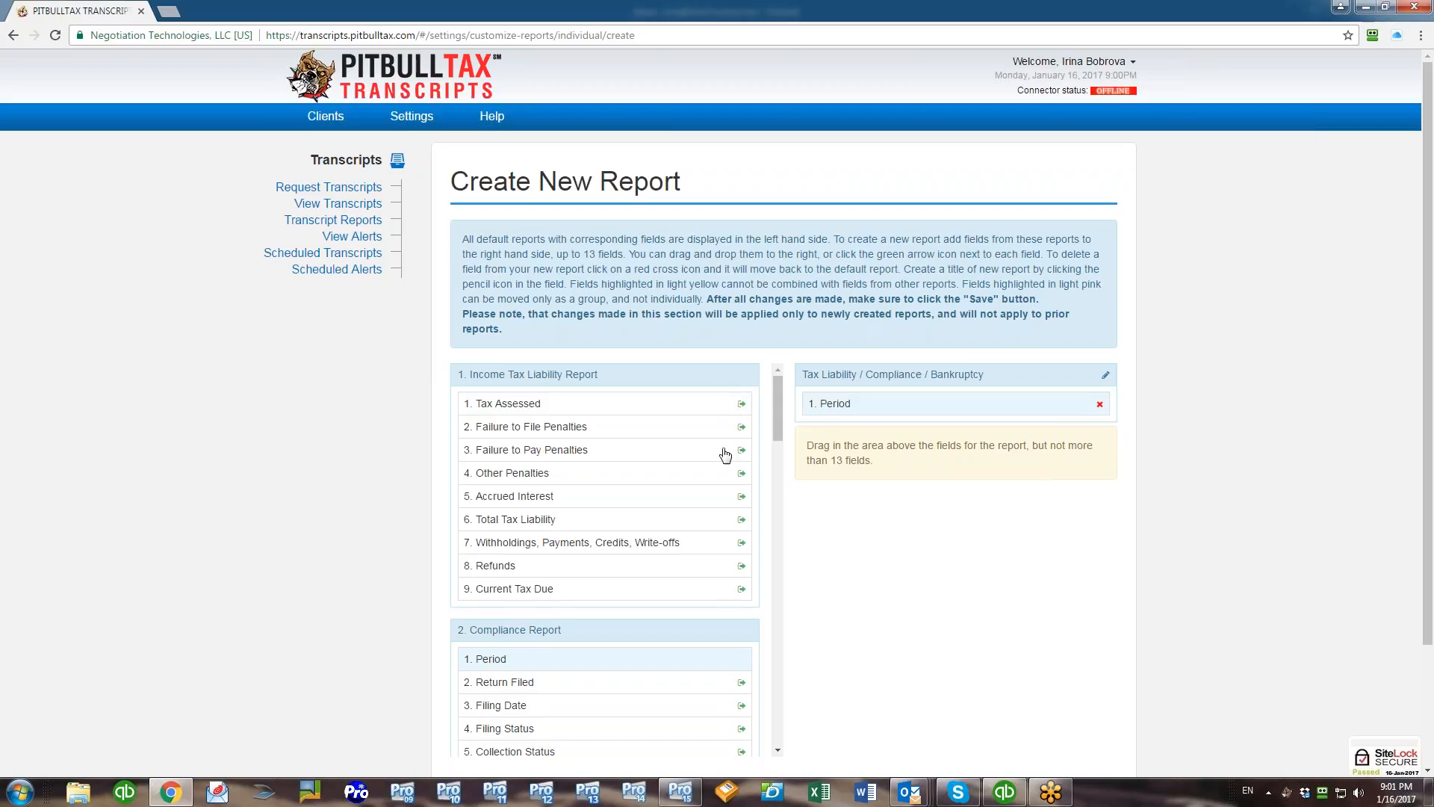
mouse_move(707, 476)
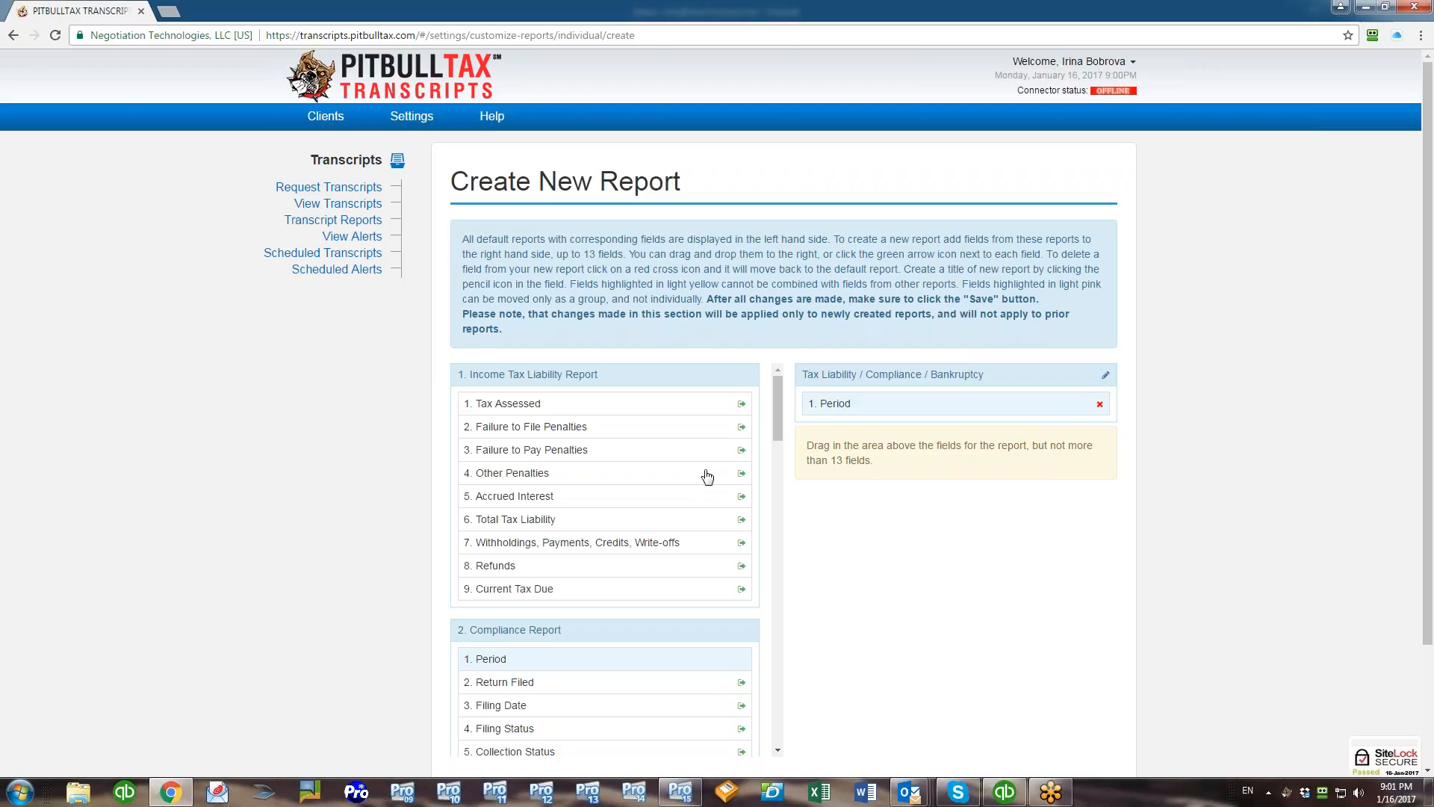
mouse_move(857, 411)
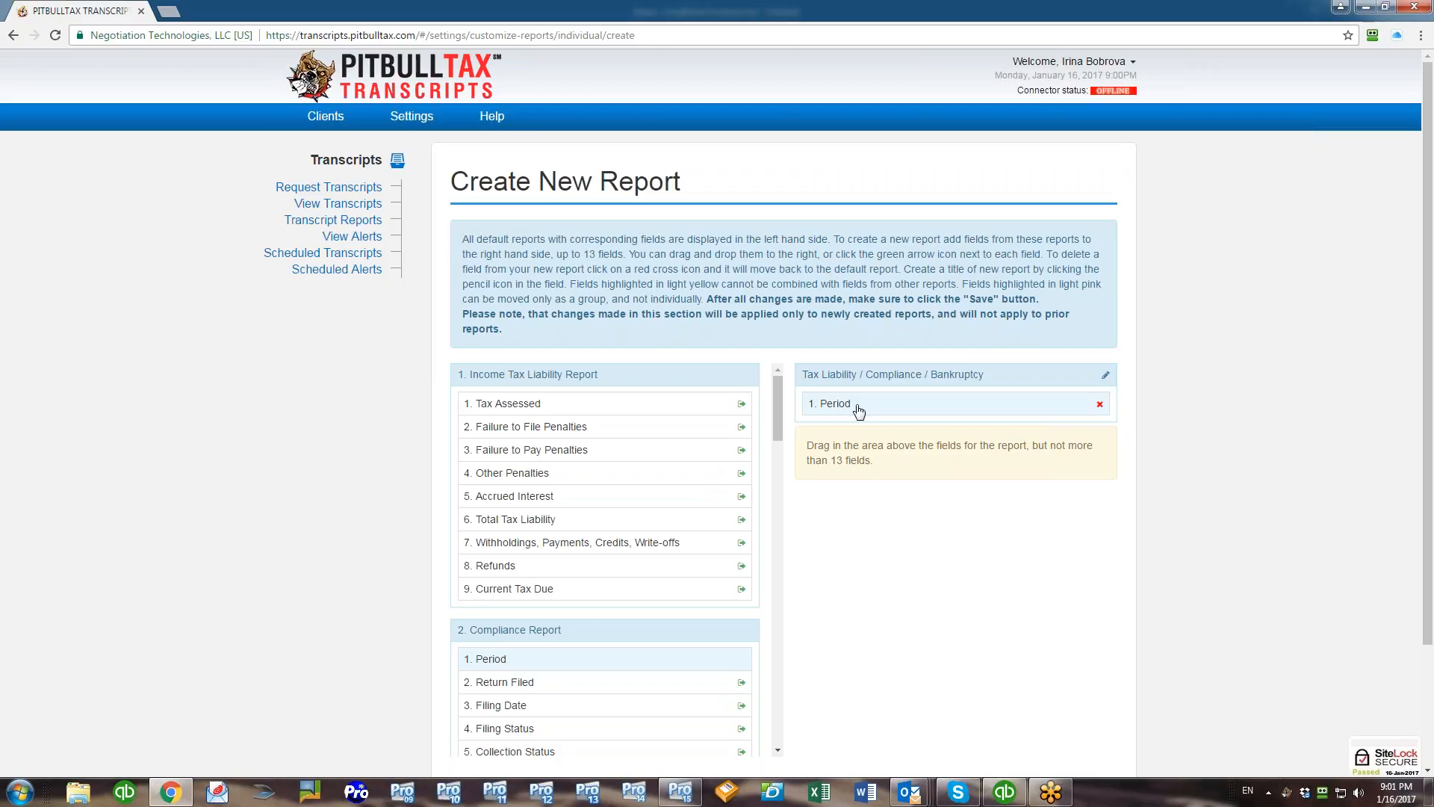
mouse_move(876, 409)
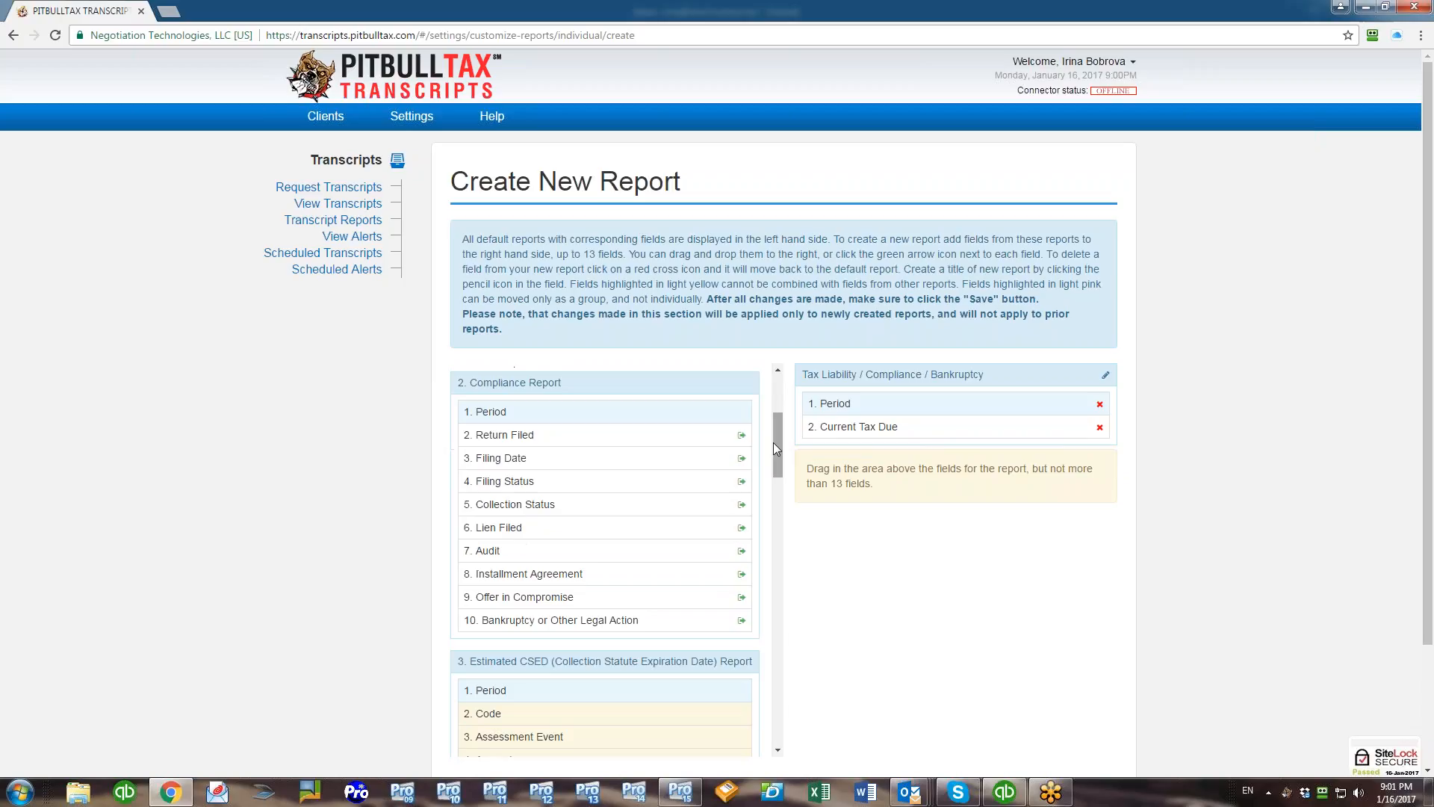
click(741, 435)
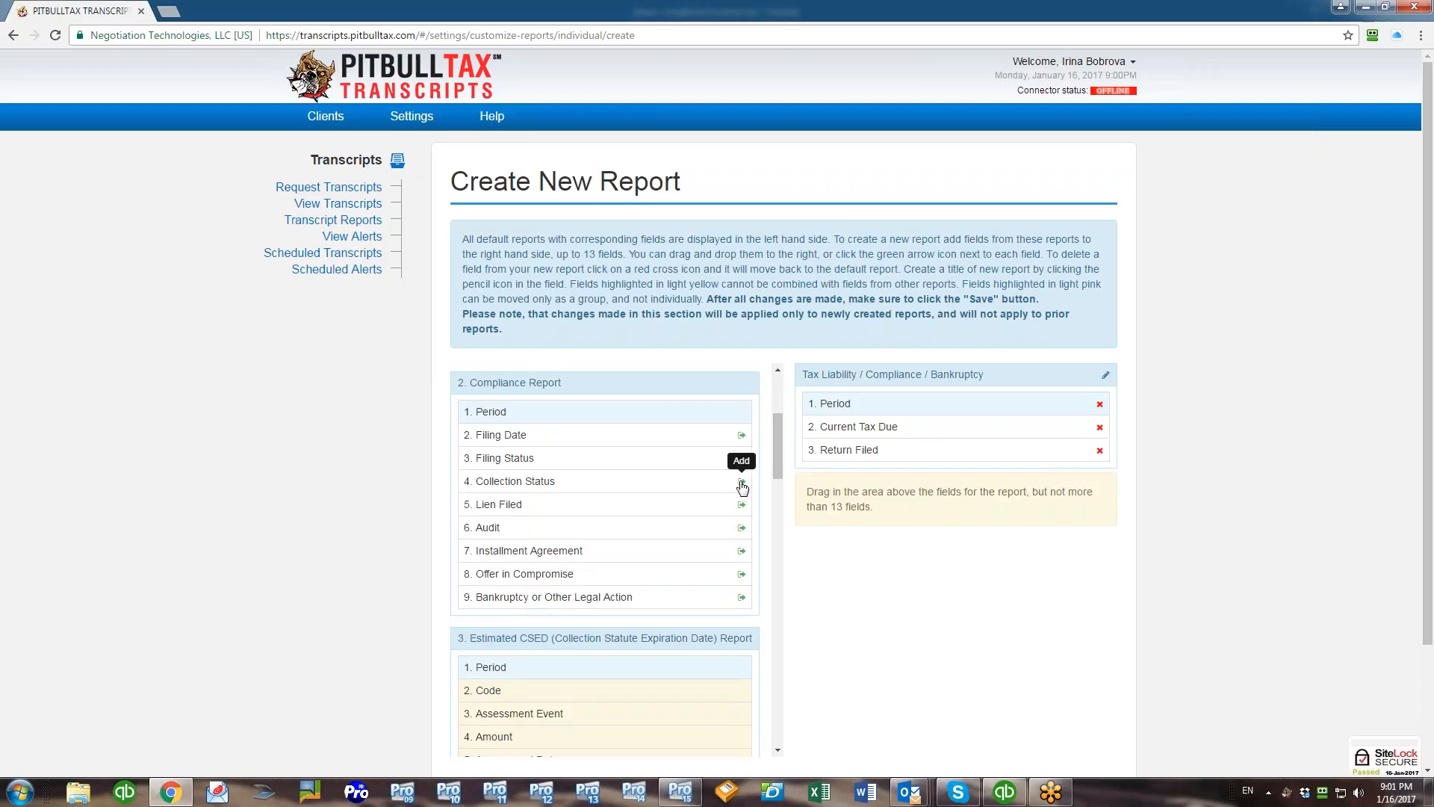
click(741, 435)
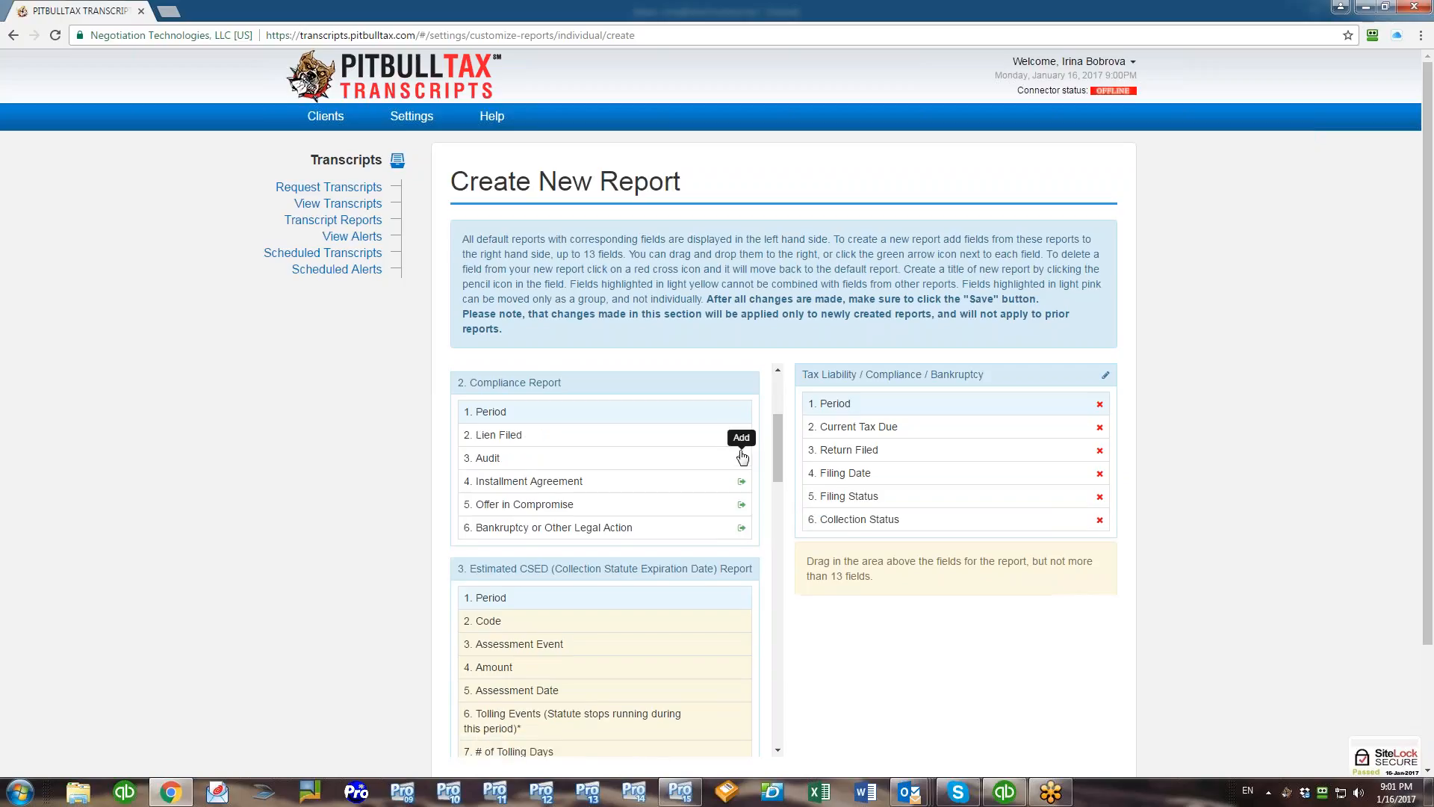
click(741, 435)
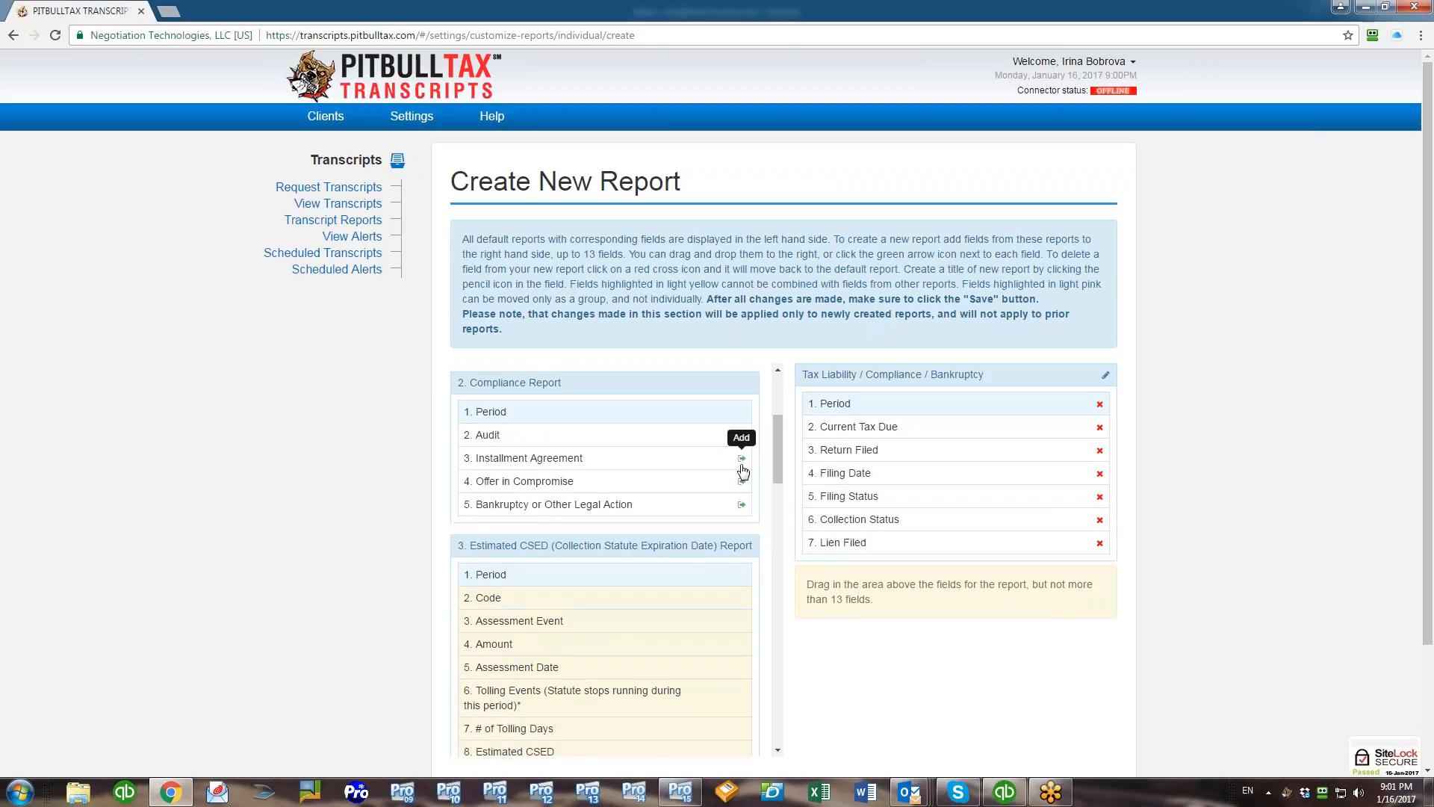
click(741, 437)
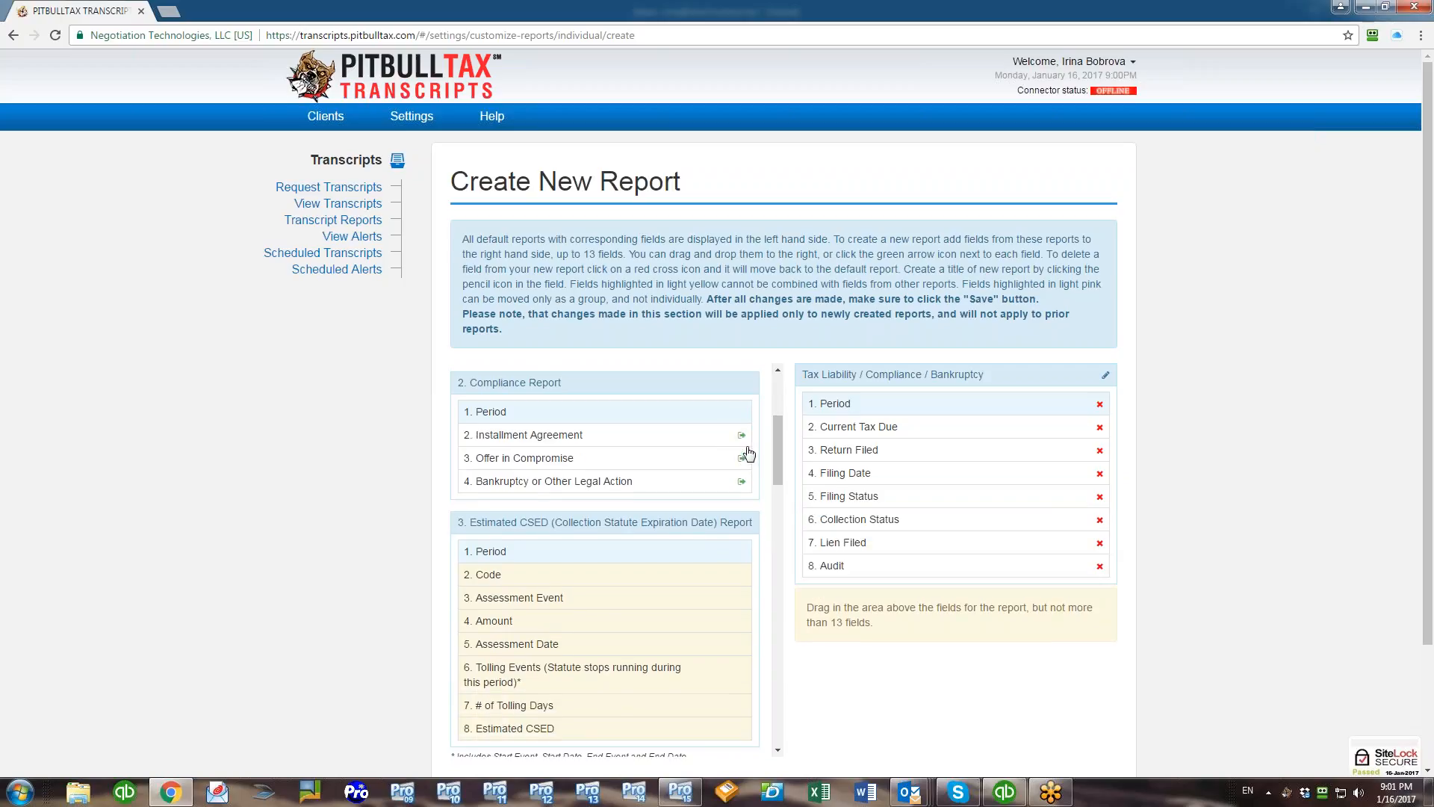
click(742, 435)
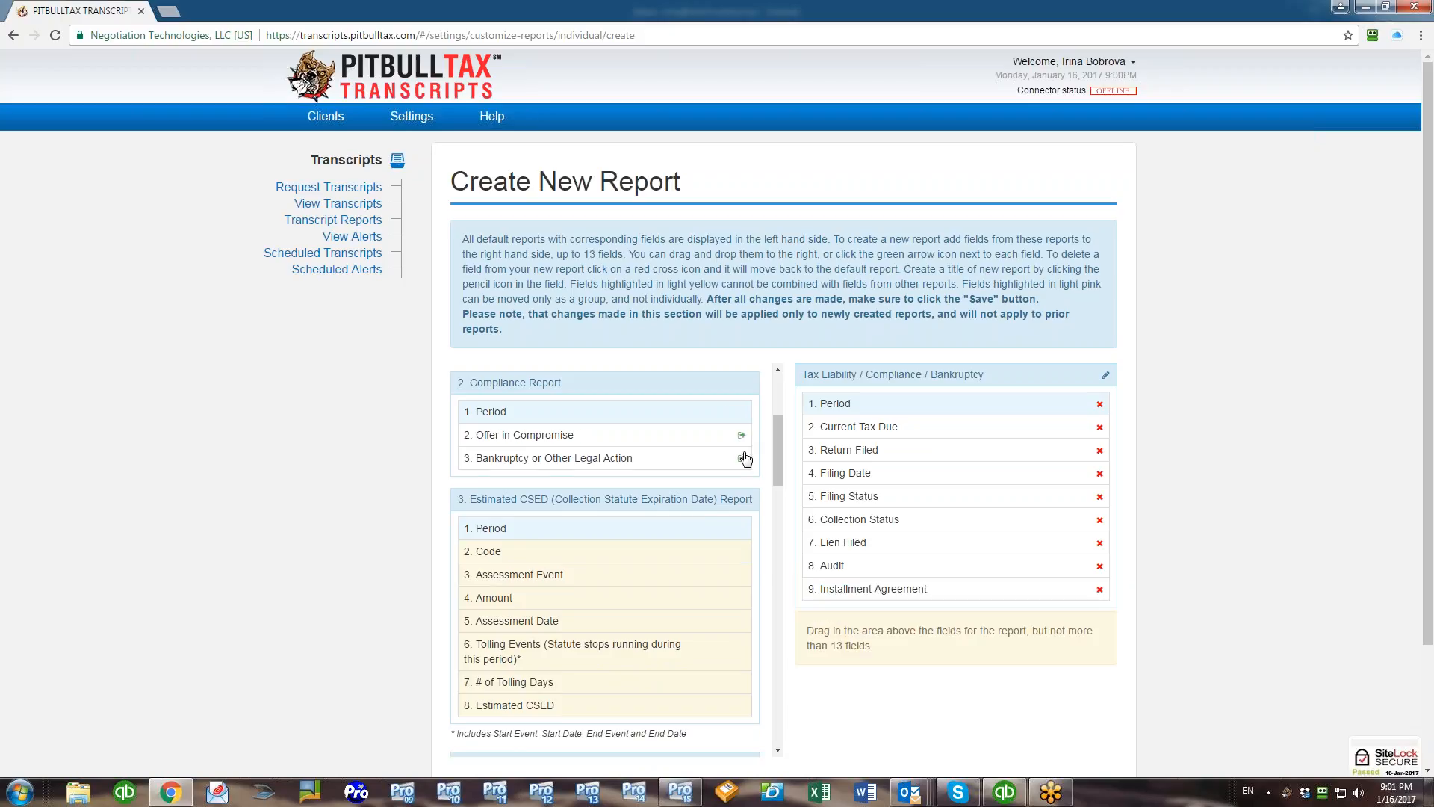
click(742, 435)
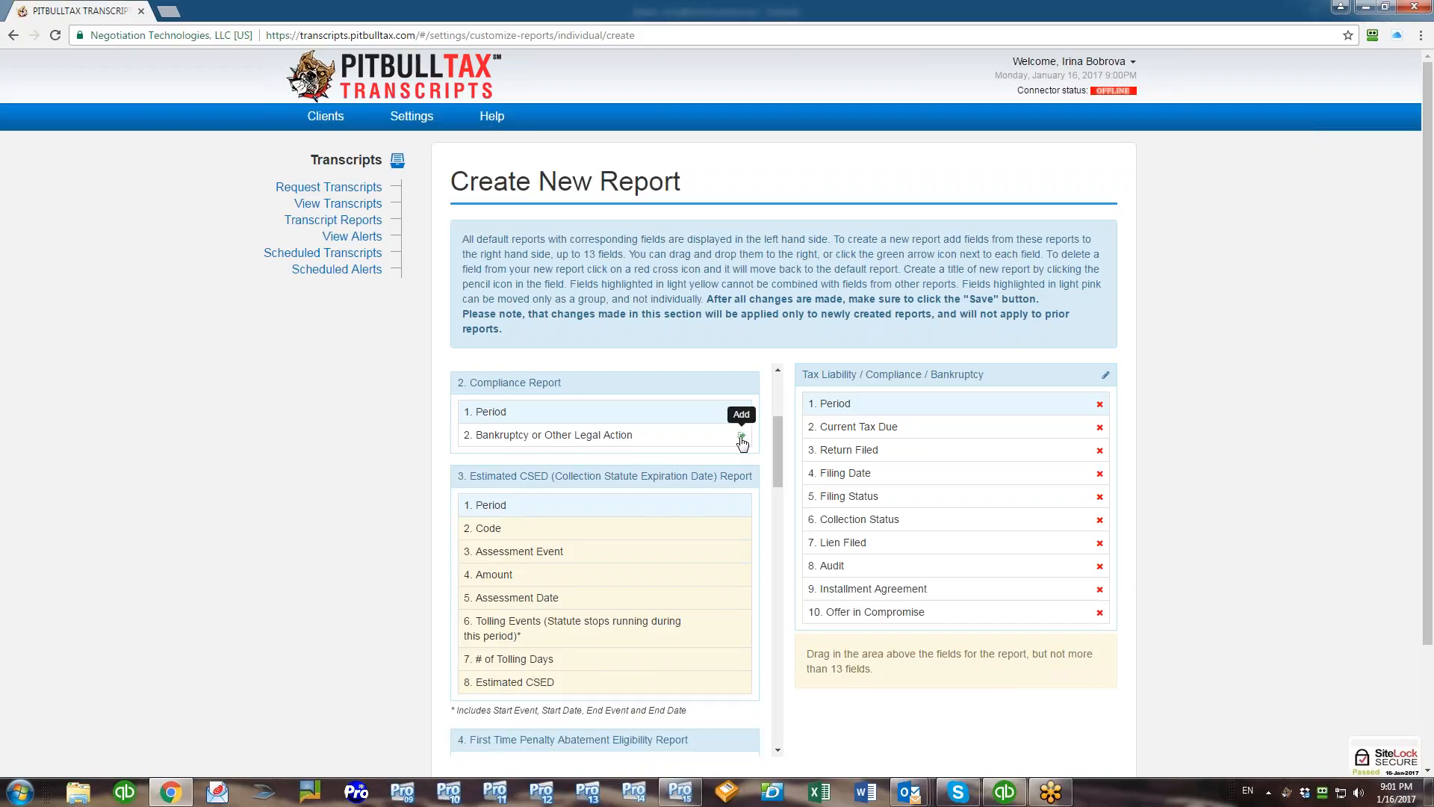
click(741, 440)
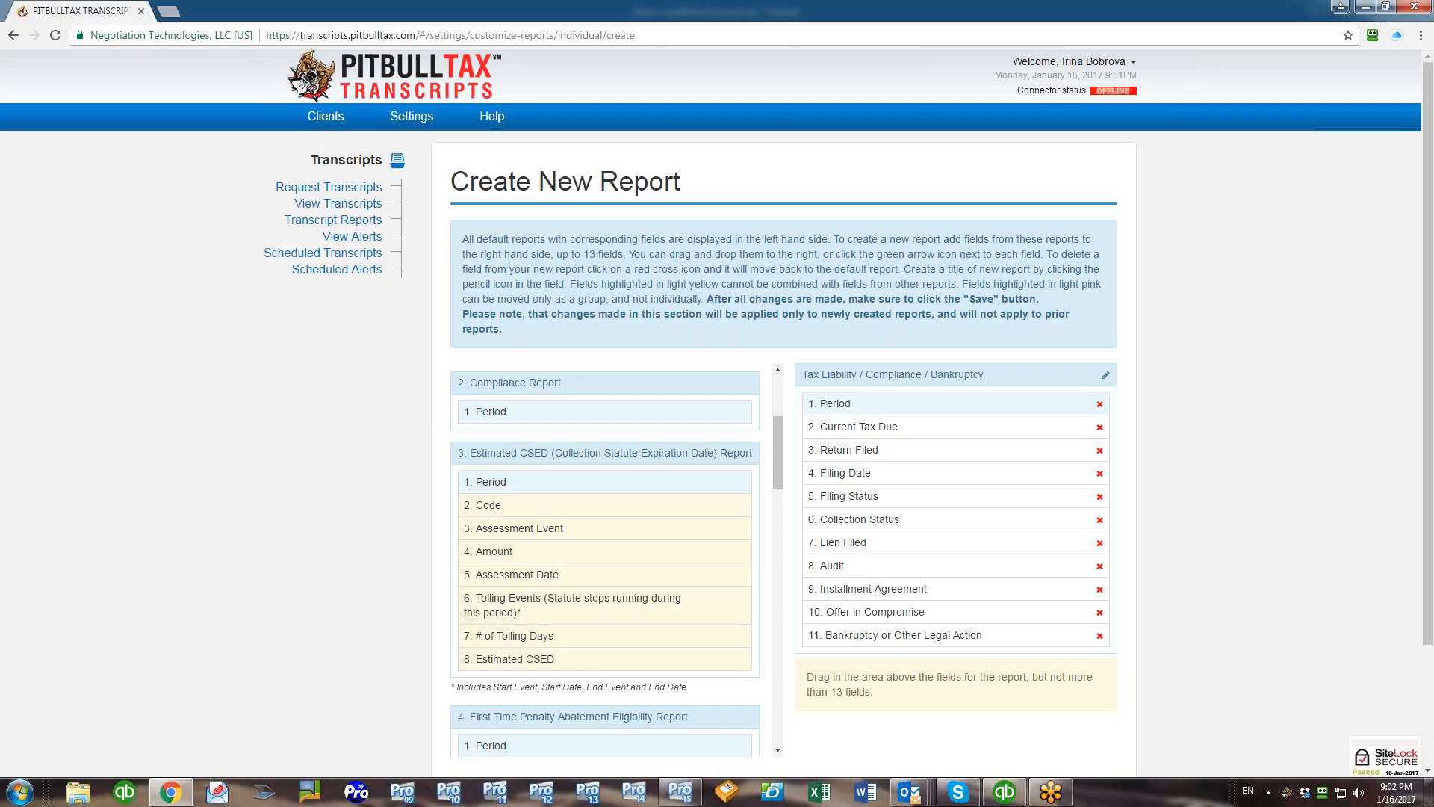
- Scroll down to bring the Bankruptcy Dischargeability Report's source fields into view
scroll(down, 3)
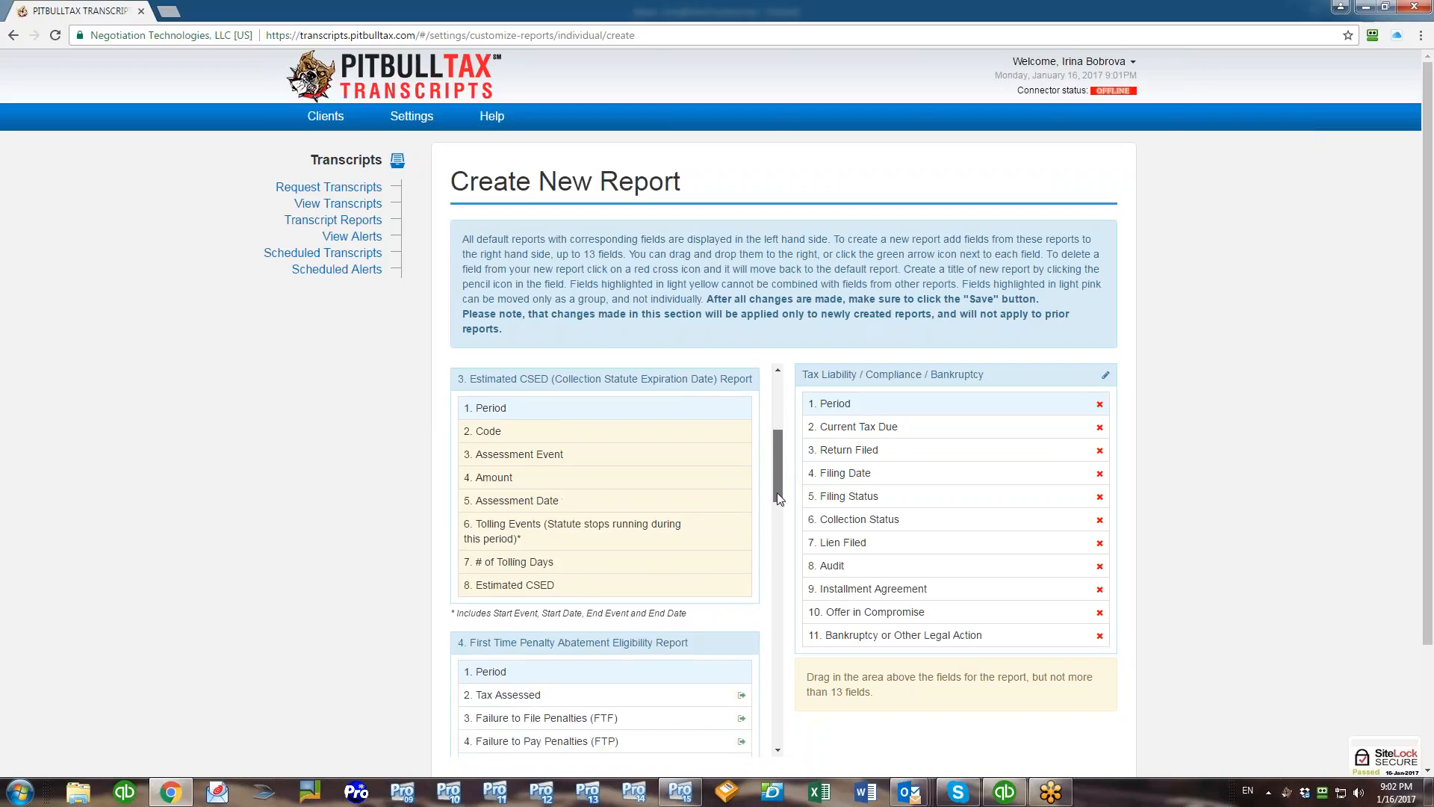
scroll(down, 3)
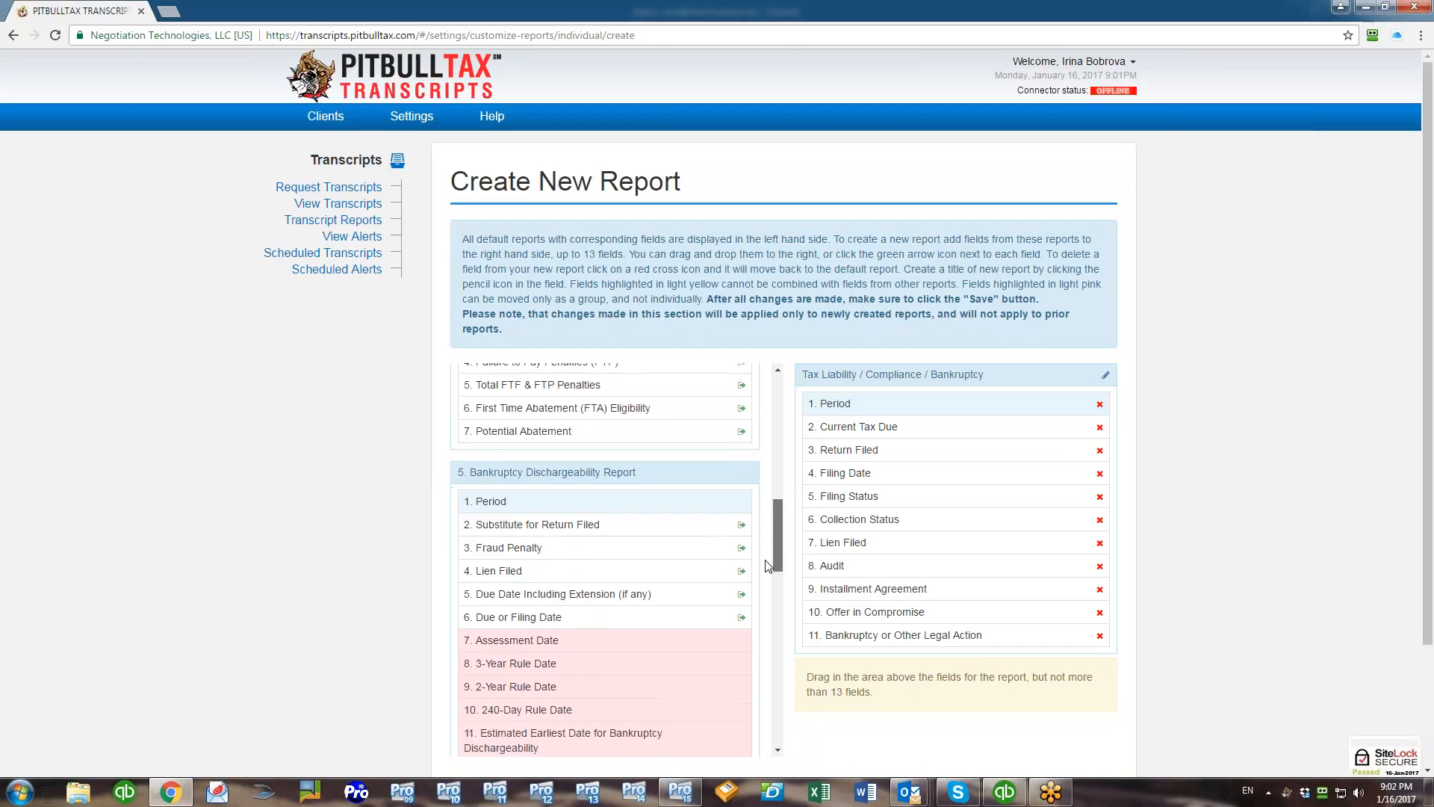
scroll(down, 3)
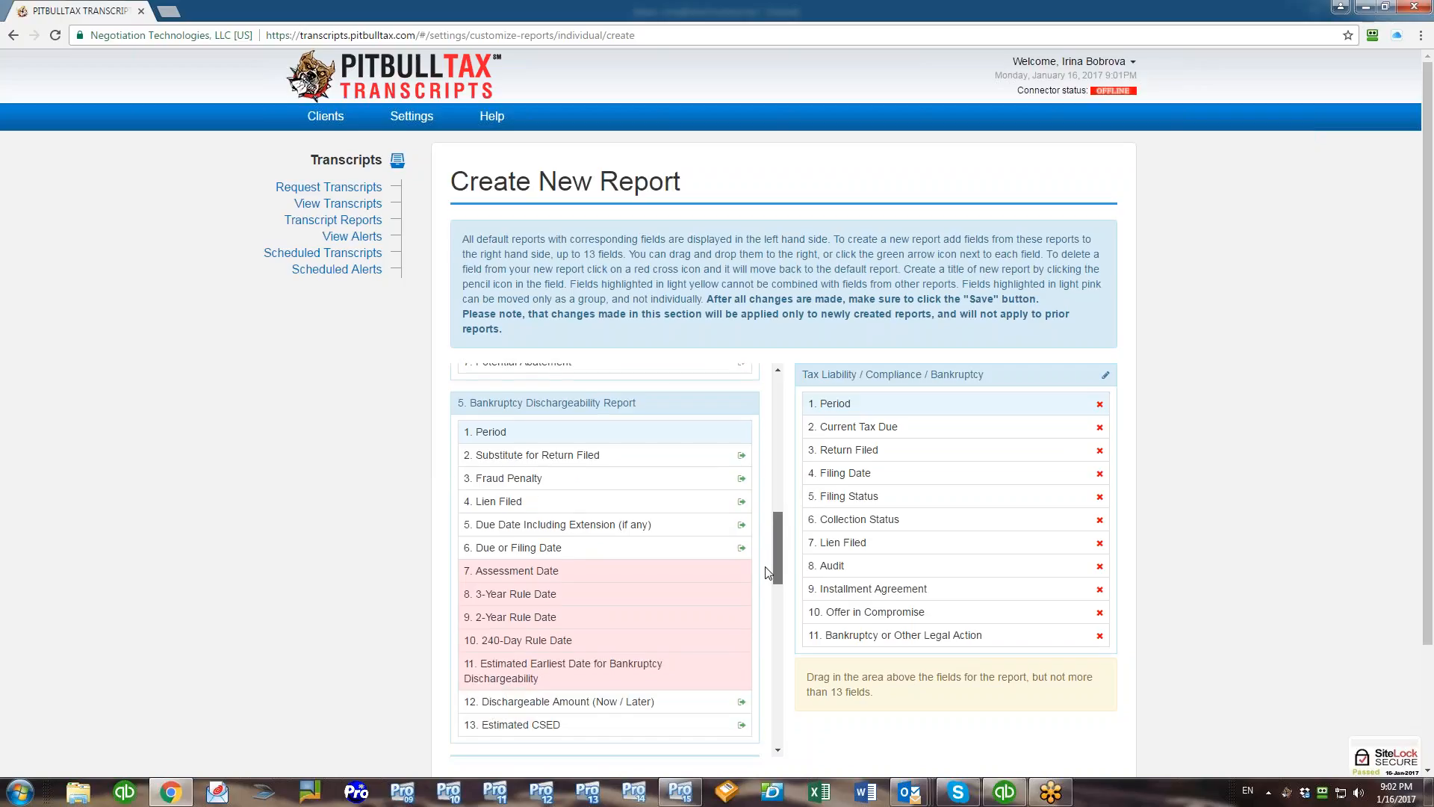
mouse_move(664, 571)
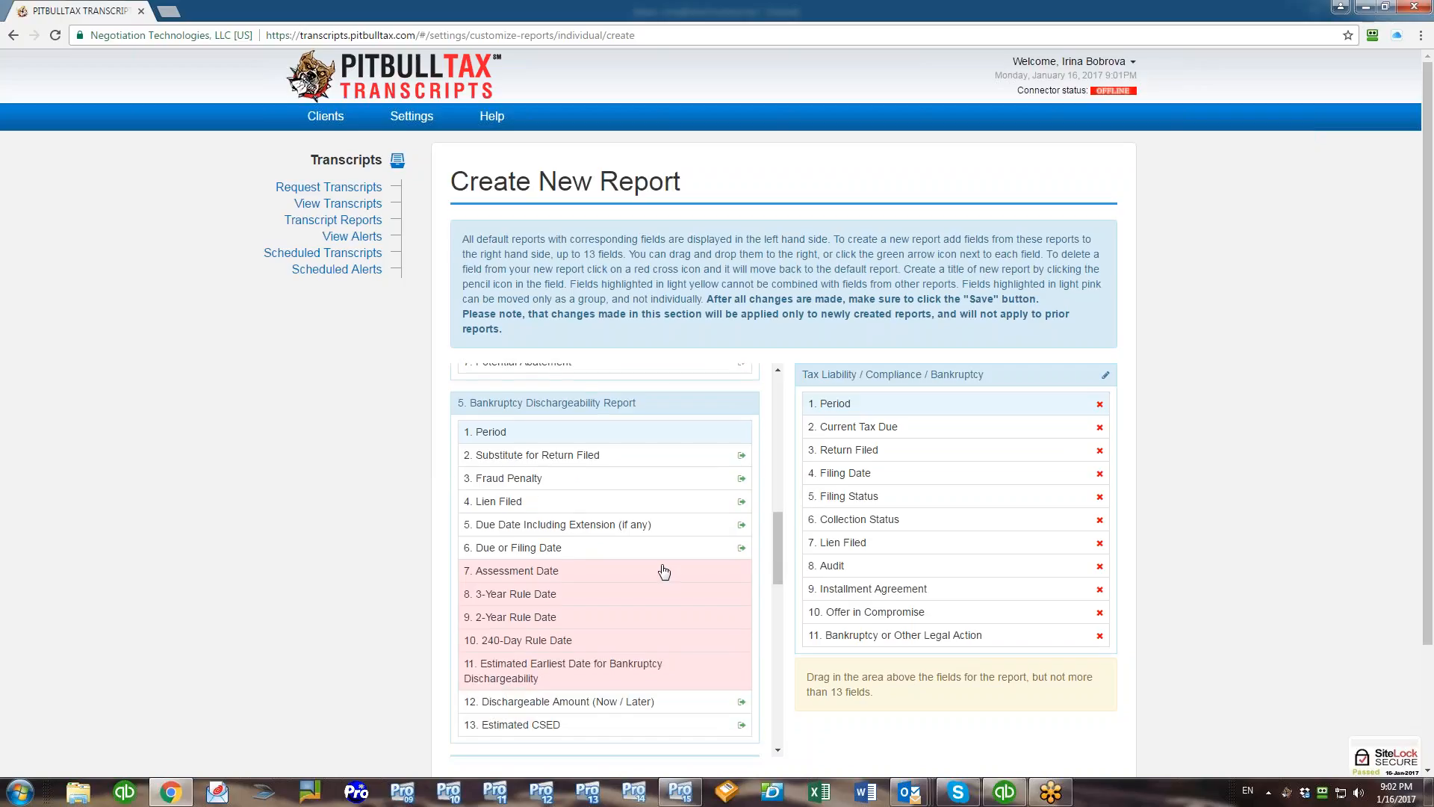
mouse_move(643, 681)
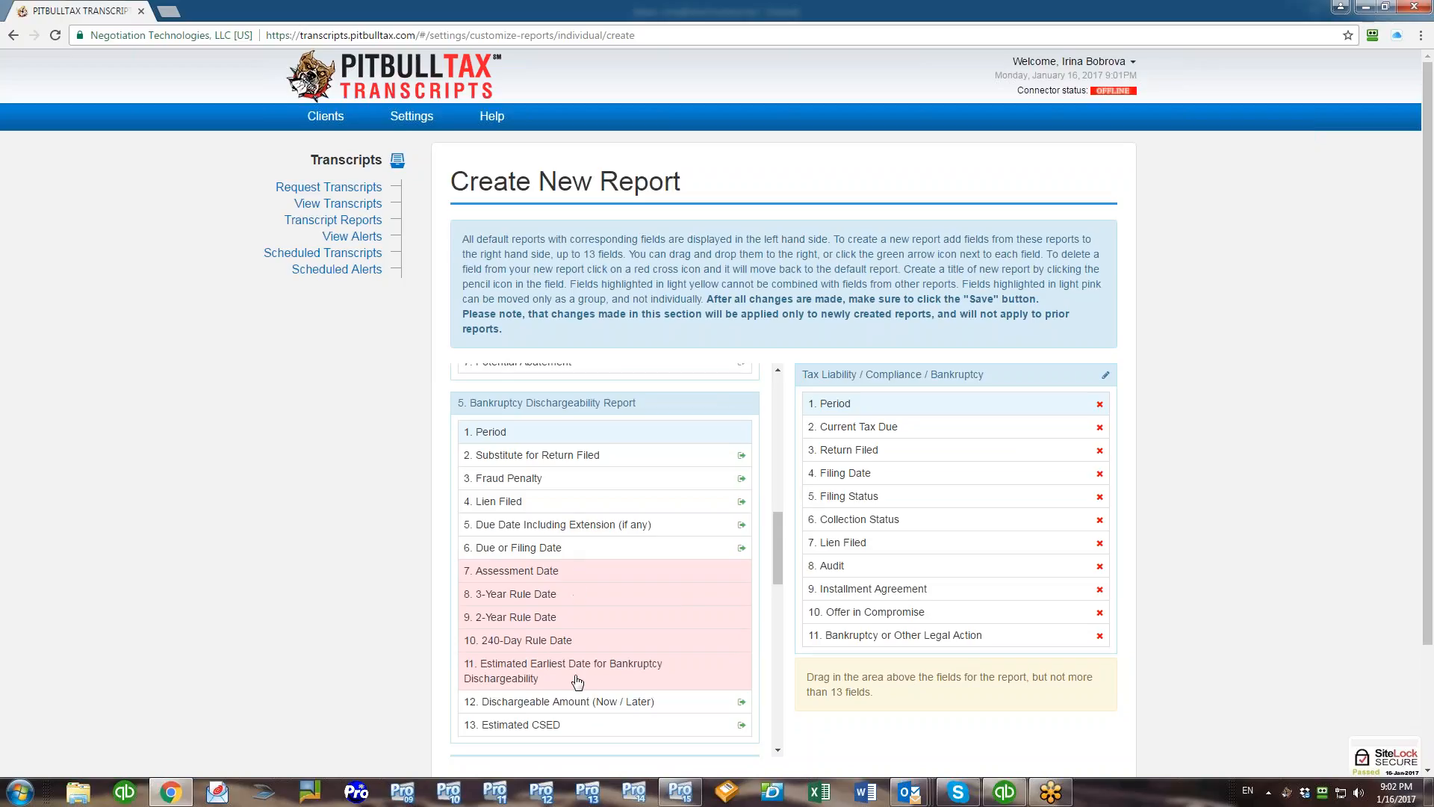
mouse_move(742, 620)
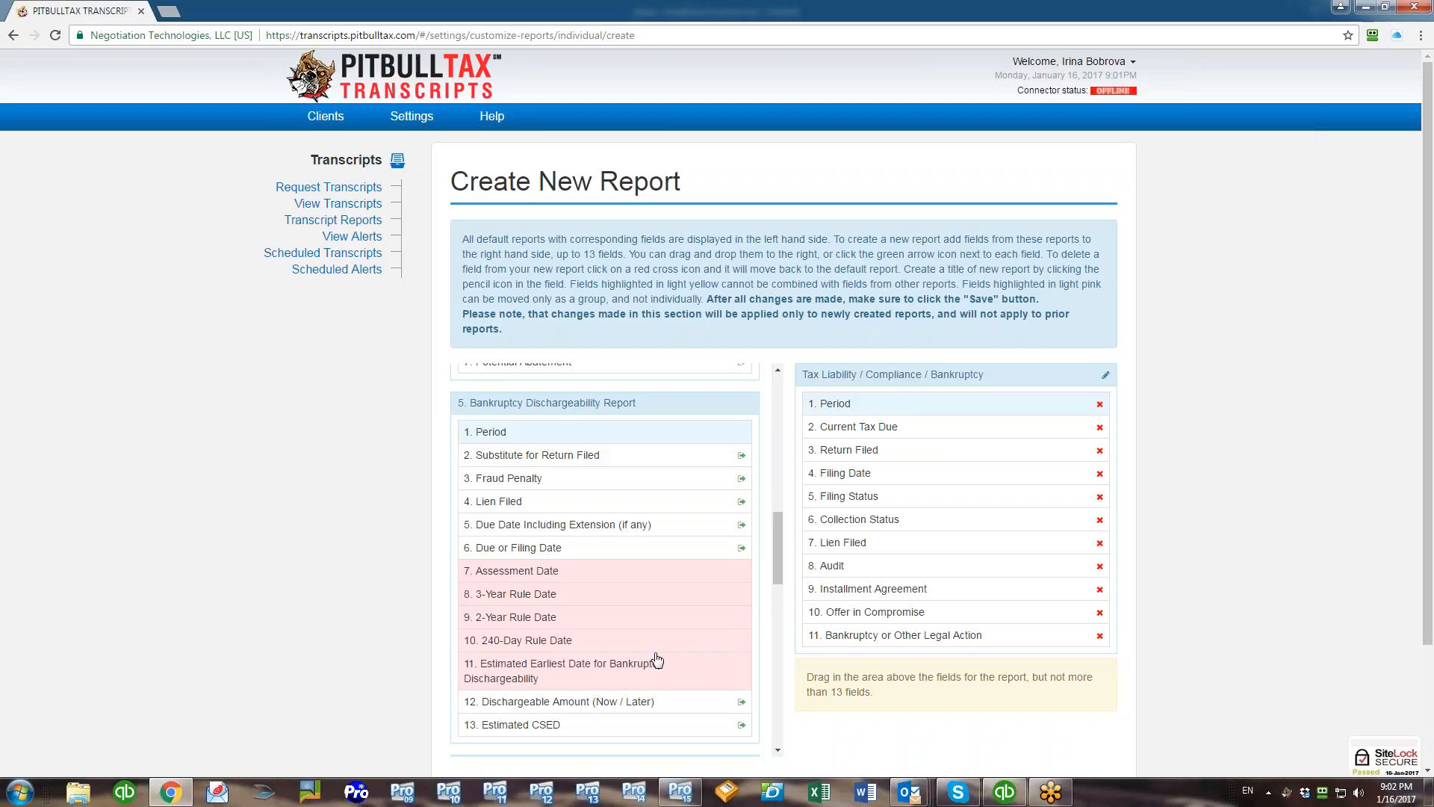
mouse_move(812, 635)
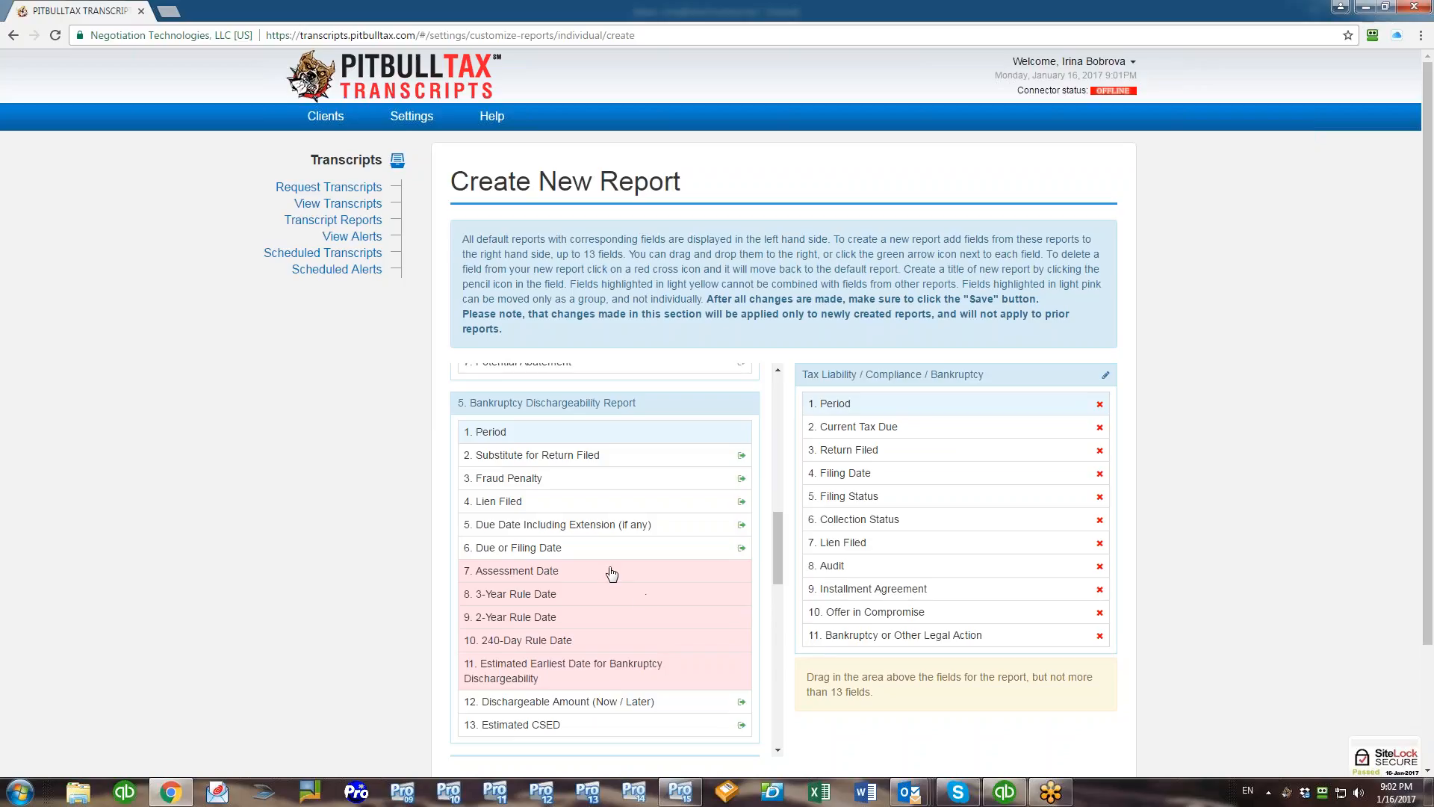
mouse_move(620, 672)
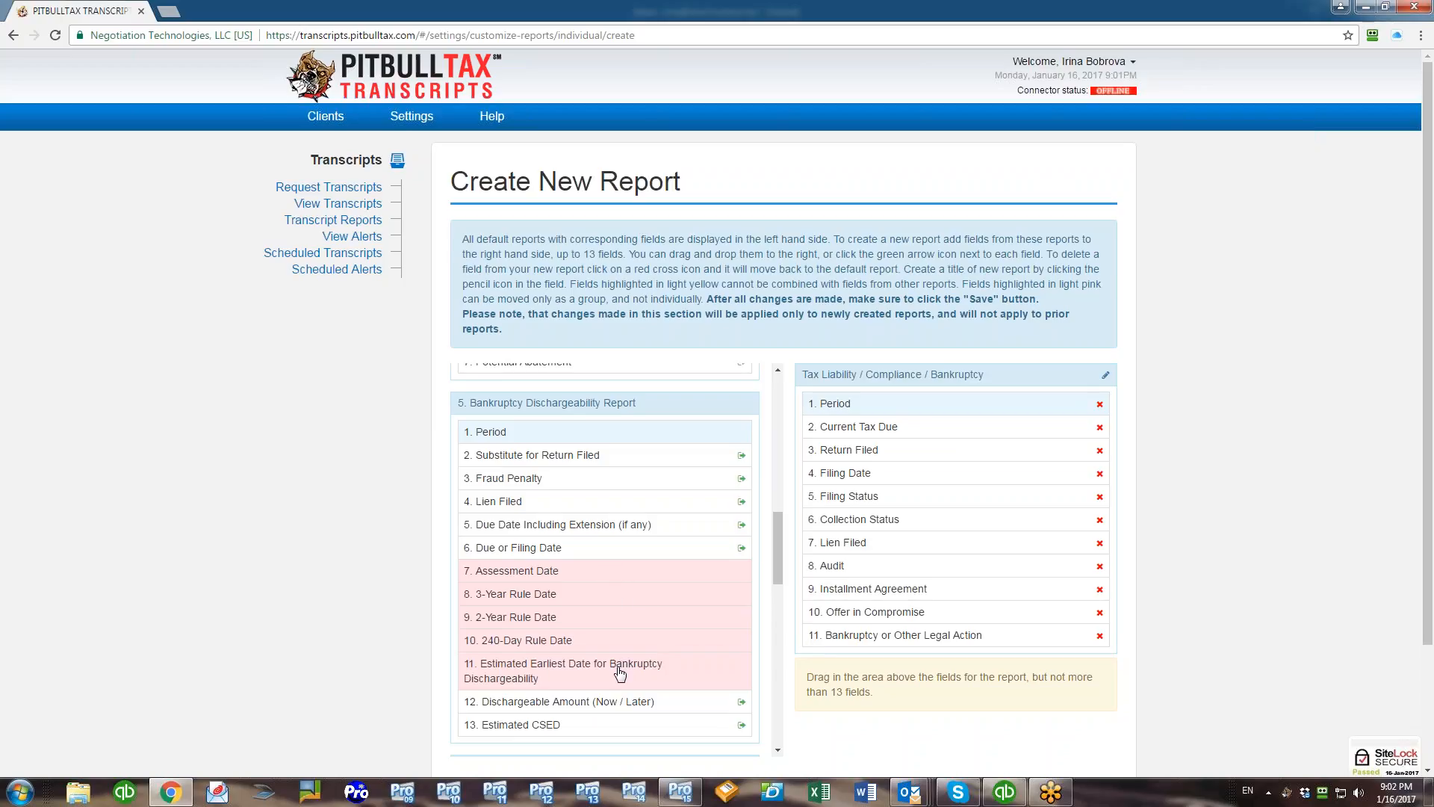
mouse_move(1100, 640)
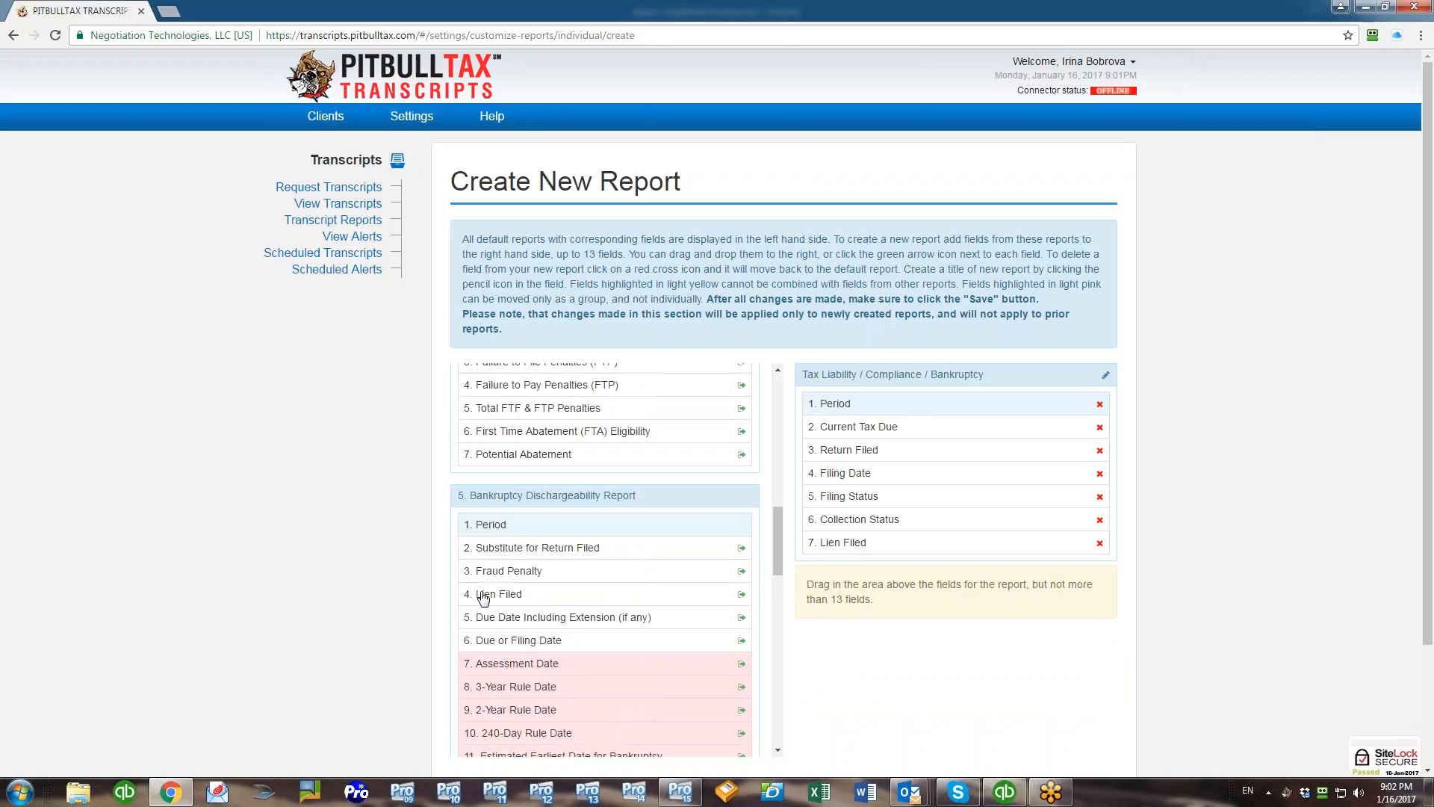
- Add Dischargeable Amount (Now / Later) as the report's last field
scroll(down, 3)
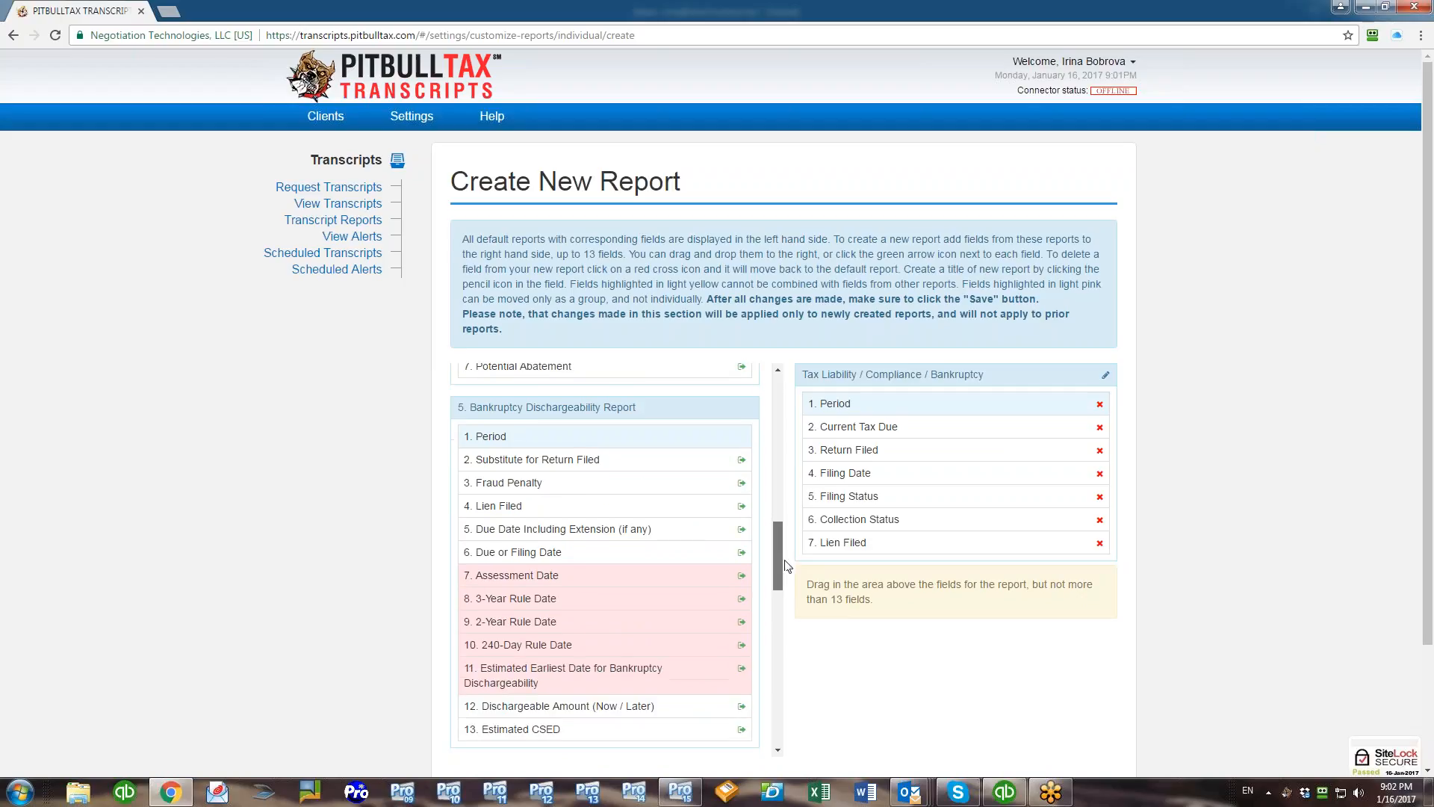
scroll(down, 3)
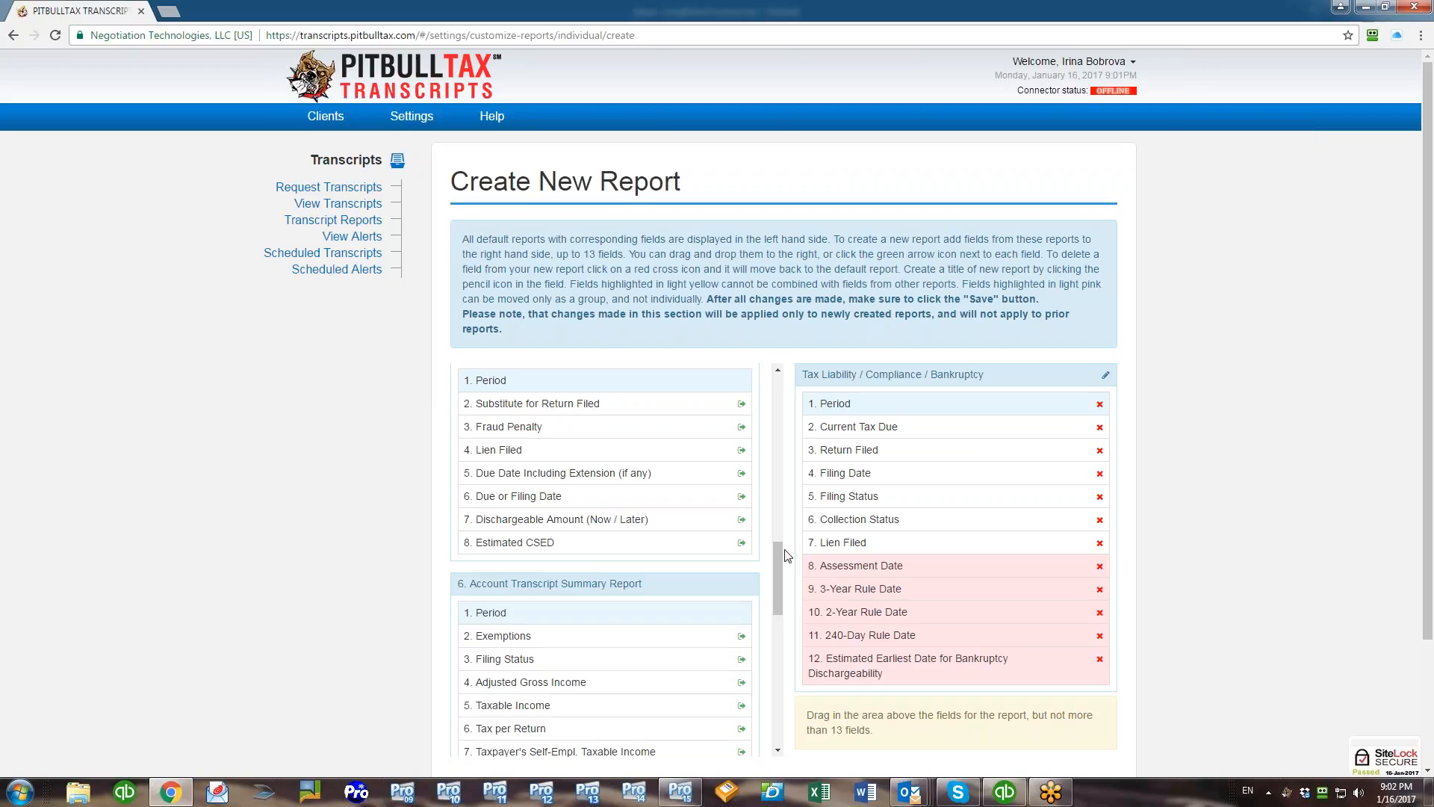
scroll(down, 3)
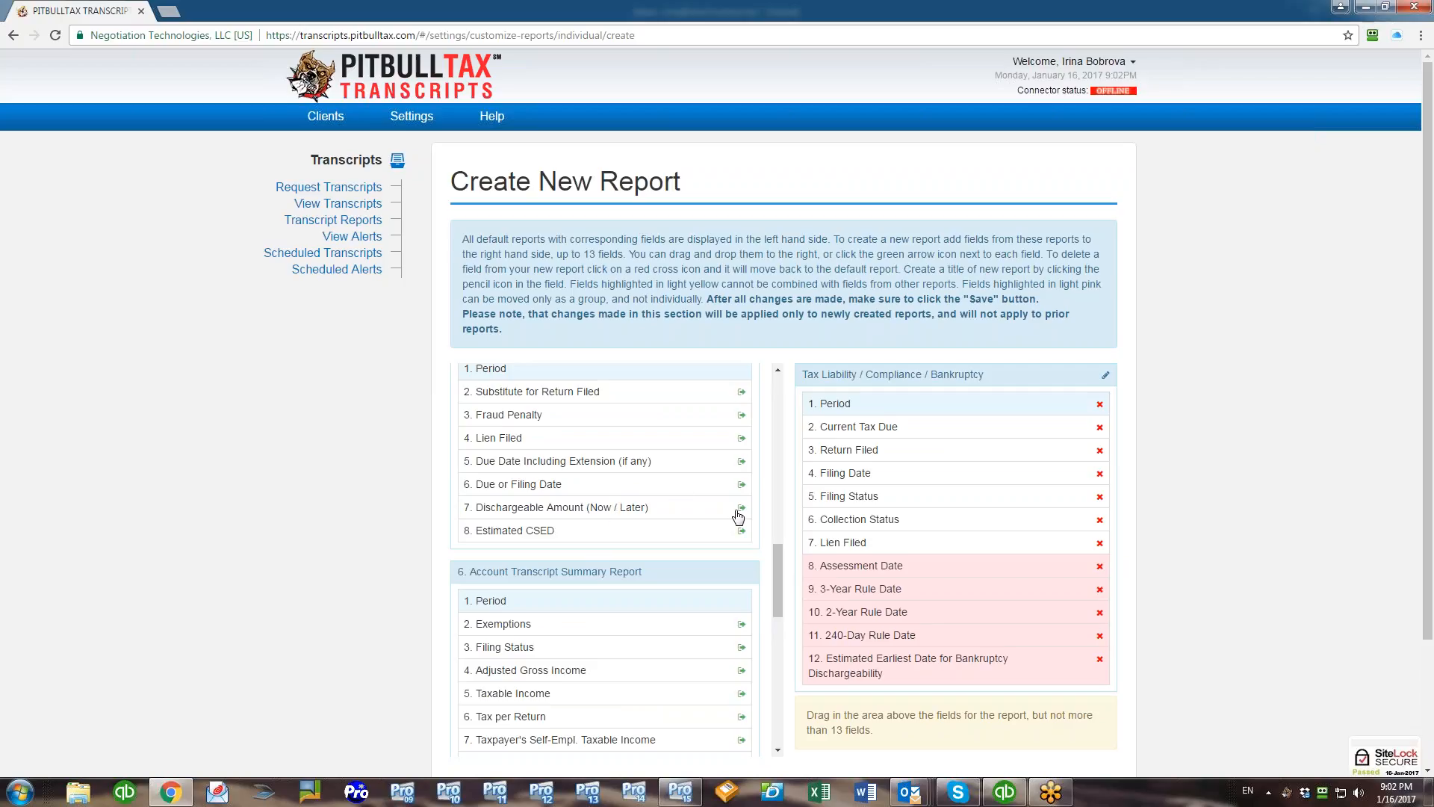
click(741, 511)
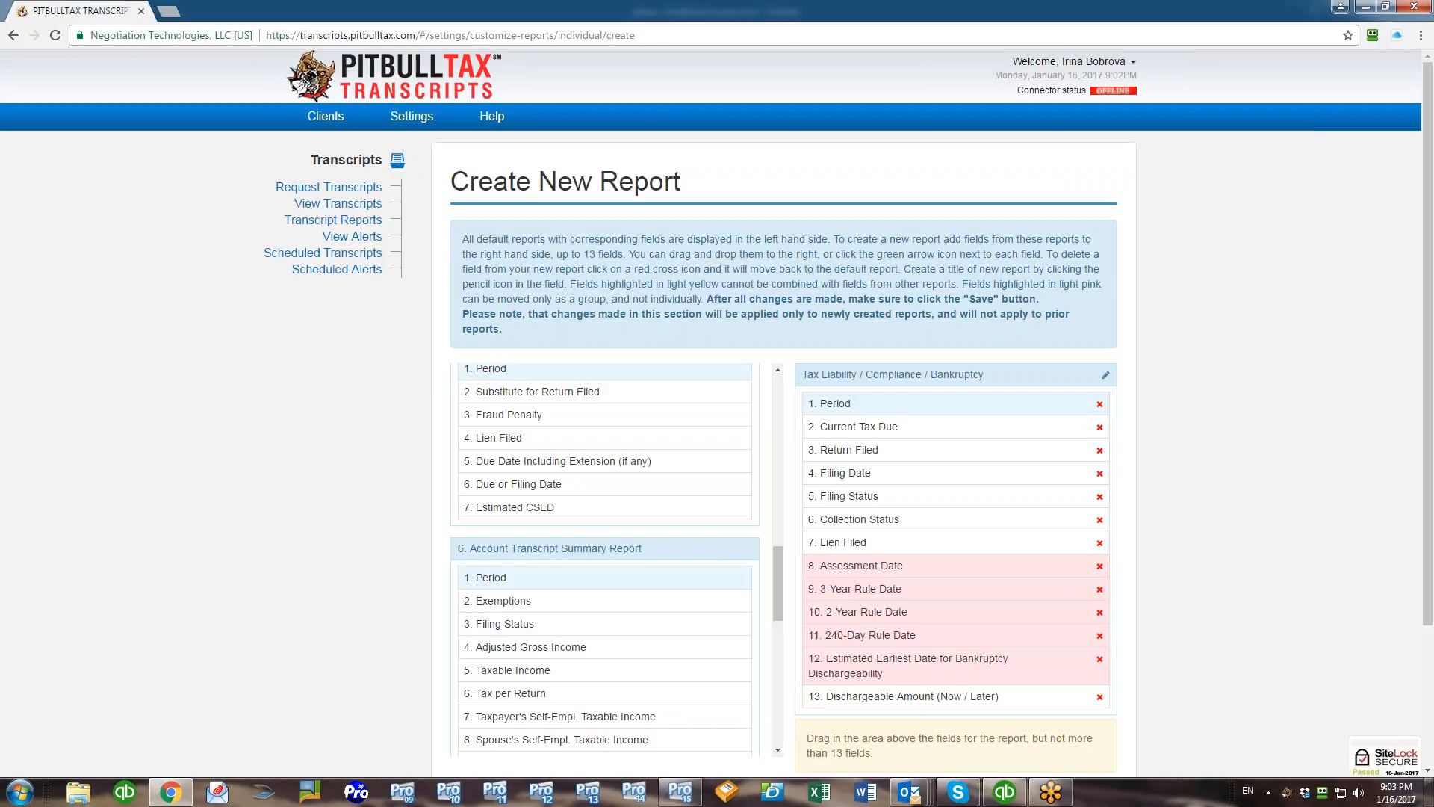
scroll(down, 3)
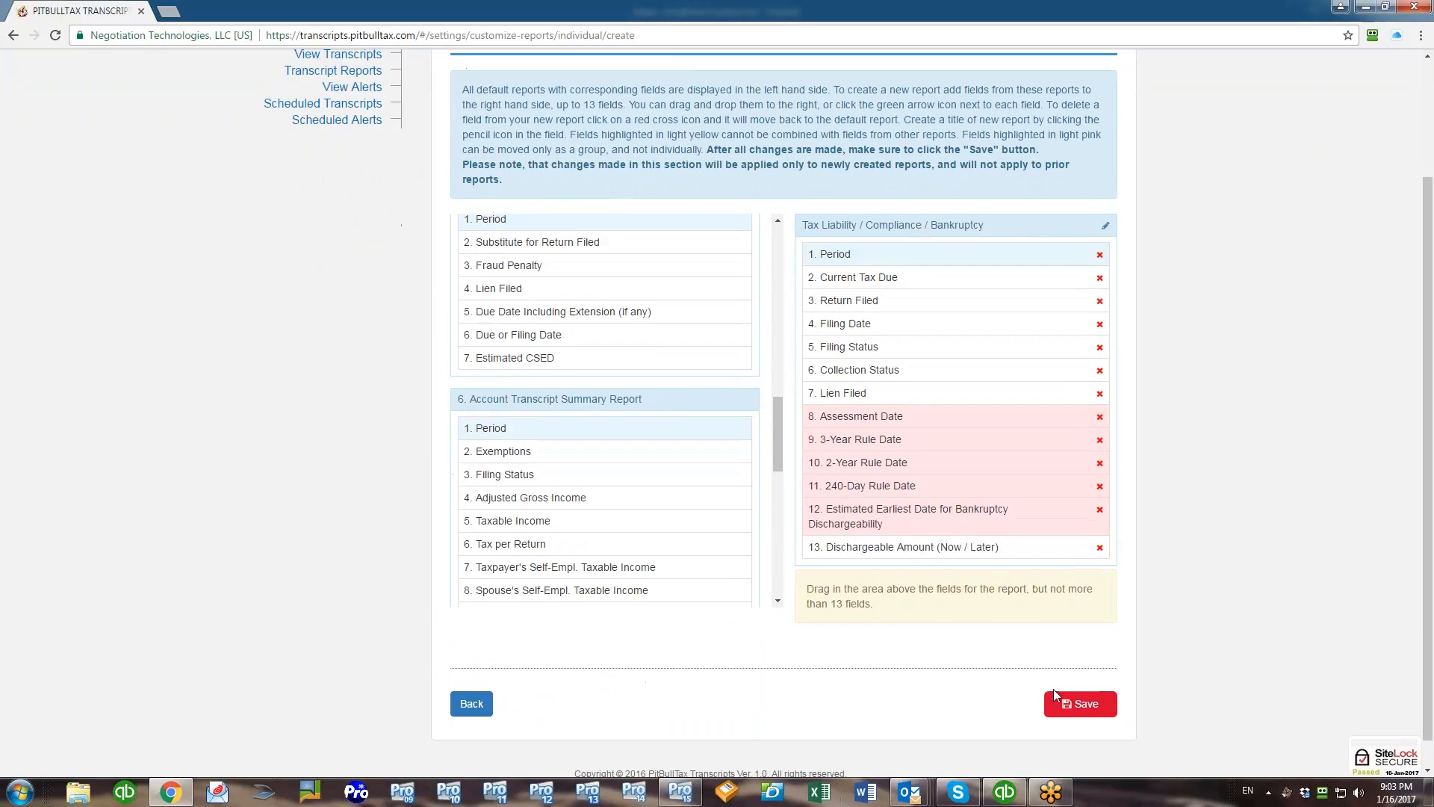
- Save the thirteen-field Tax Liability / Compliance / Bankruptcy report
click(1080, 704)
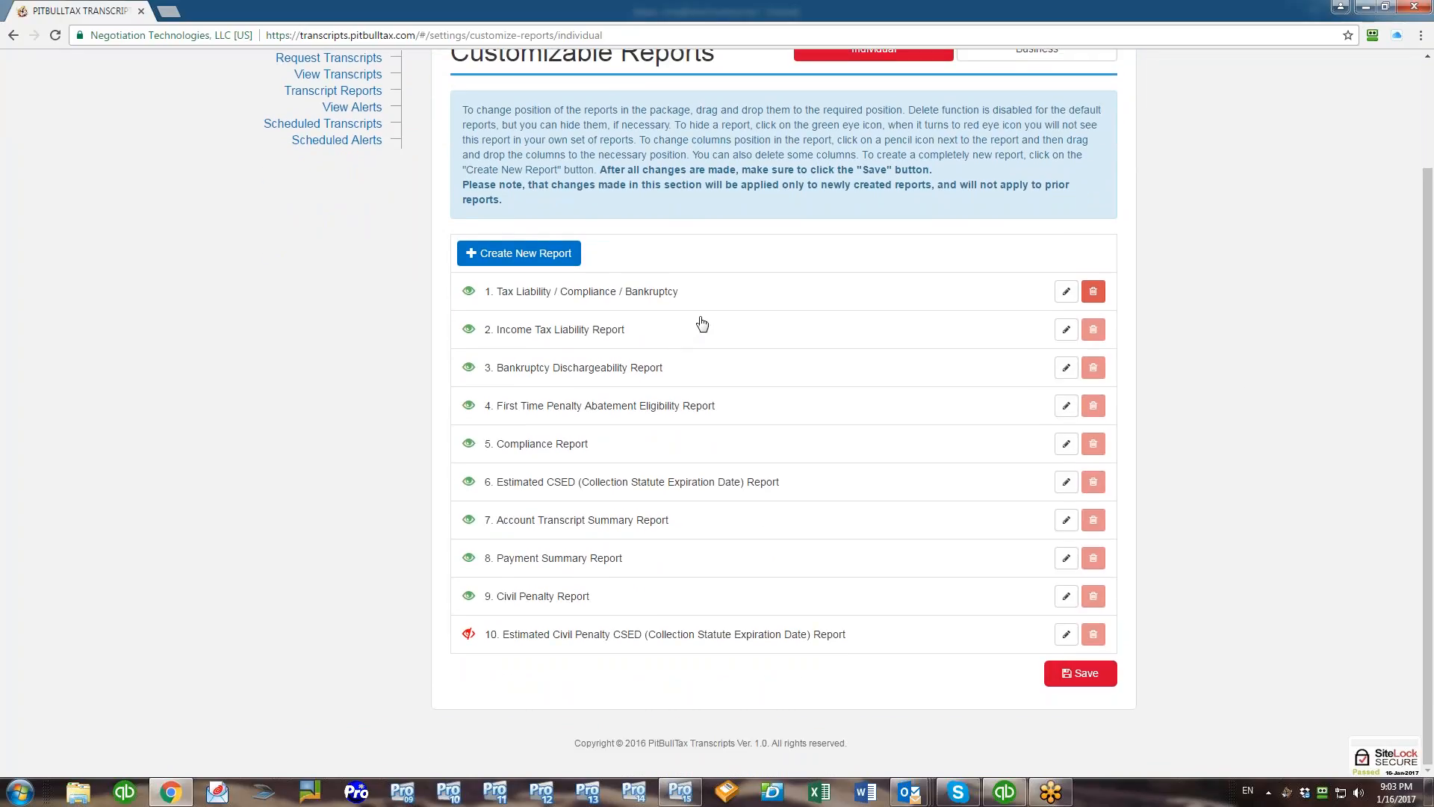
mouse_move(668, 299)
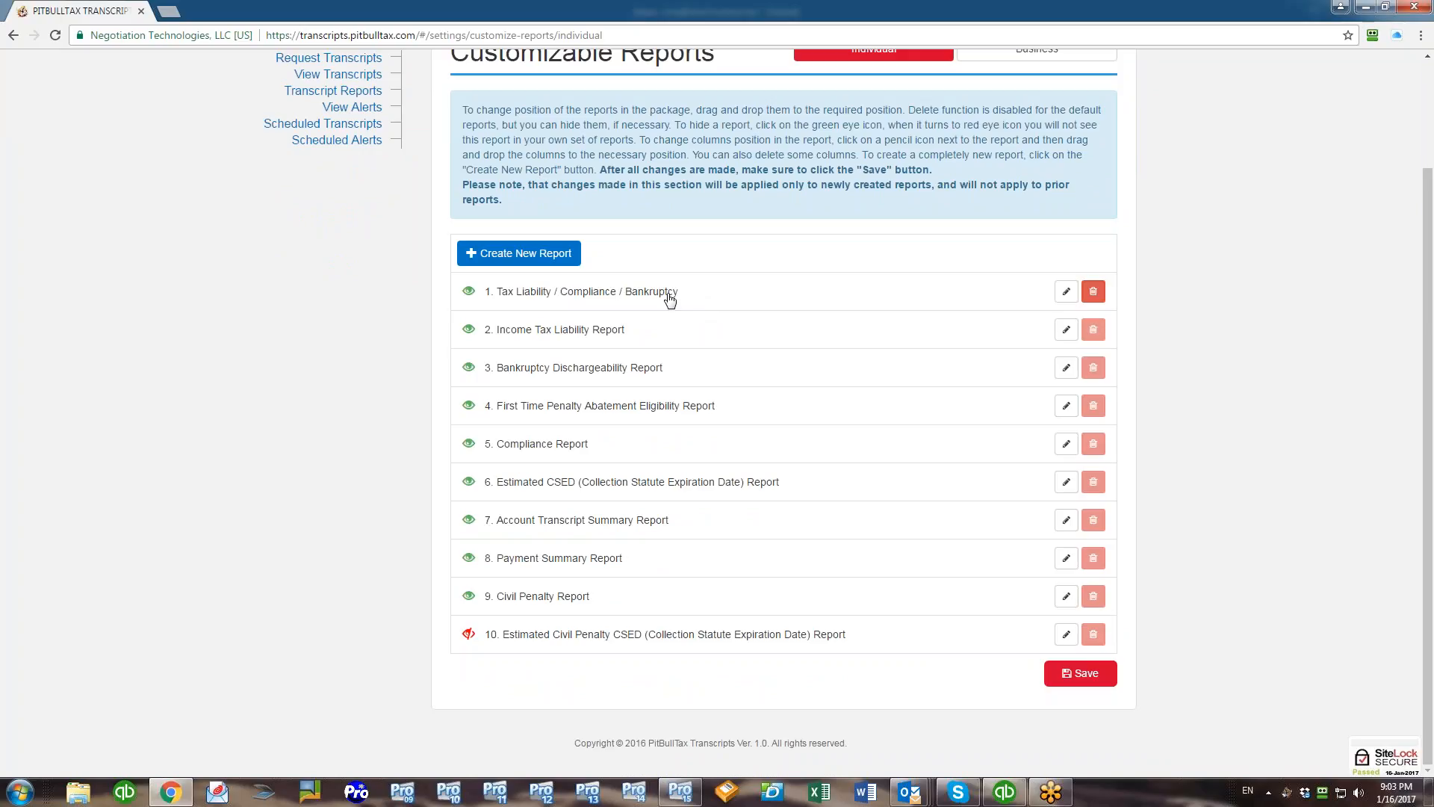
mouse_move(663, 296)
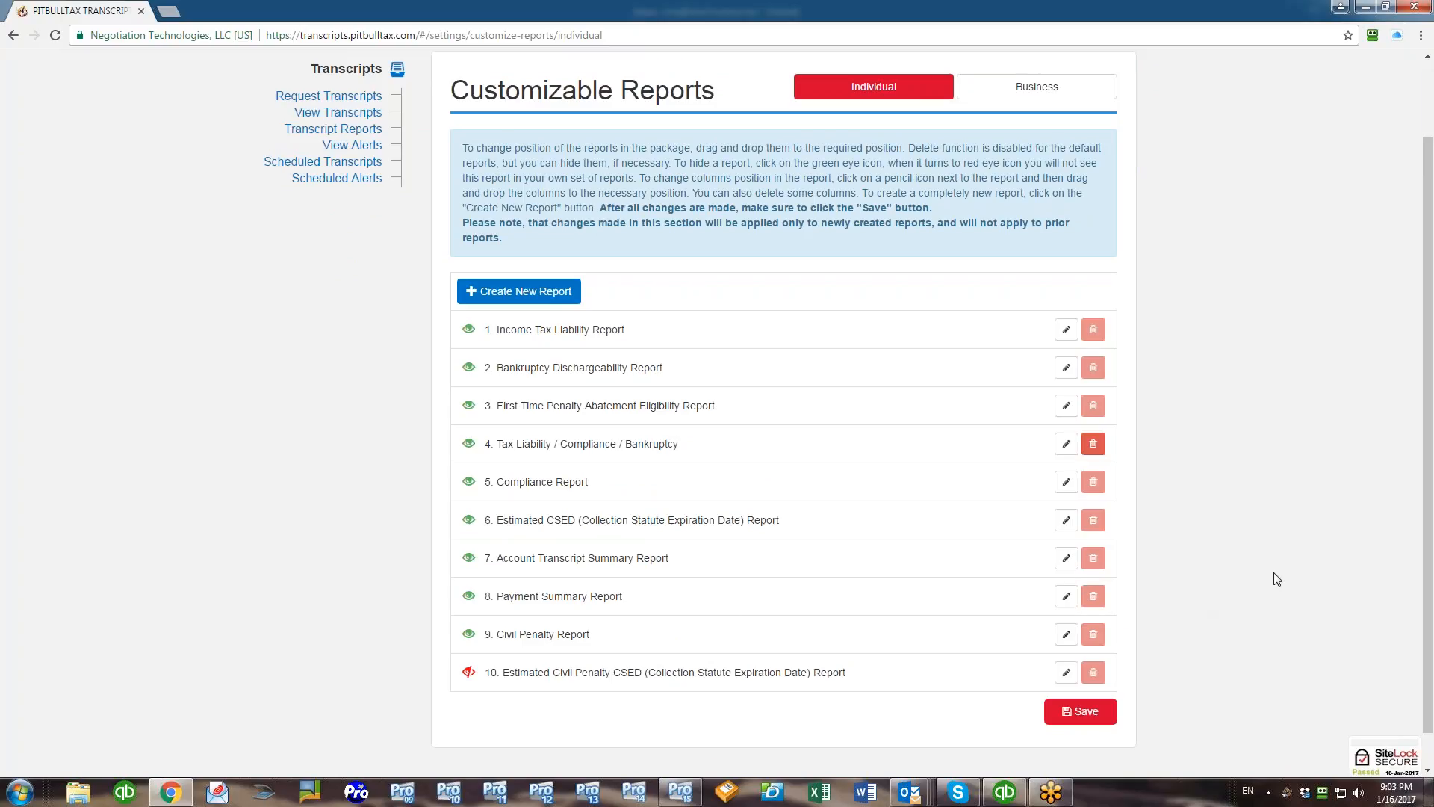
mouse_move(1276, 526)
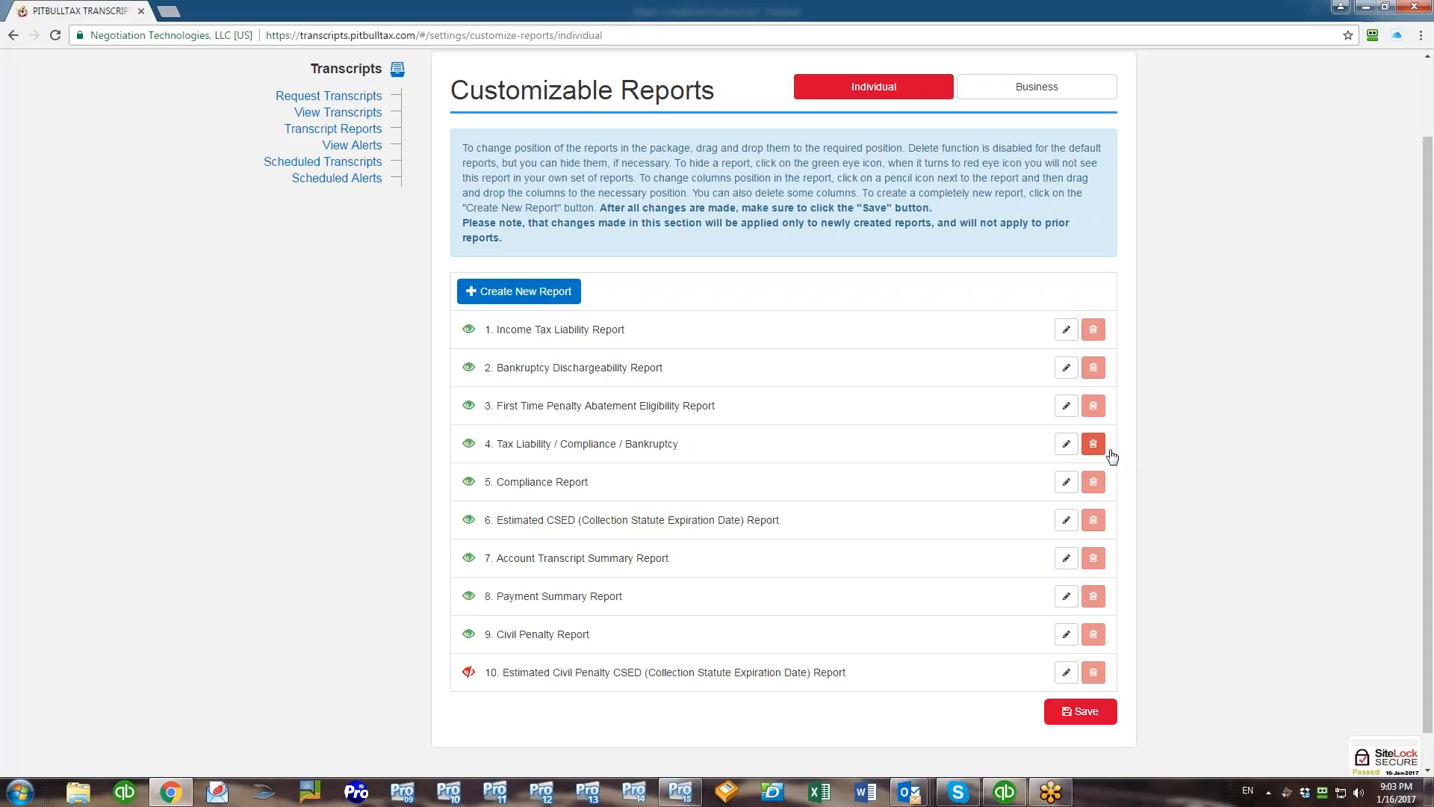
mouse_move(1065, 449)
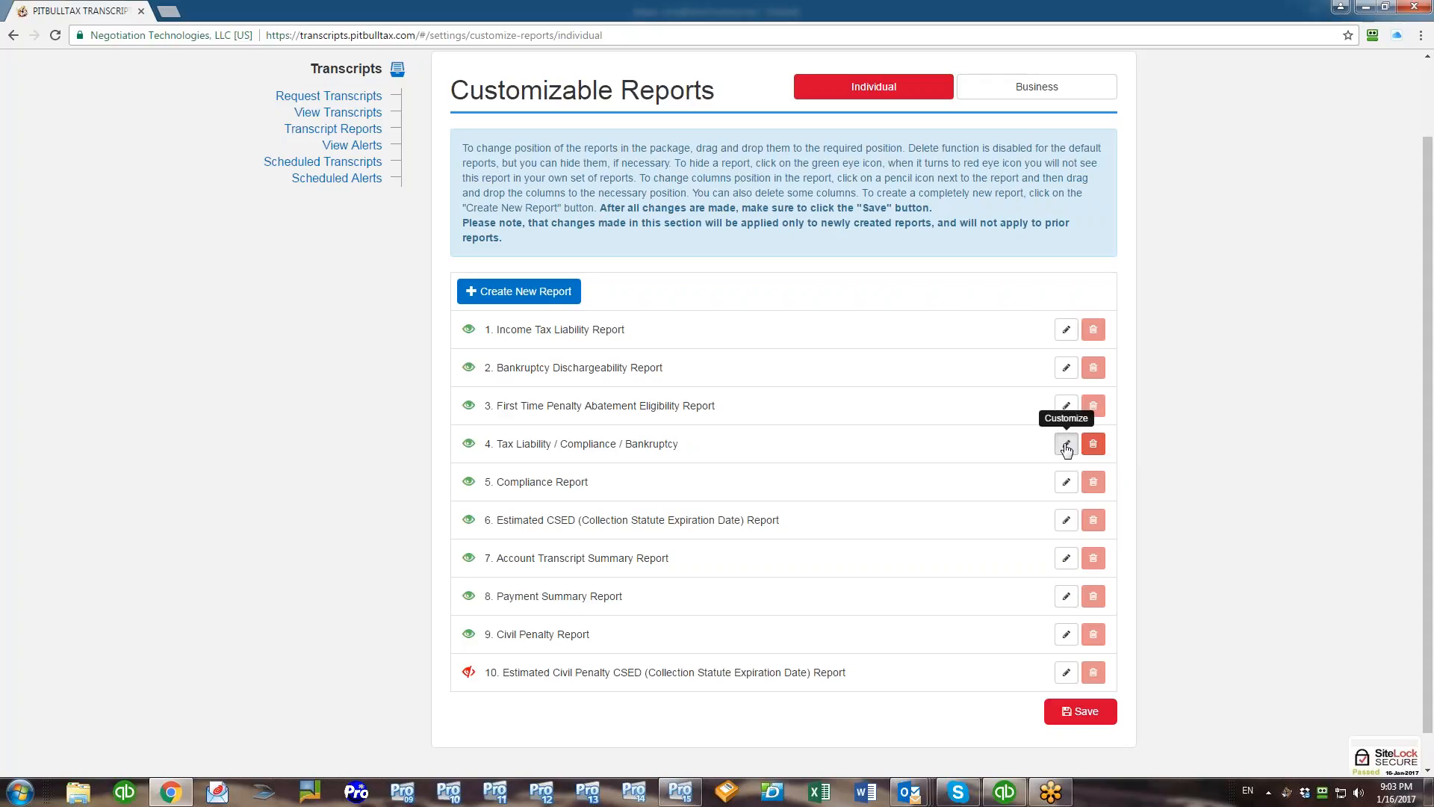
- Reopen the Tax Liability / Compliance / Bankruptcy report and add Audit from the Compliance Report
click(1065, 449)
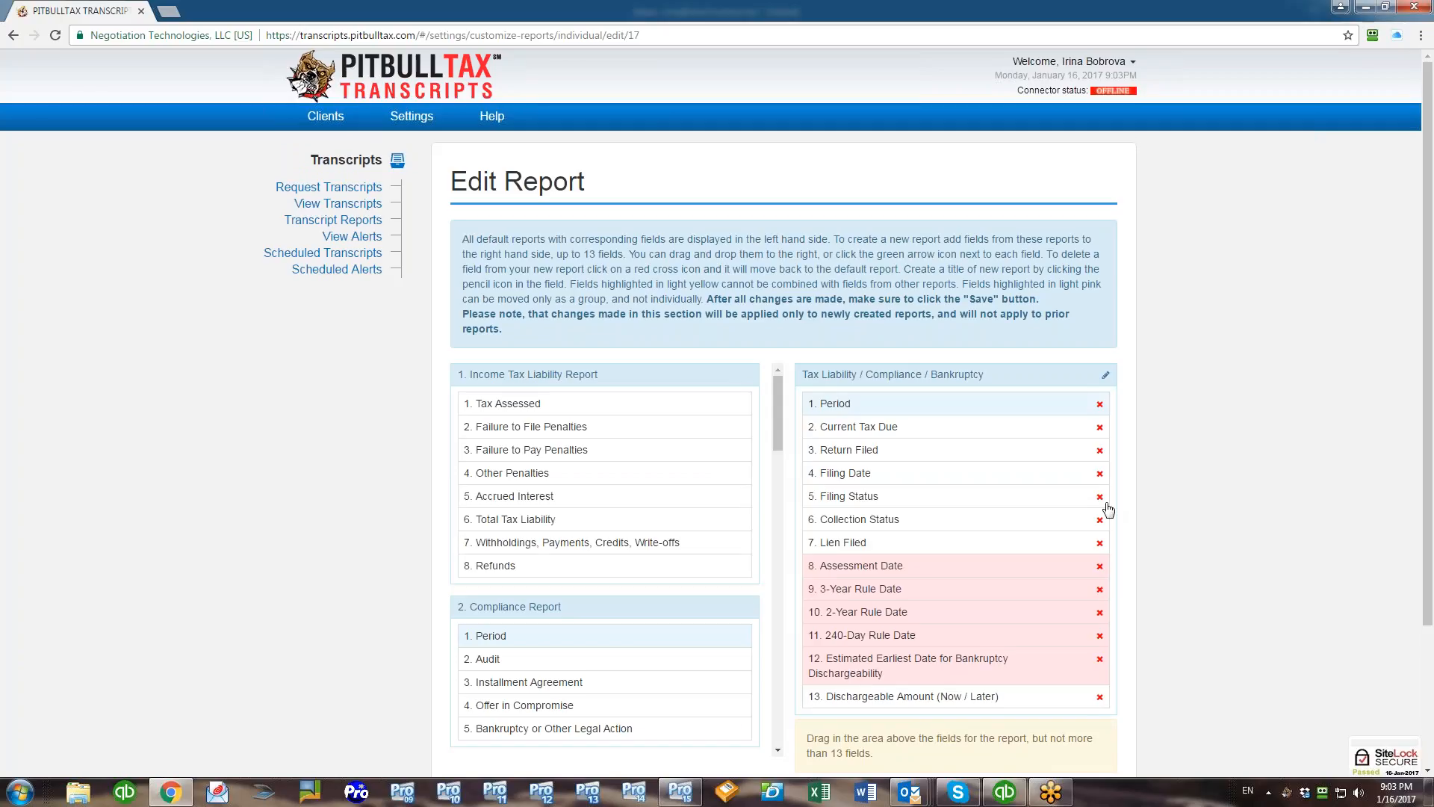
mouse_move(1124, 553)
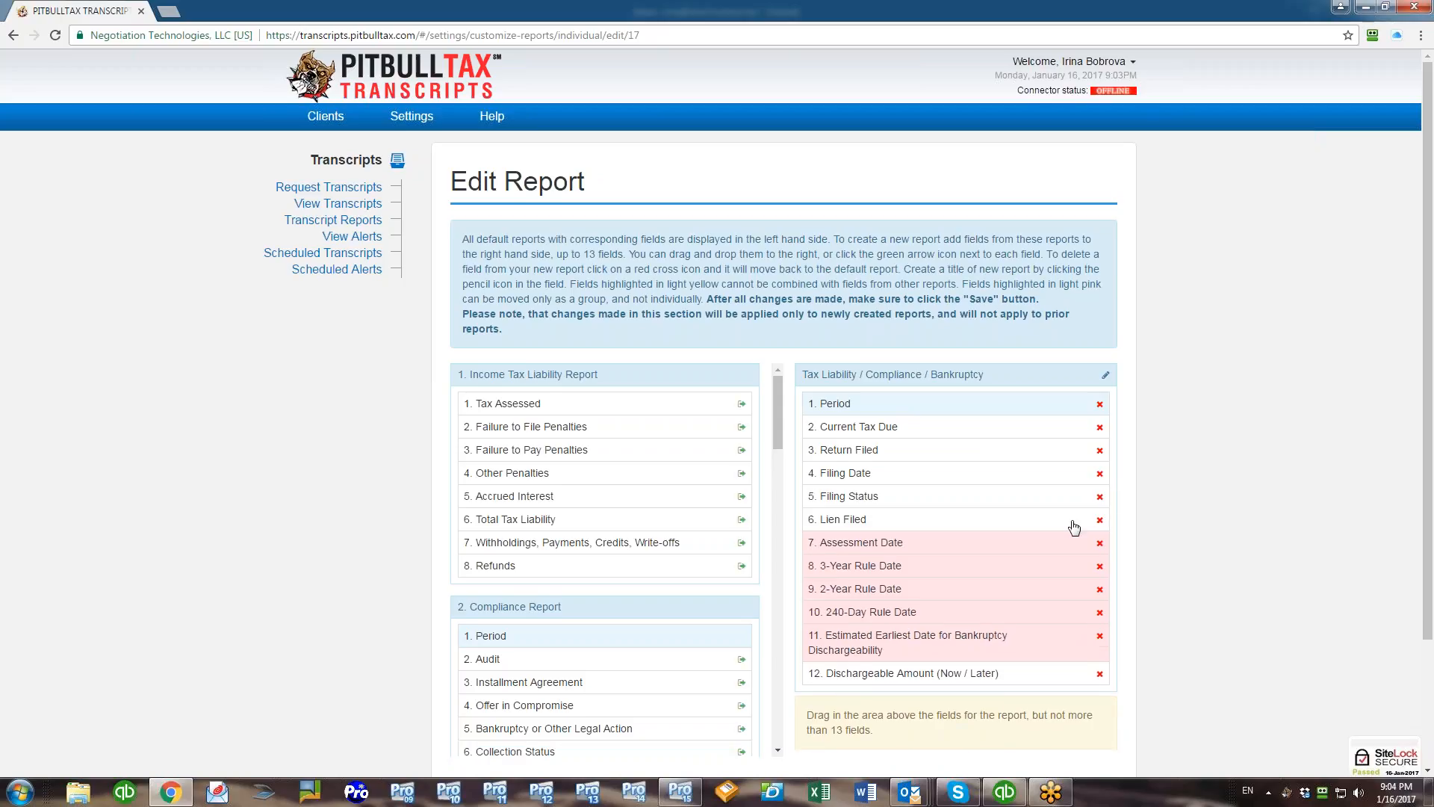
mouse_move(602, 769)
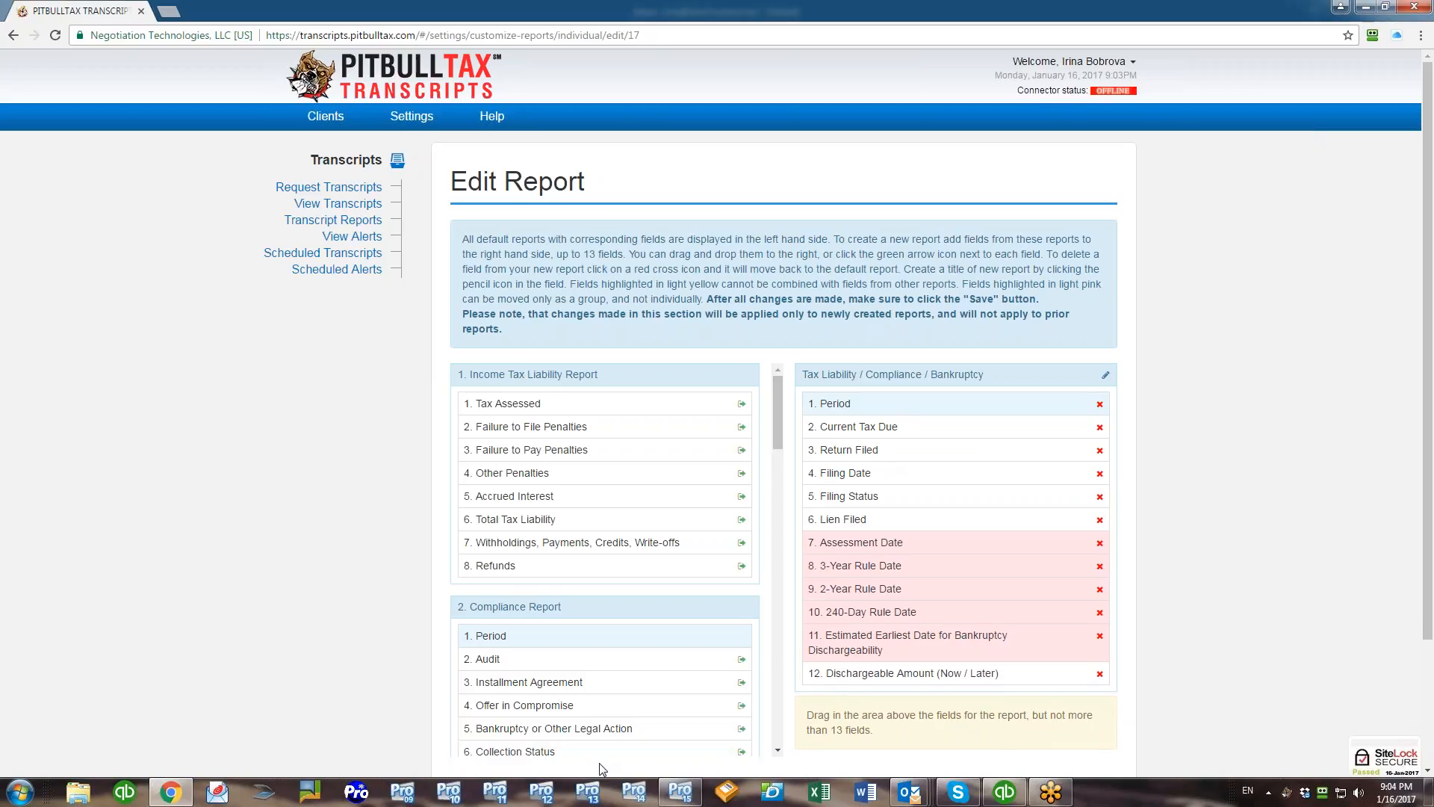
scroll(down, 3)
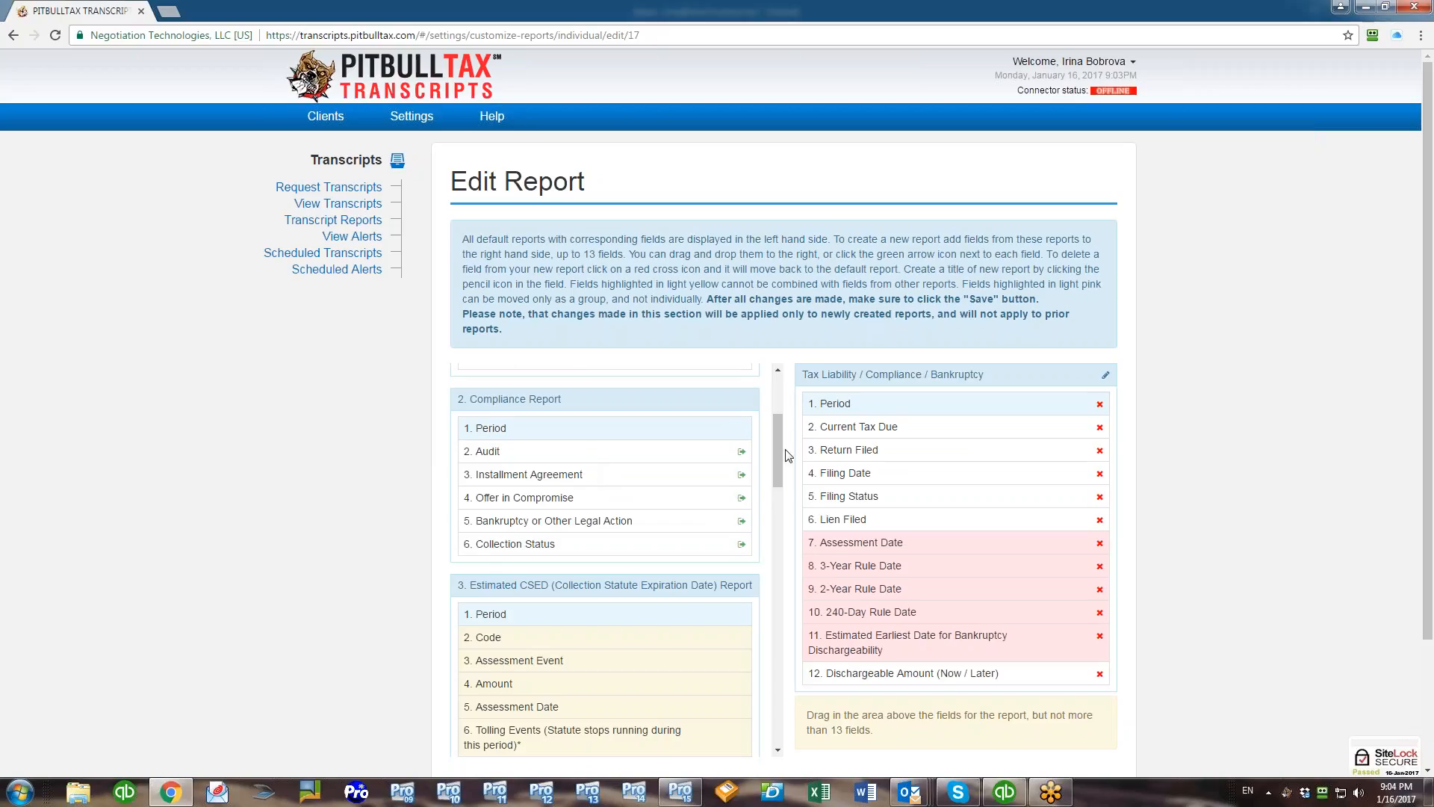
click(741, 451)
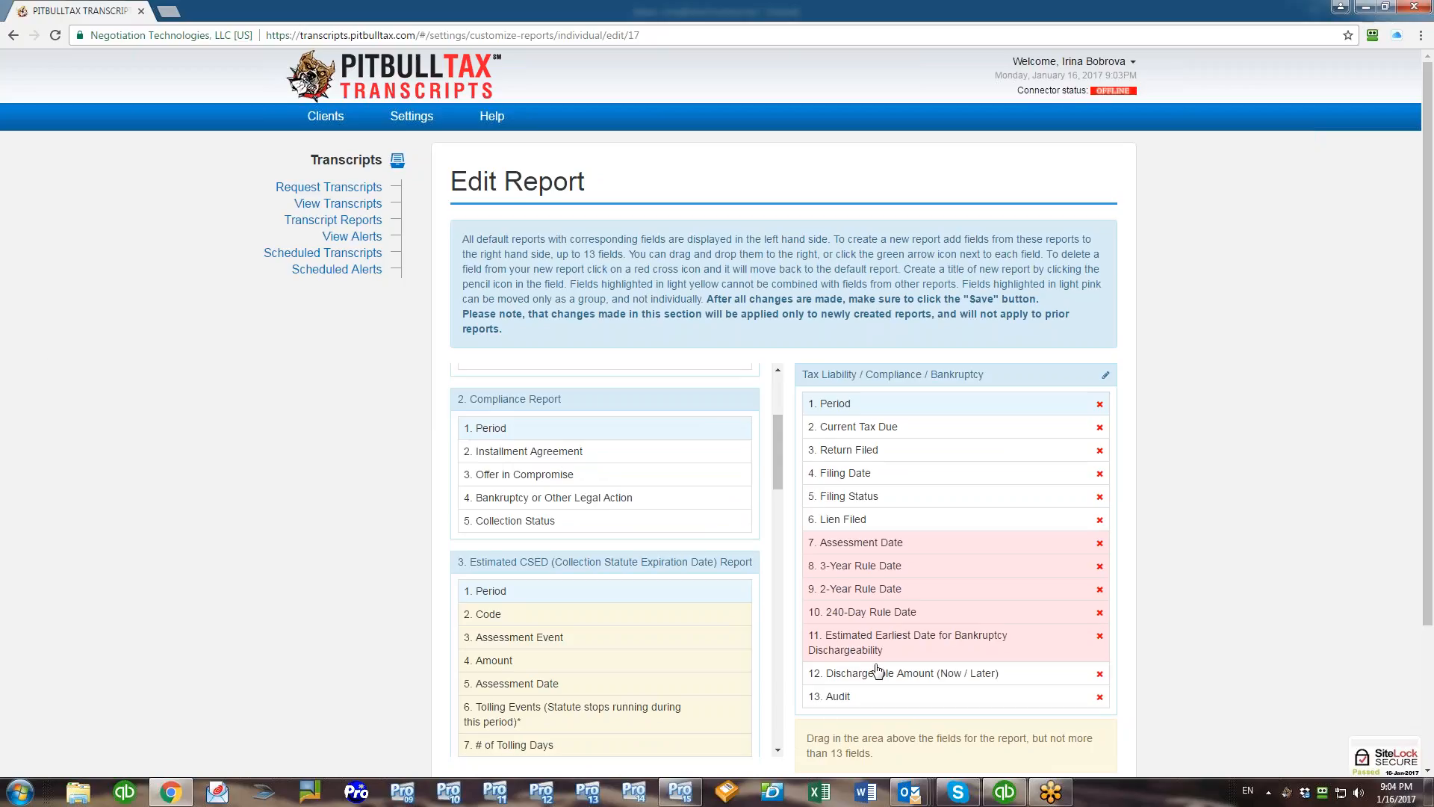
scroll(down, 3)
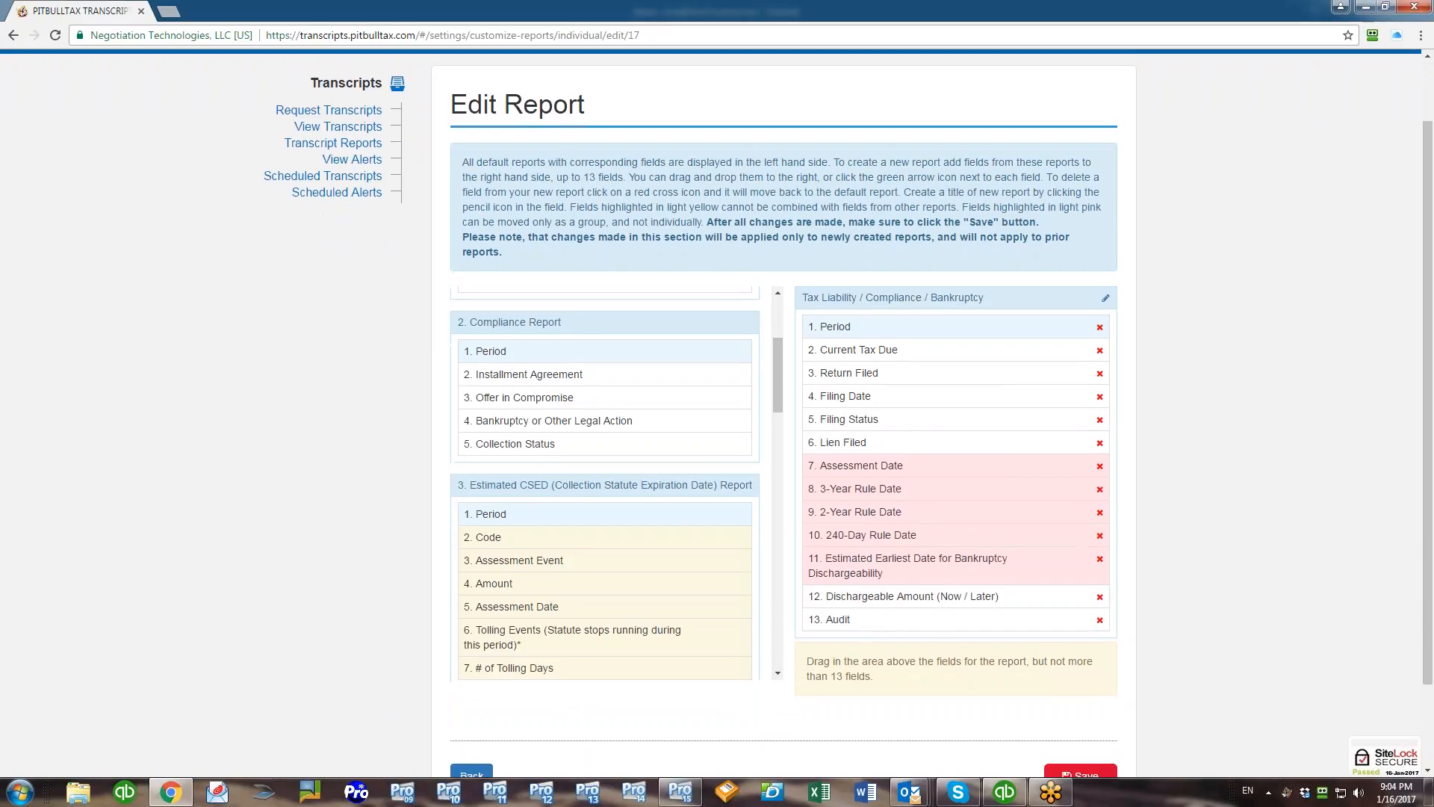
scroll(down, 3)
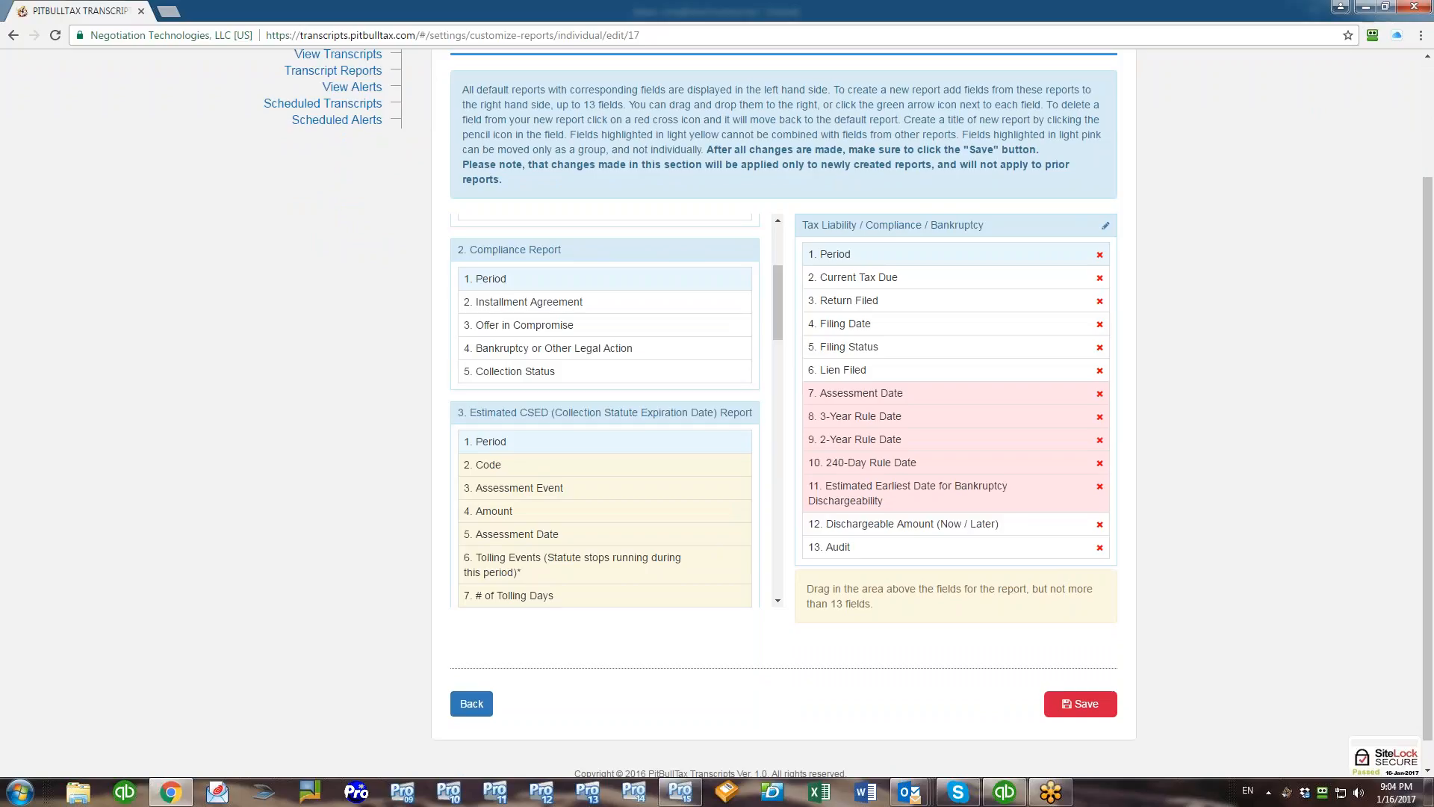